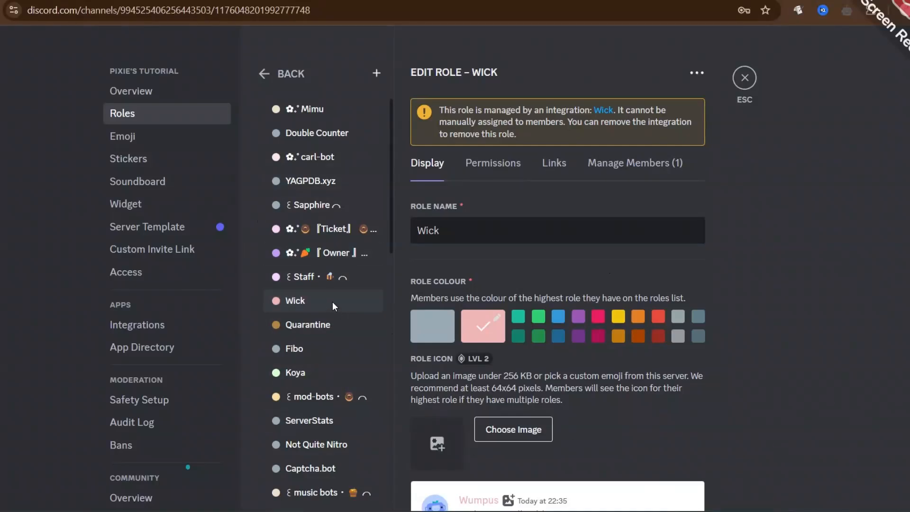
Confirm the Wick role's Administrator permission and close server settings
left_click(492, 163)
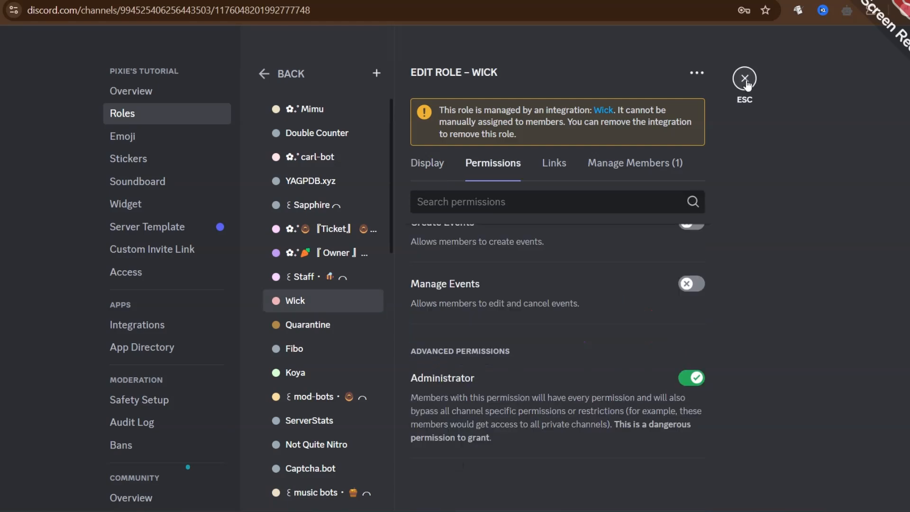
left_click(745, 78)
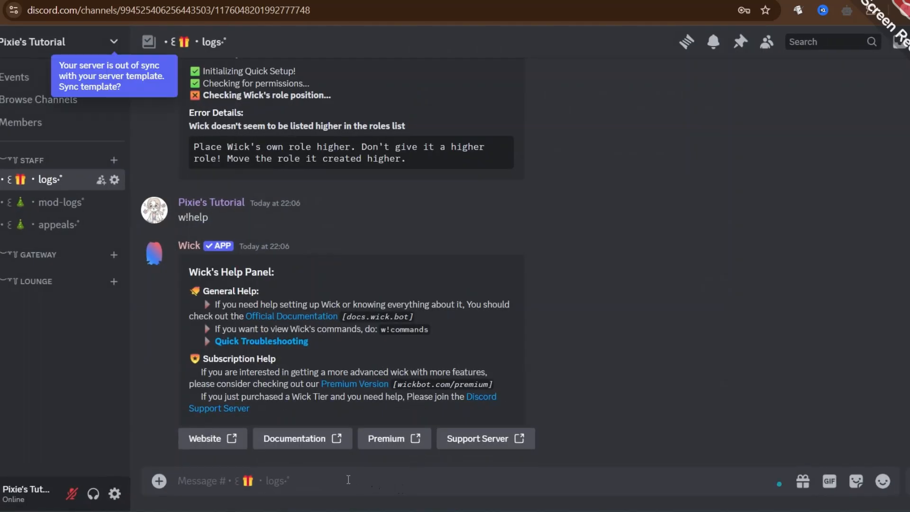
Send w!help and then w!setup to Wick in the logs channel
type("w!help")
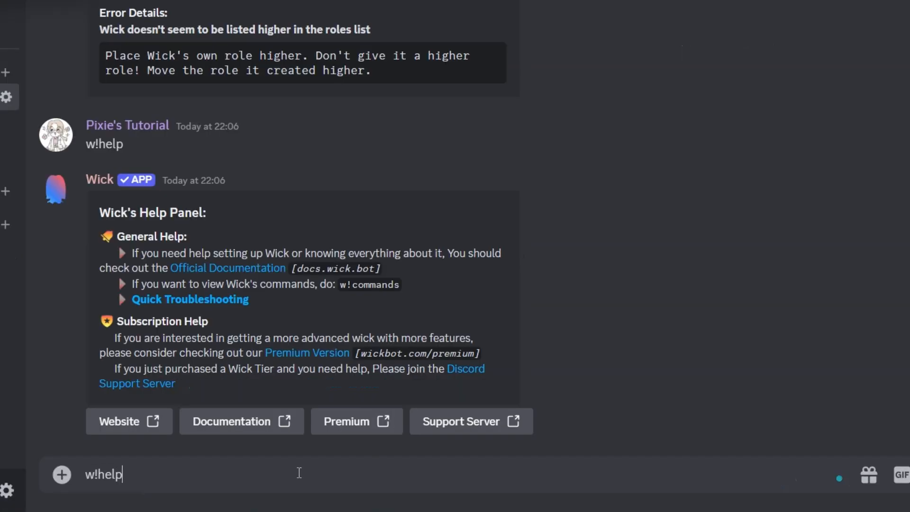
key("Return")
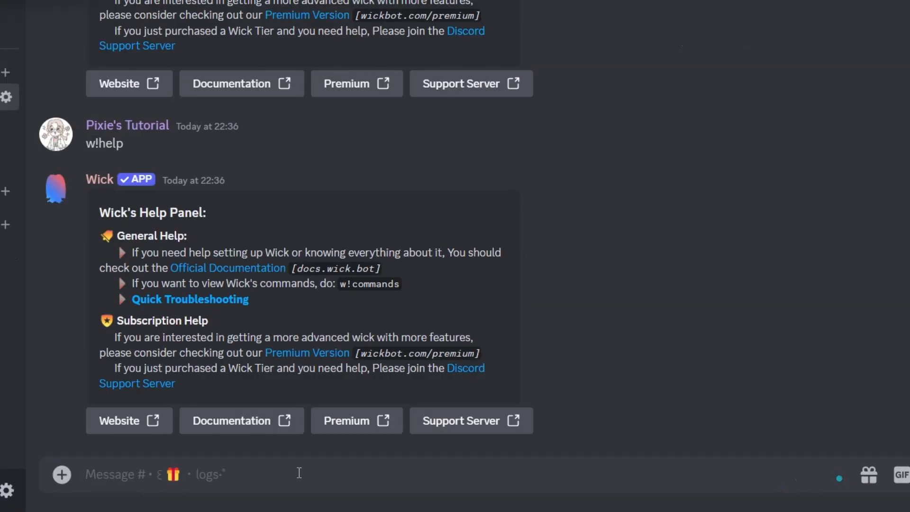
type("w!")
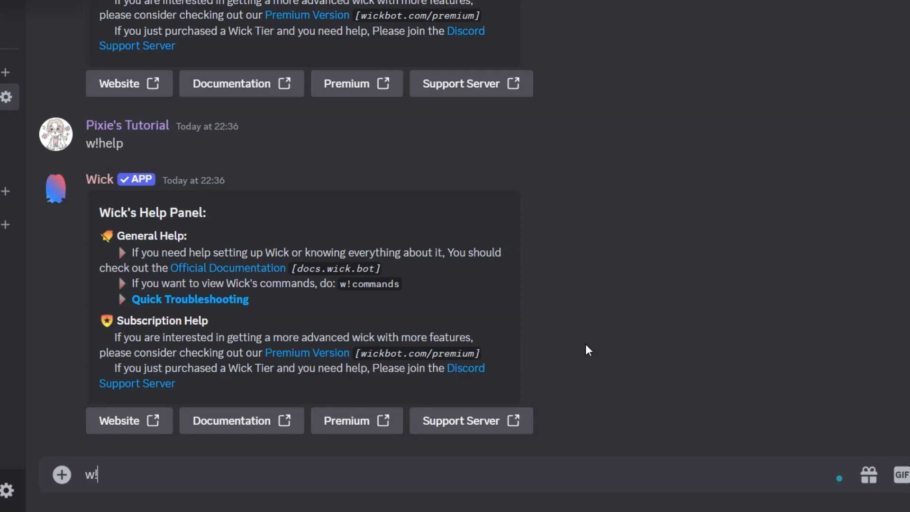
type("setup")
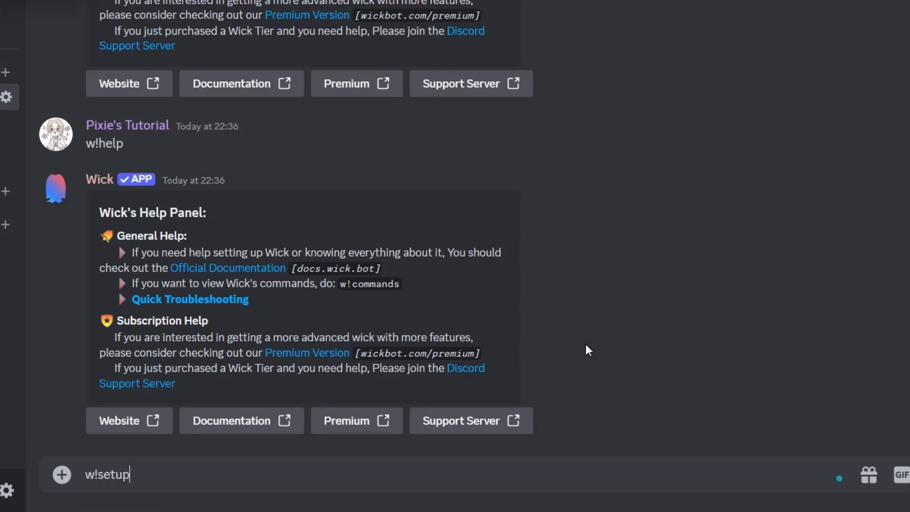
key("Return")
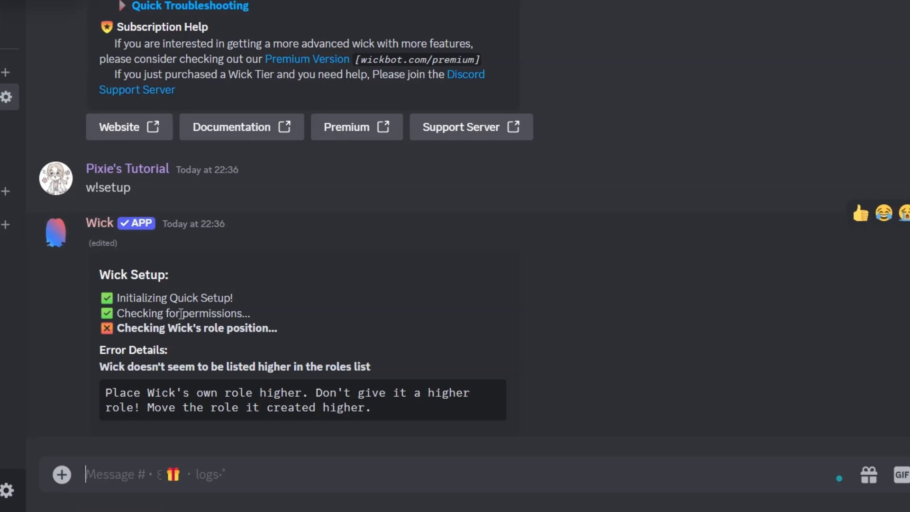
type("@qa")
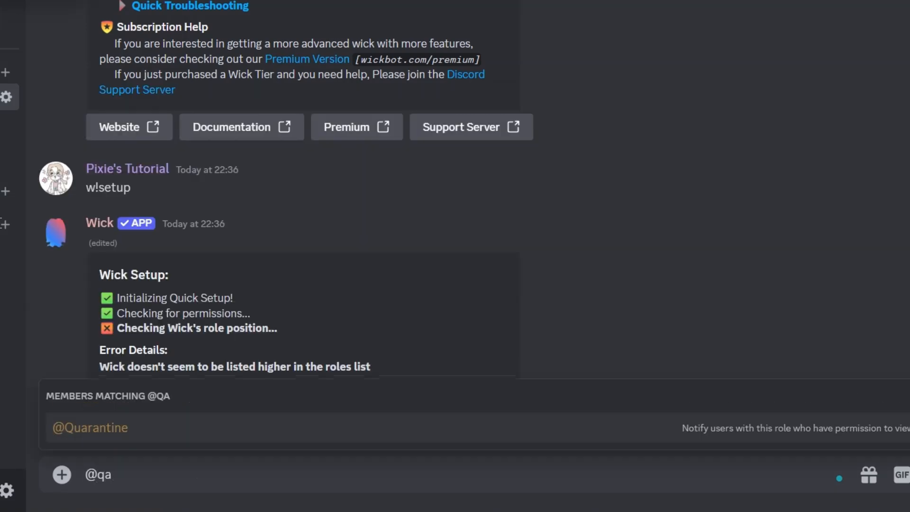
left_click(90, 427)
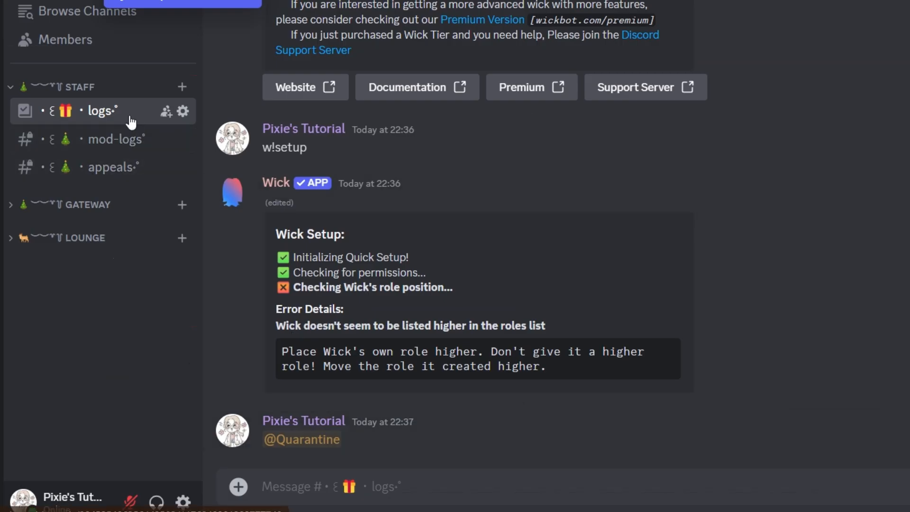
mouse_move(115, 140)
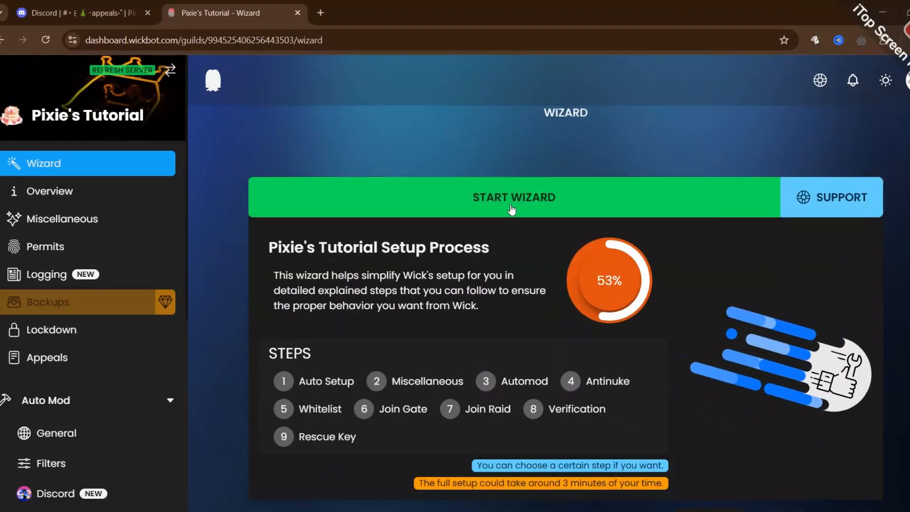
mouse_move(84, 217)
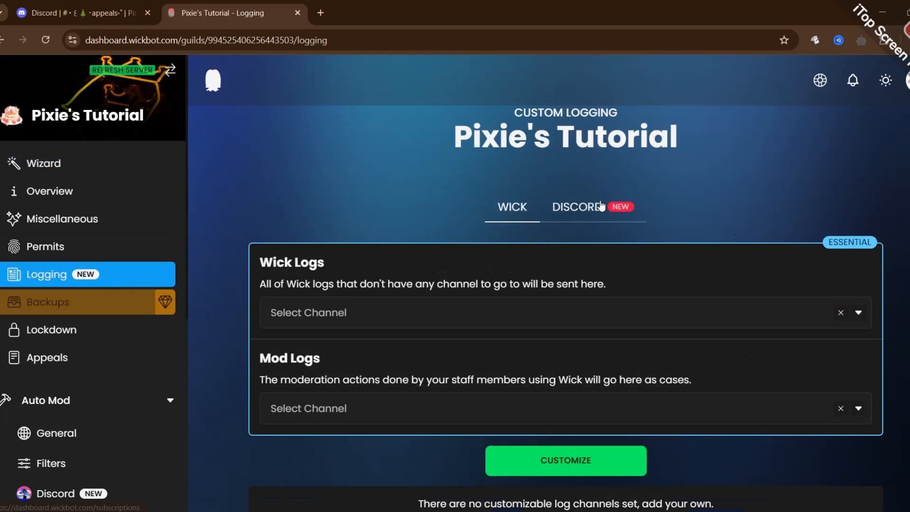
Scroll down the Logging page for Pixie's Tutorial
scroll("down", 3)
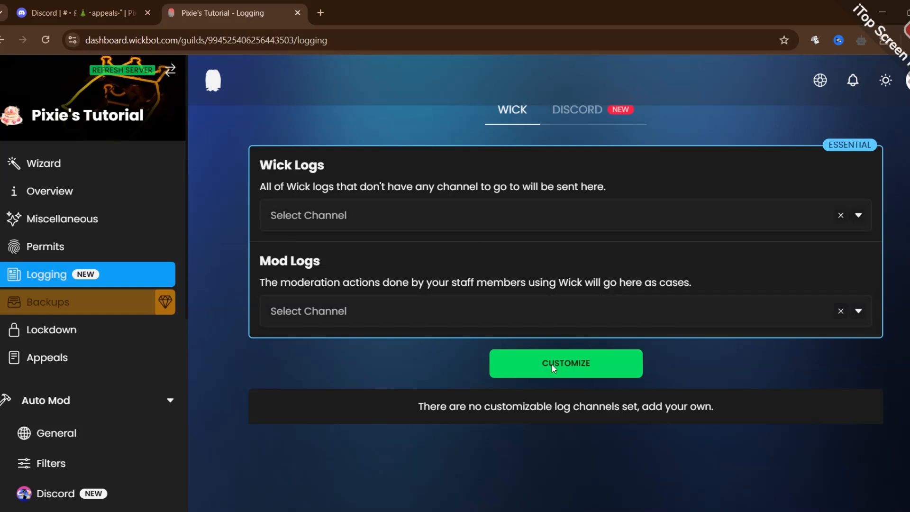
Add an Appeals logging entry routed to the appeals channel and save it
left_click(565, 363)
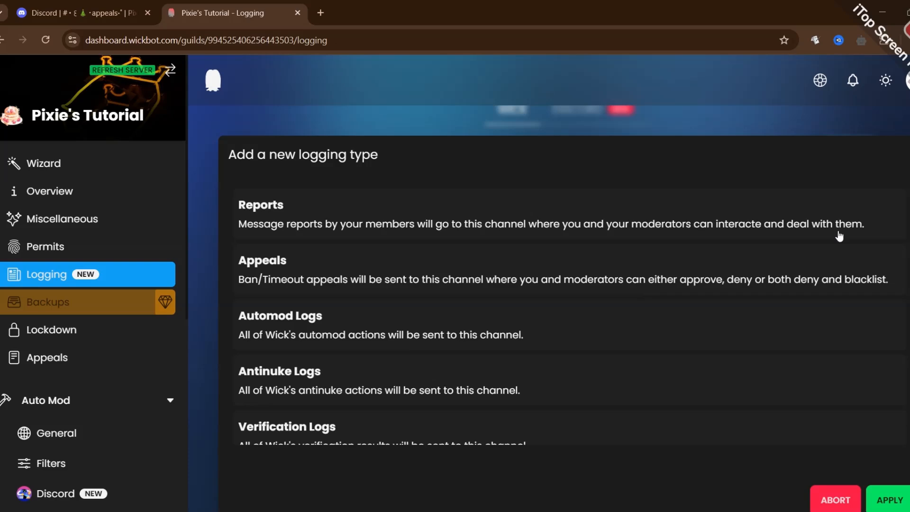
left_click(262, 260)
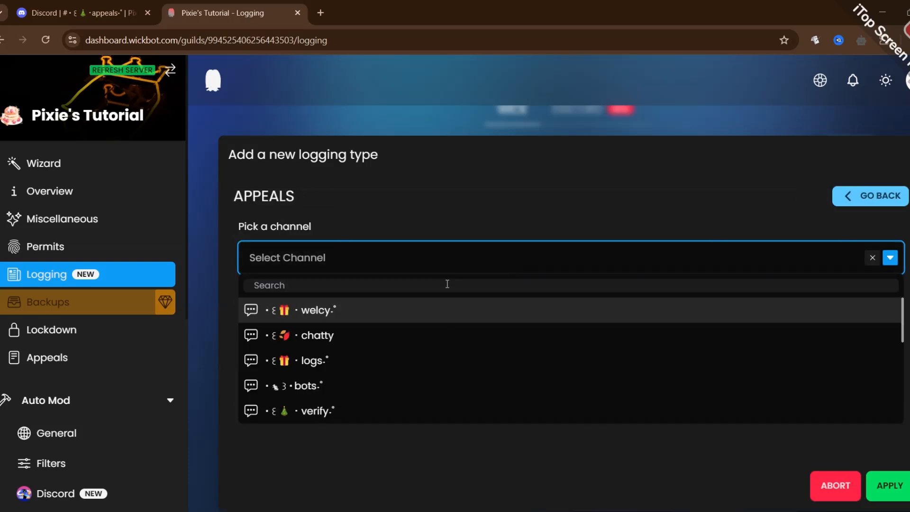
type("app")
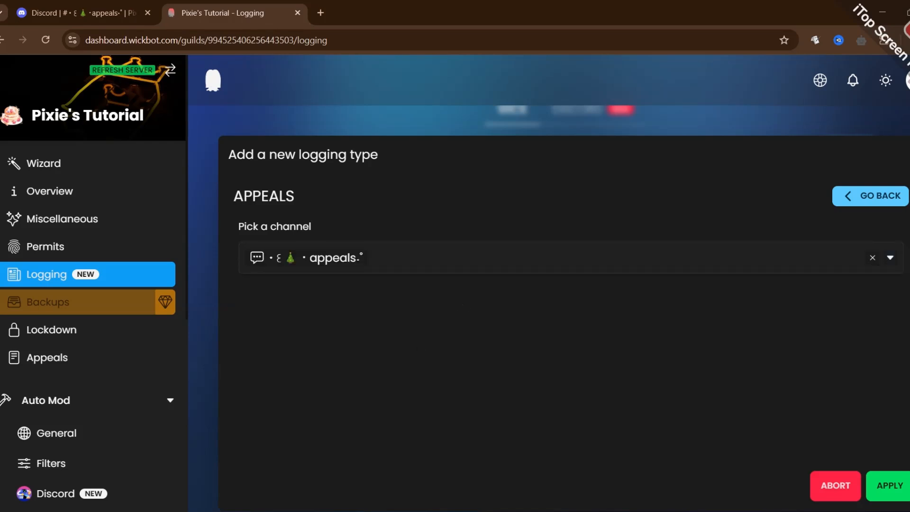
left_click(876, 196)
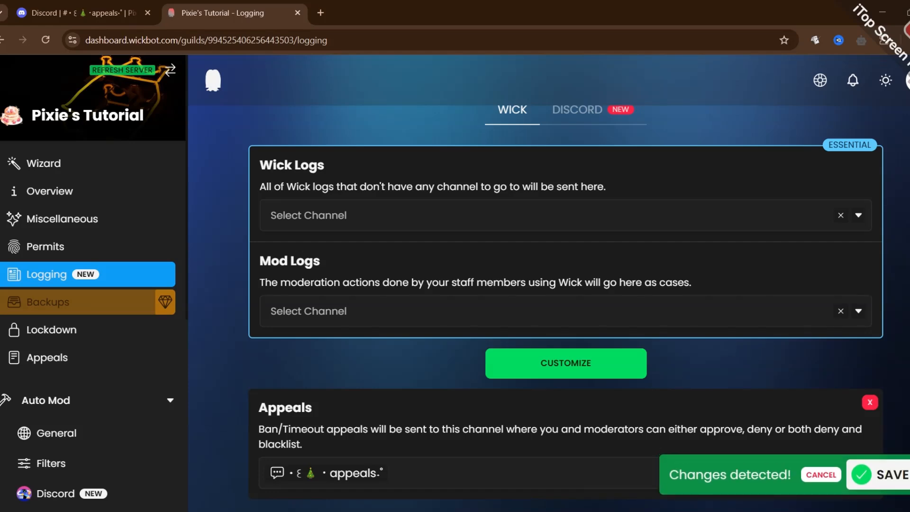
left_click(82, 12)
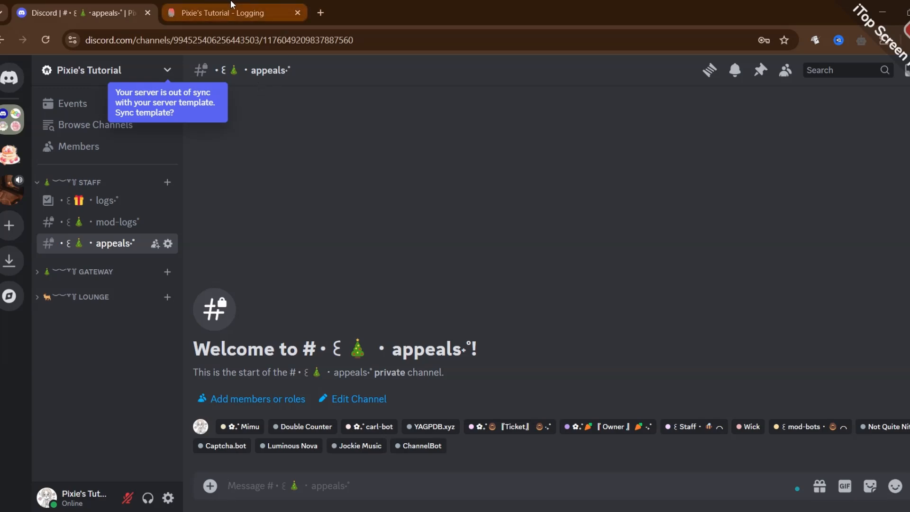
left_click(232, 13)
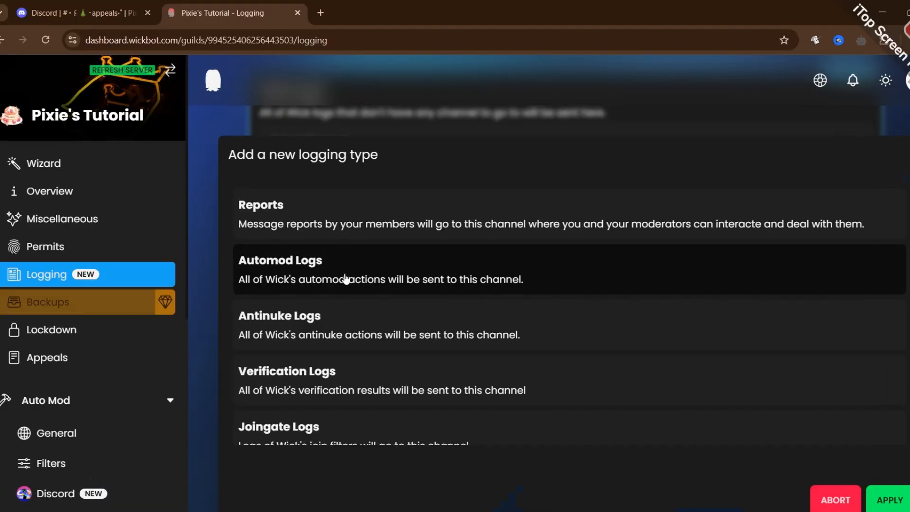
Add an Automod Logs entry pointed at the mod-logs channel, checking it in Discord
left_click(281, 260)
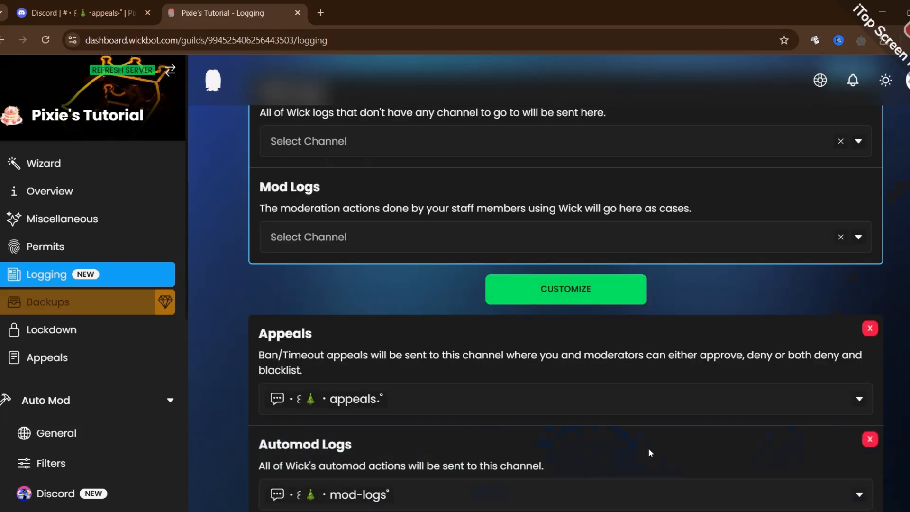
left_click(82, 12)
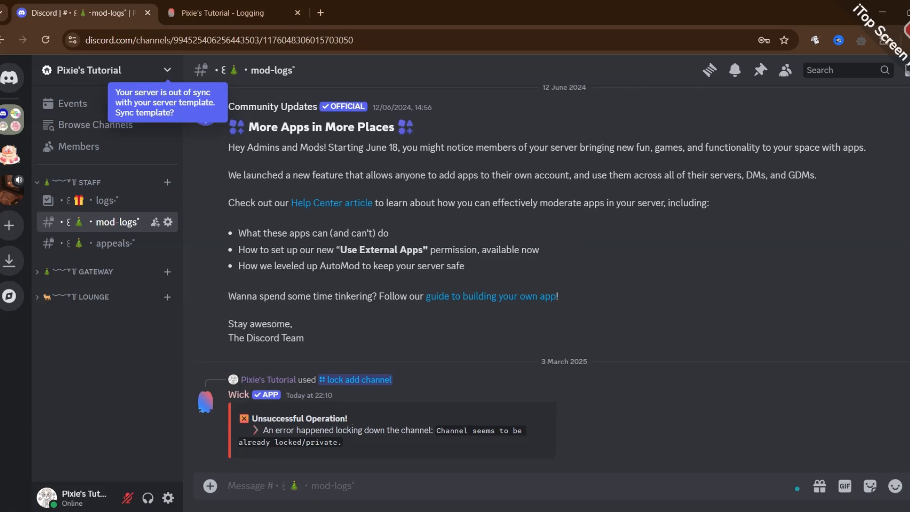
scroll("up", 3)
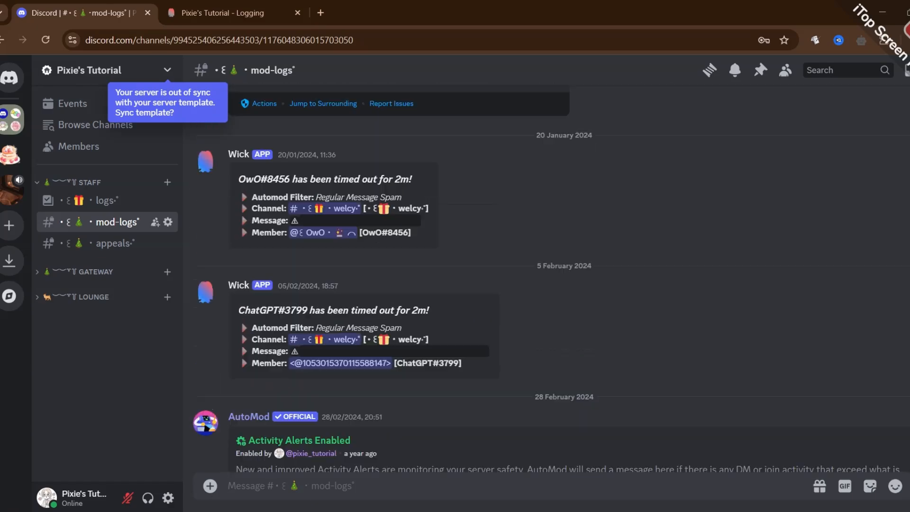
left_click(227, 13)
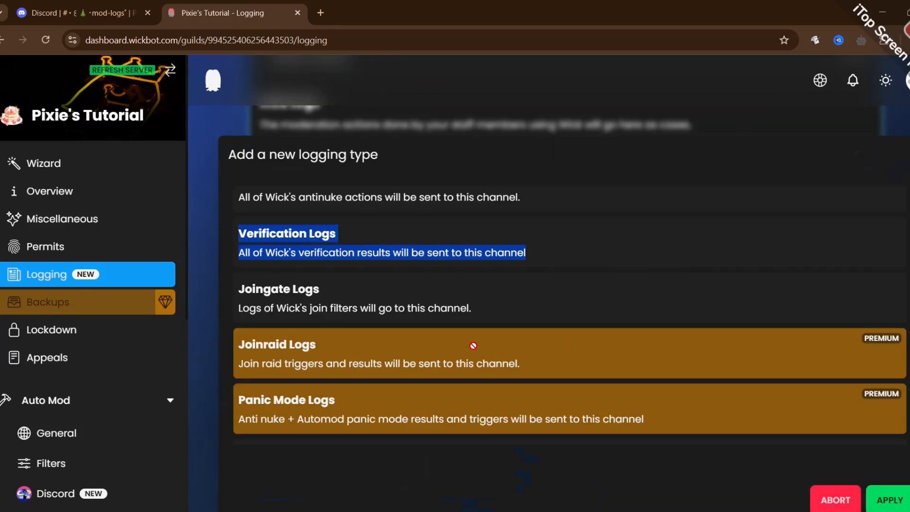
Add a Joingate Logs entry pointed at the logs channel
left_click(279, 288)
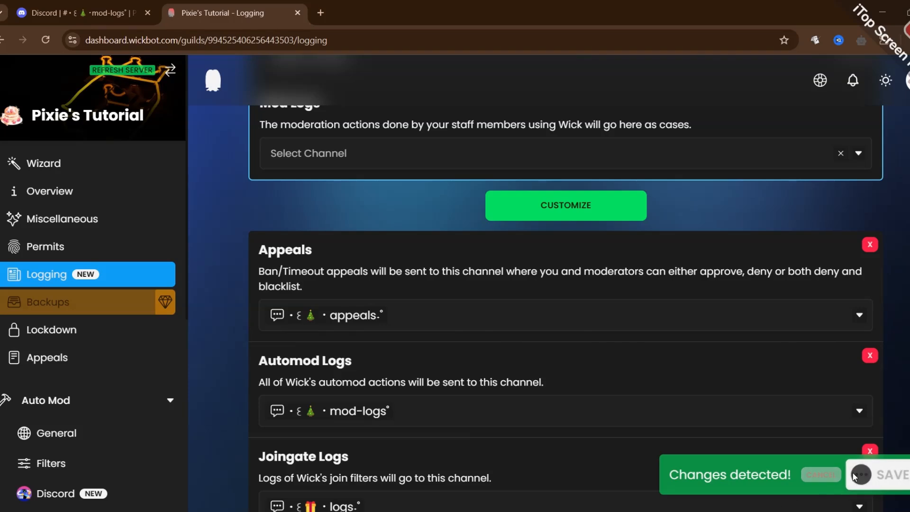
scroll("up", 3)
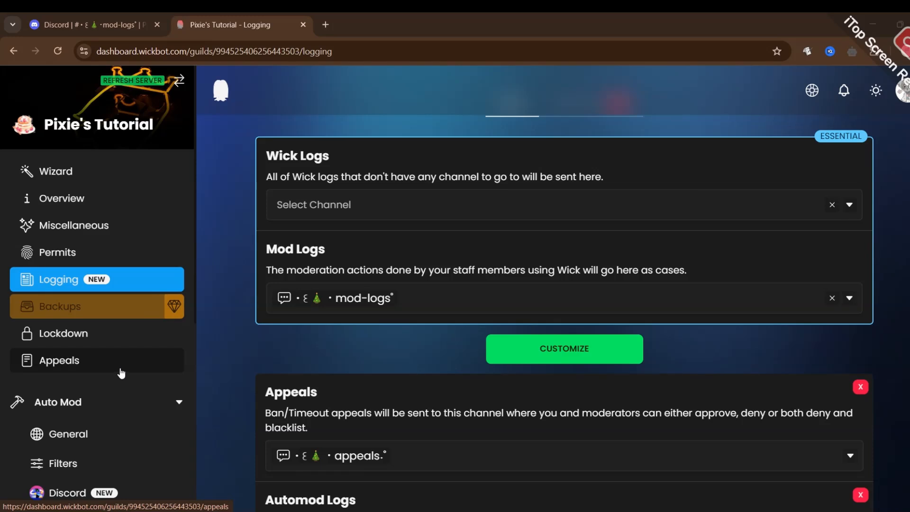
Look over the appeals settings and move to the AutoMod section
left_click(59, 360)
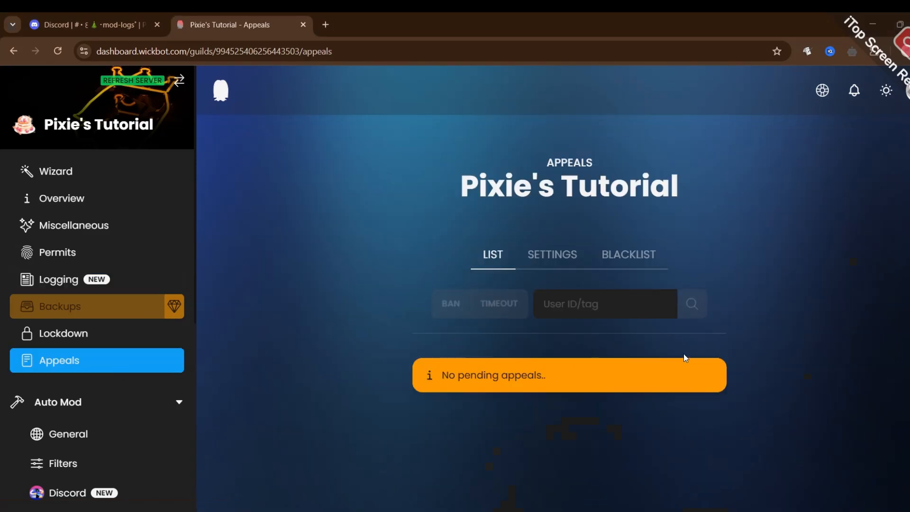
left_click(552, 254)
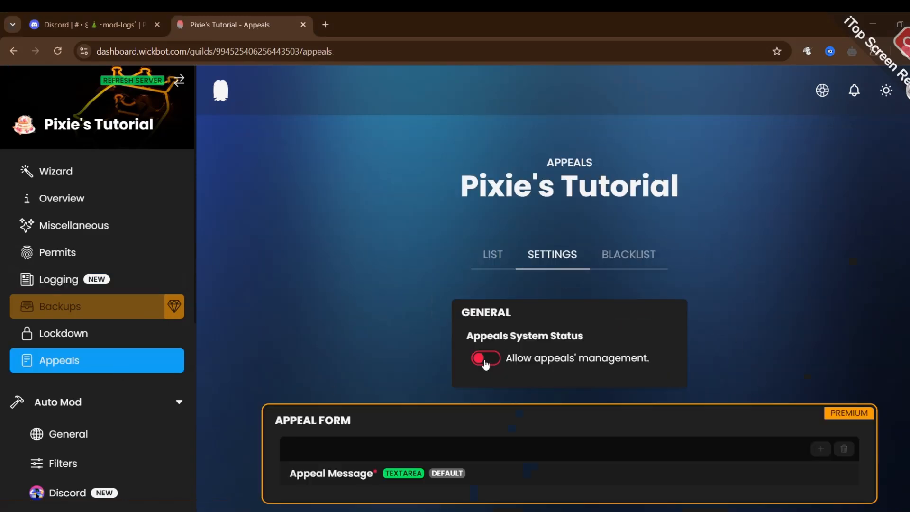
left_click(74, 433)
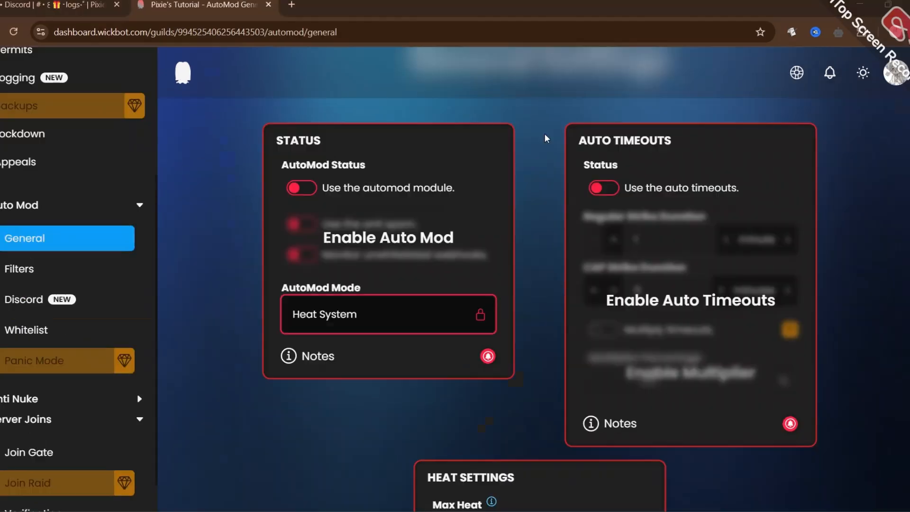
mouse_move(495, 207)
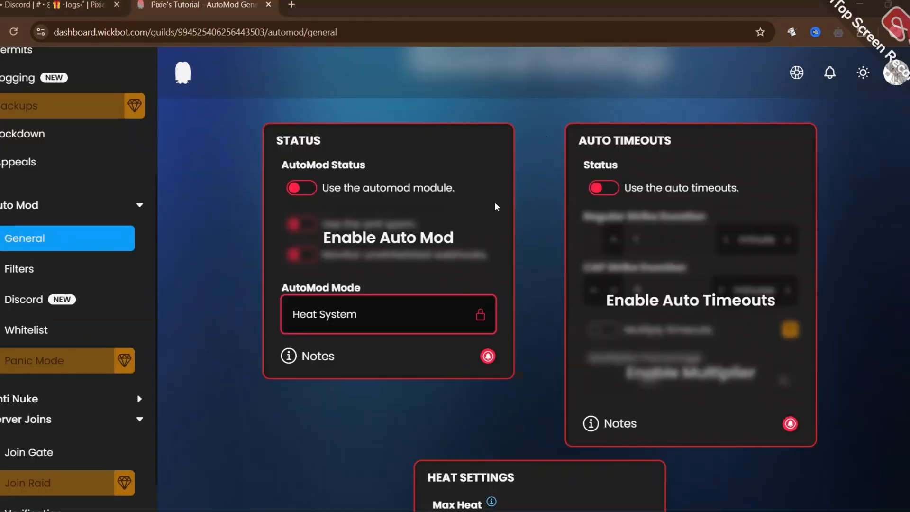
mouse_move(478, 386)
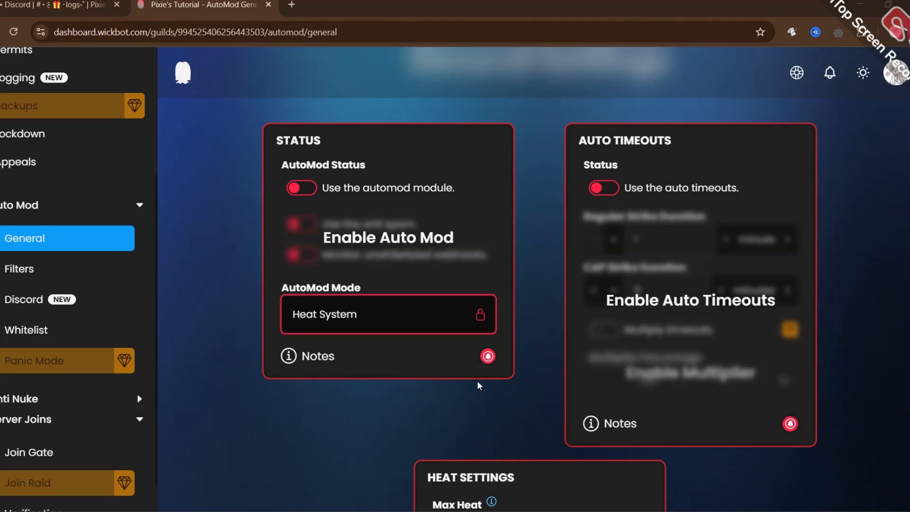
Turn on the automod module with auto timeouts and save
left_click(301, 187)
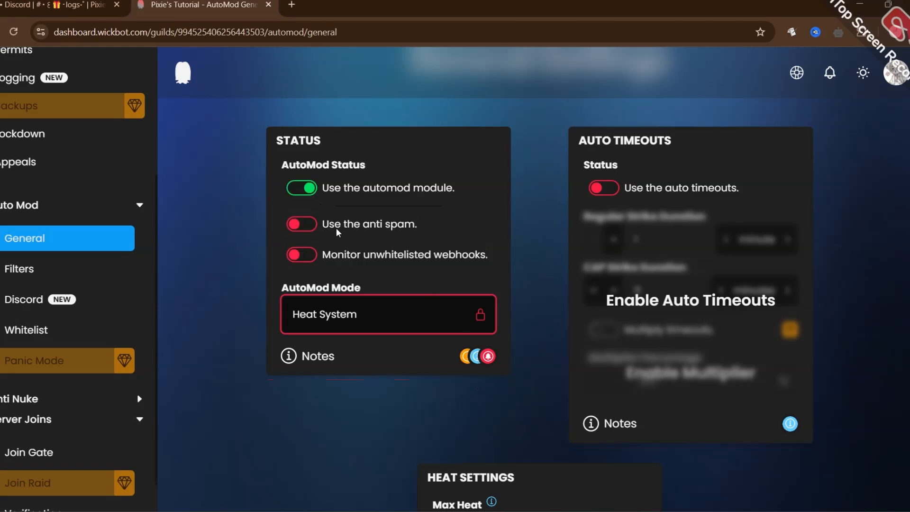
left_click(603, 188)
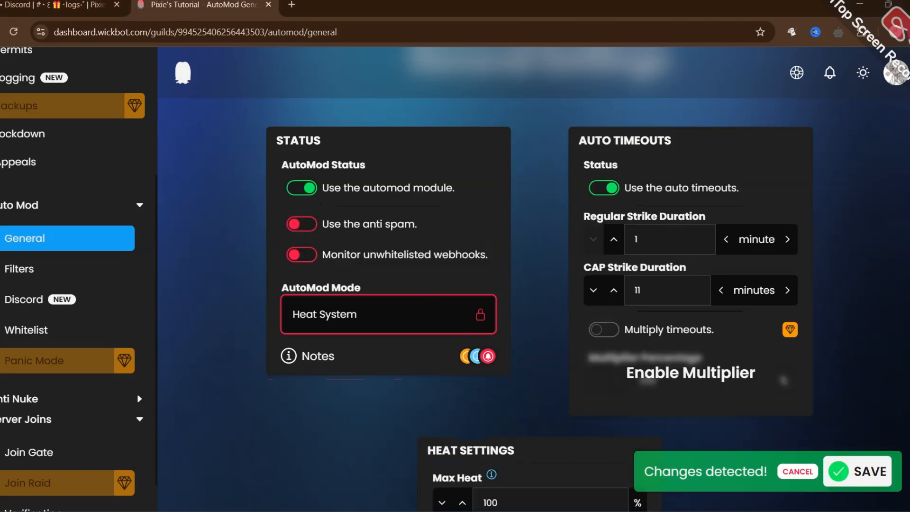
scroll("down", 3)
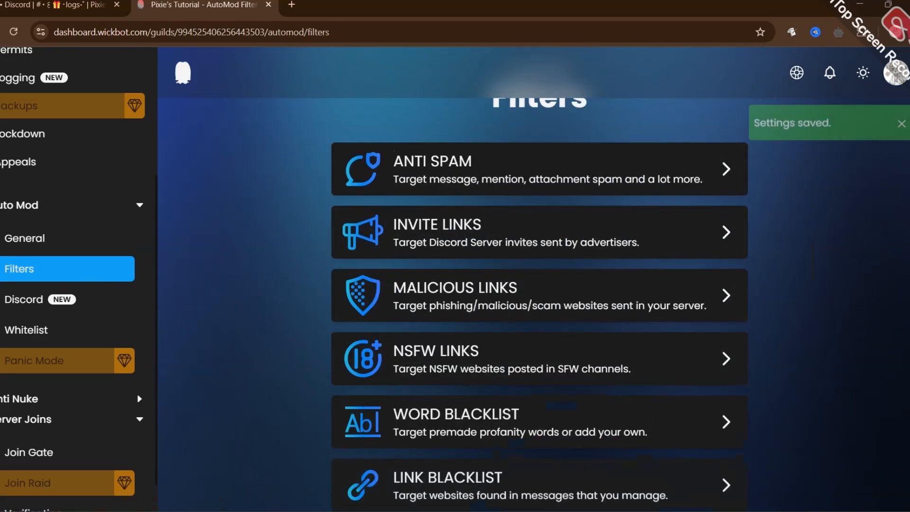
Enable flagging of blacklisted domains in the Link Blacklist filter and save
left_click(538, 485)
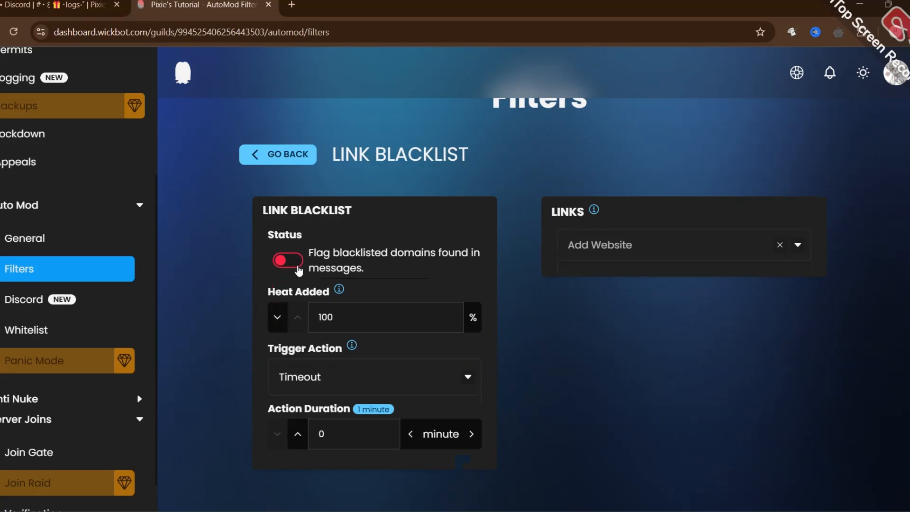
left_click(287, 260)
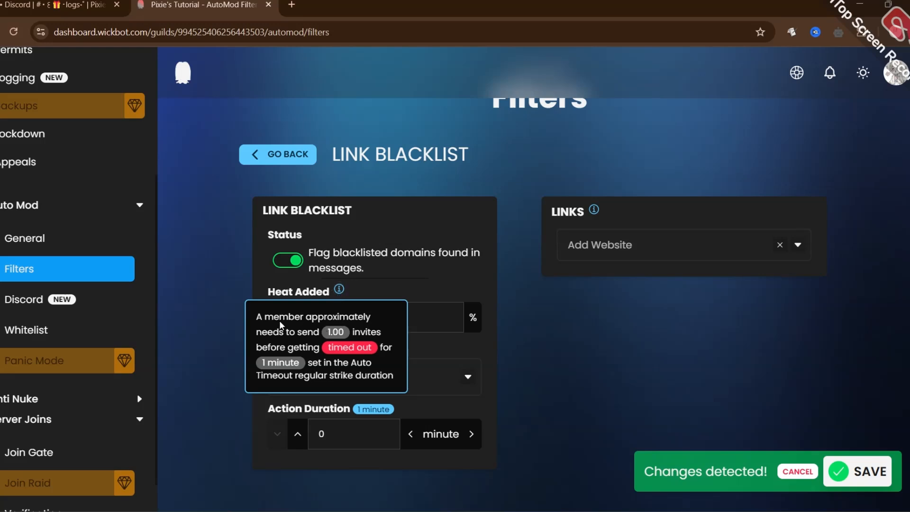
mouse_move(335, 338)
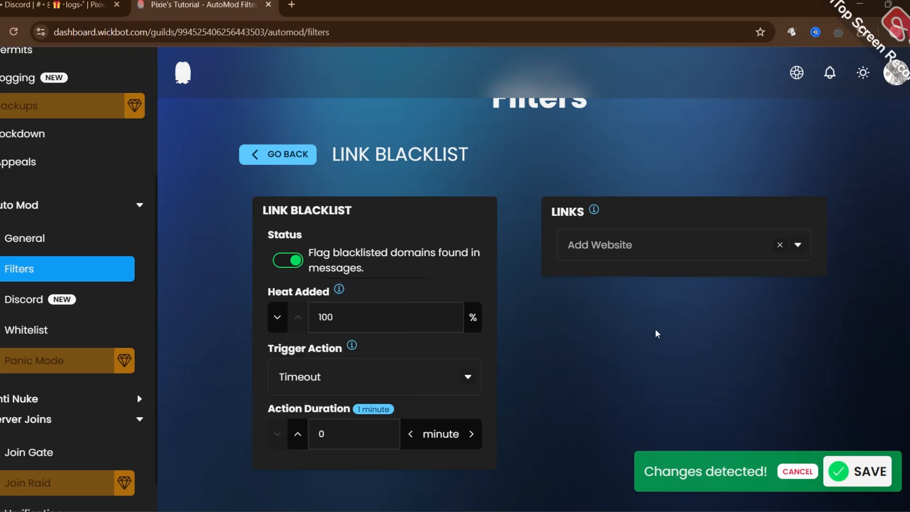
left_click(797, 245)
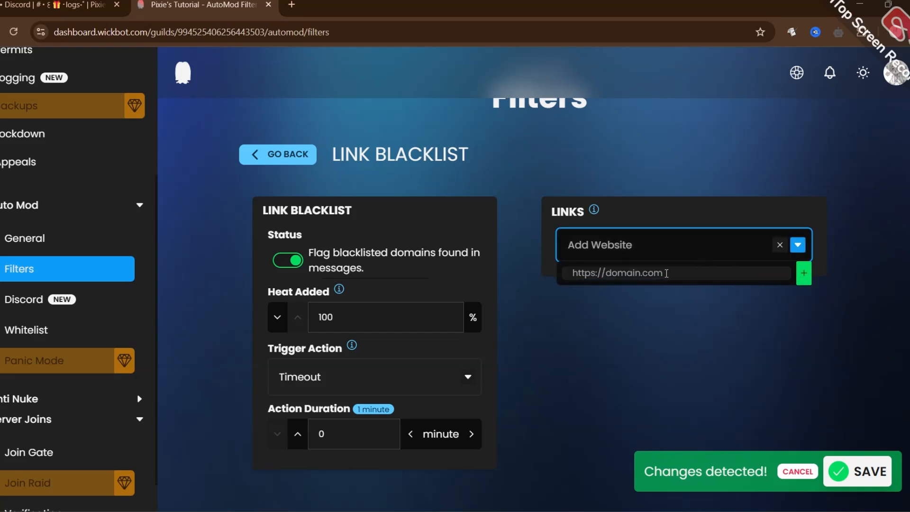
mouse_move(682, 295)
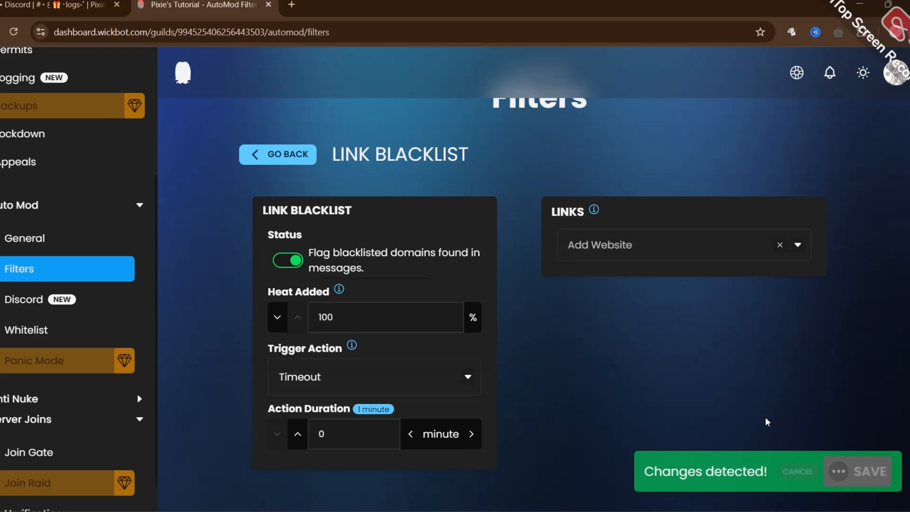
left_click(864, 471)
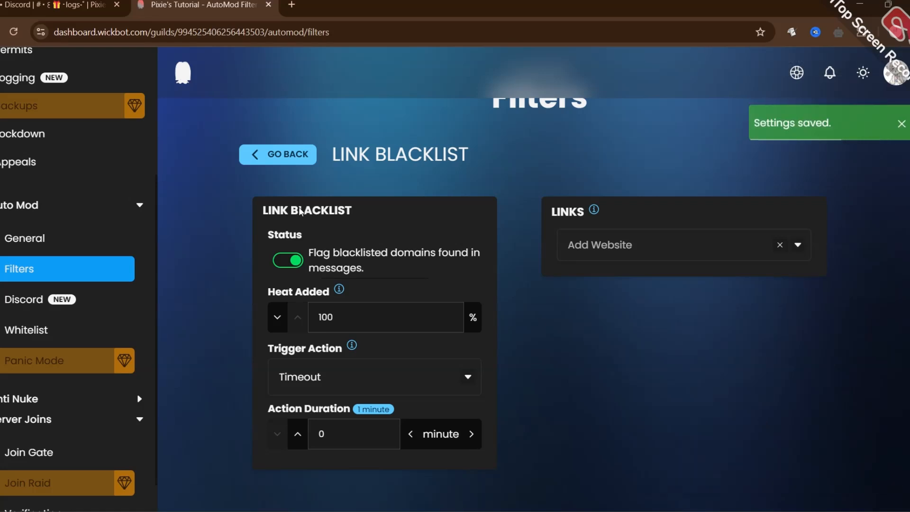
Add idiot to the Word Blacklist strict words and save
left_click(278, 153)
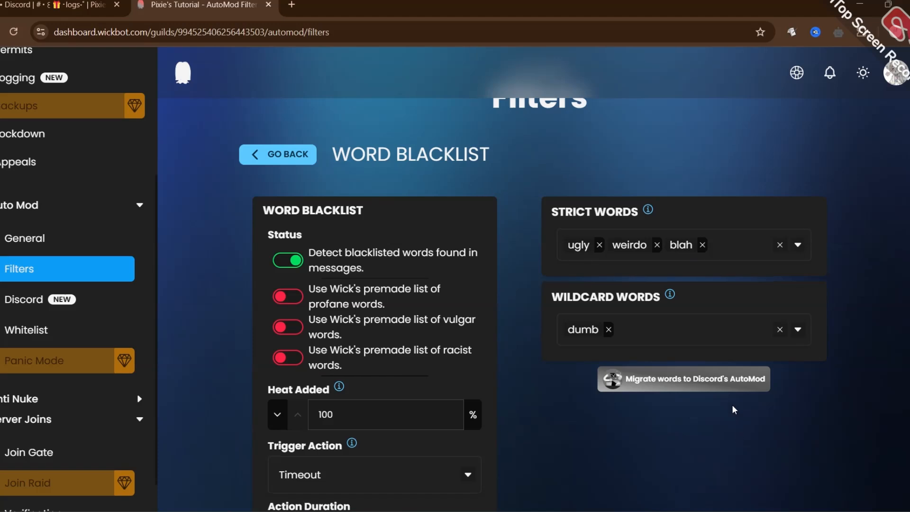
left_click(288, 260)
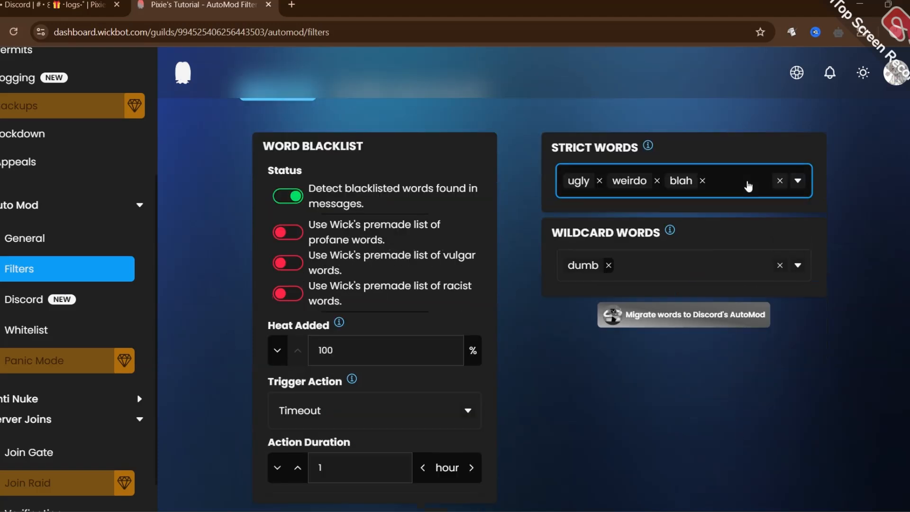
left_click(799, 180)
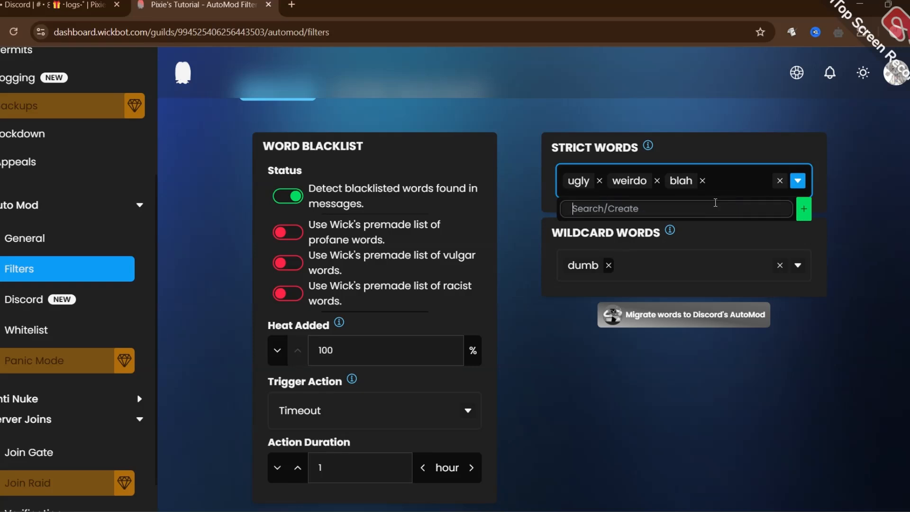
type("IDIOT")
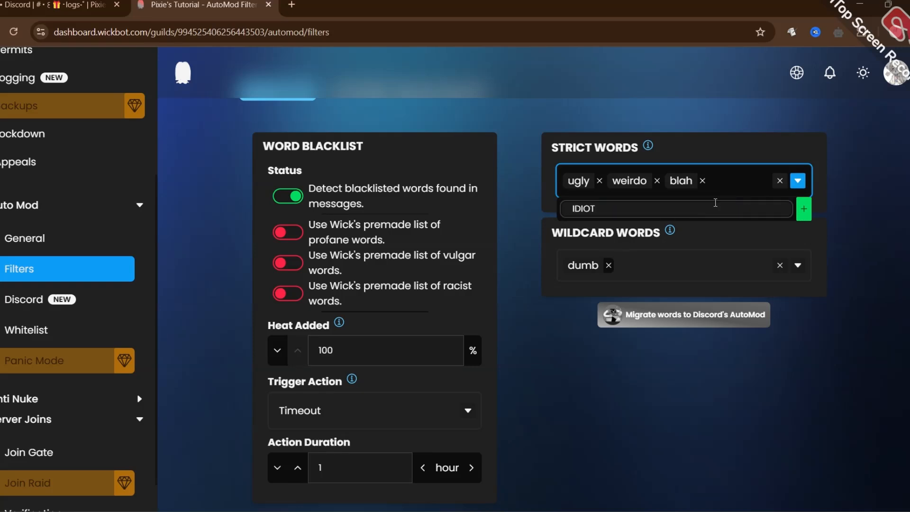
left_click(803, 209)
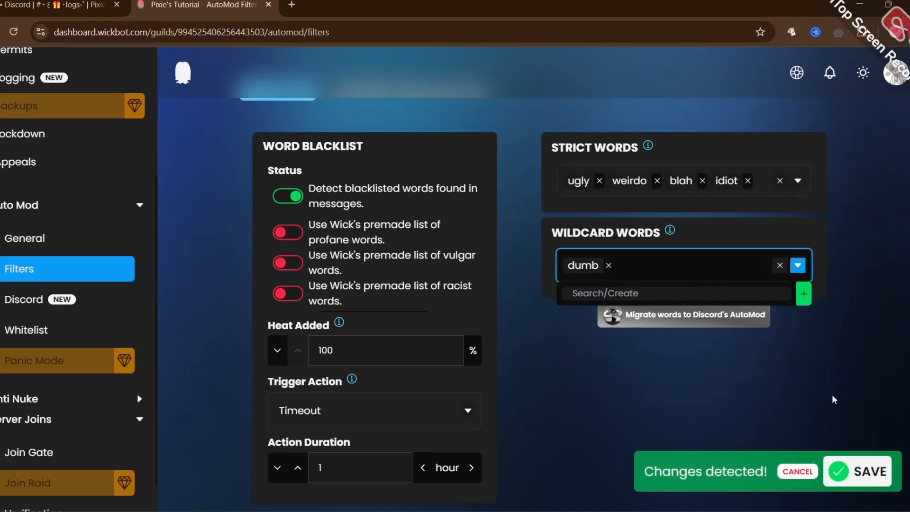
left_click(870, 471)
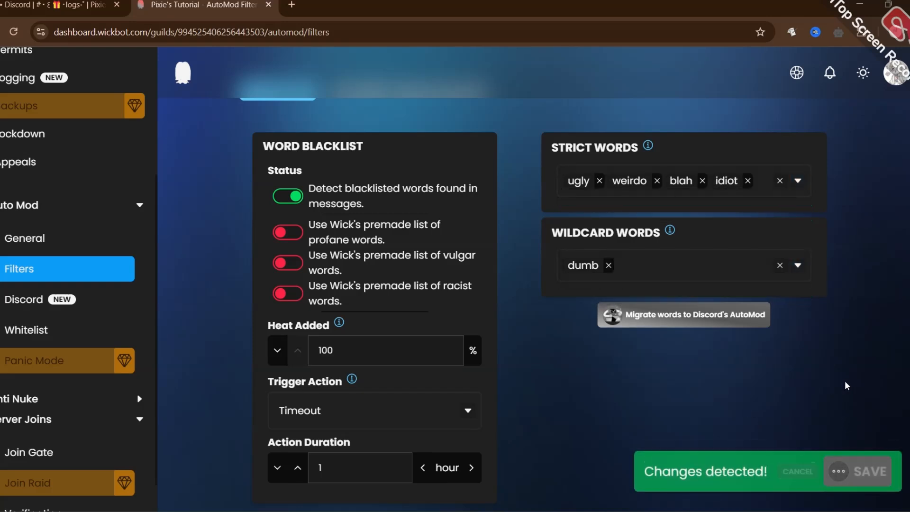
Add idiot to the wildcard words as well and save
left_click(798, 266)
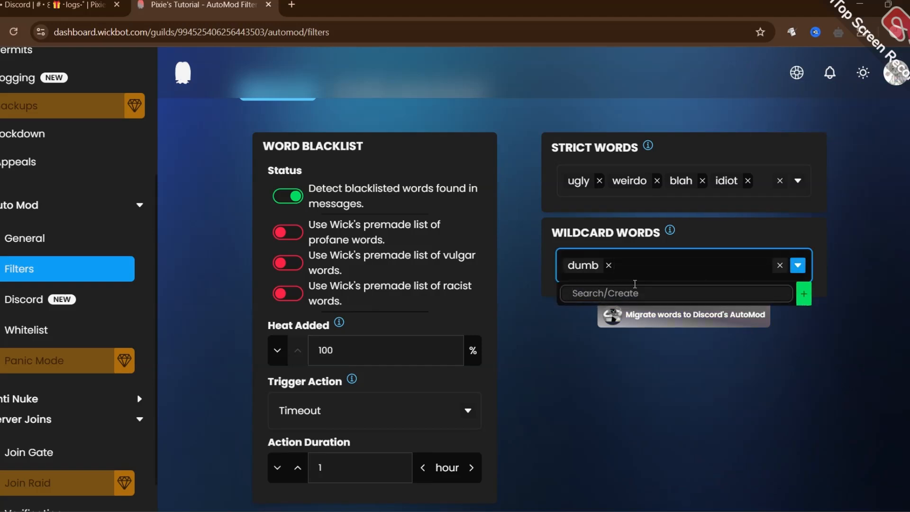
type("IDI")
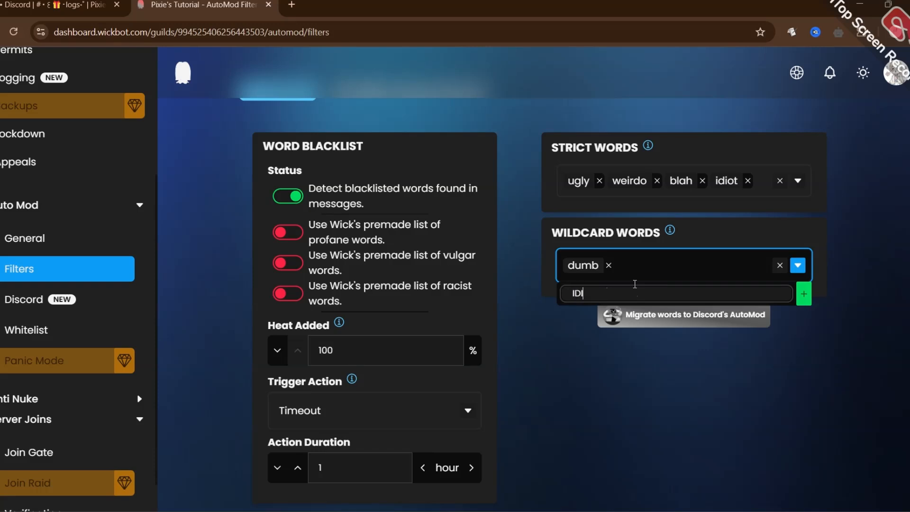
type("OT")
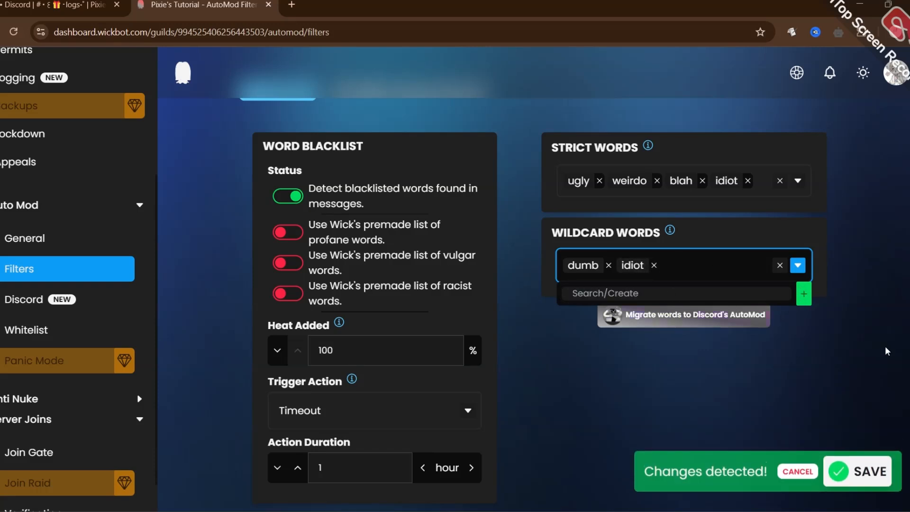
left_click(872, 471)
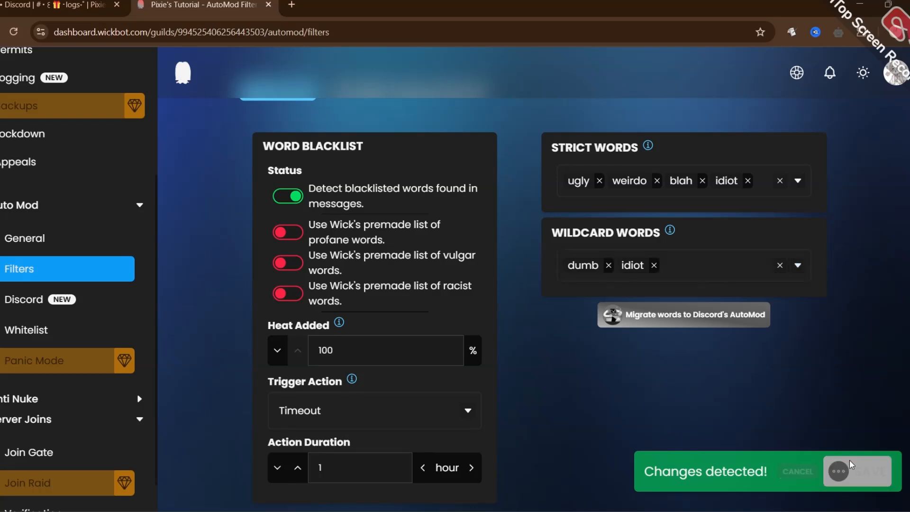
left_click(859, 471)
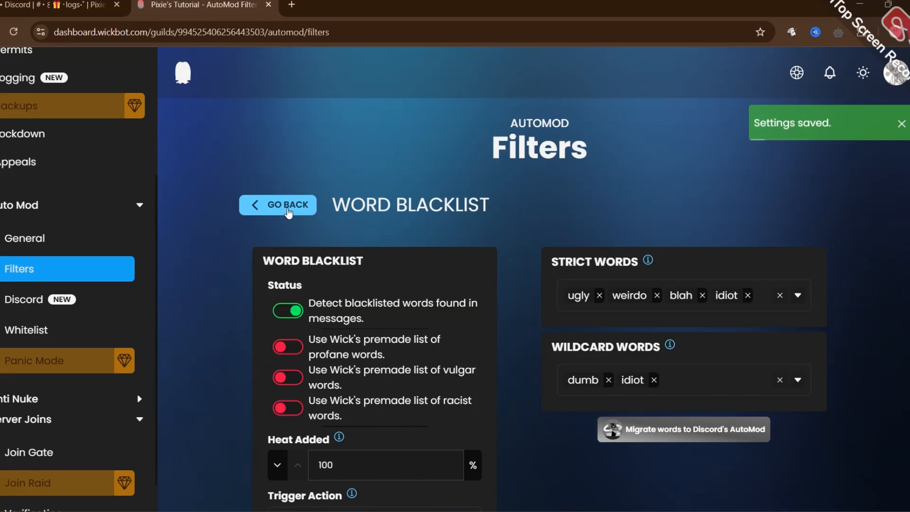
In the Invite Links filter, set the trigger action to Ban
left_click(278, 205)
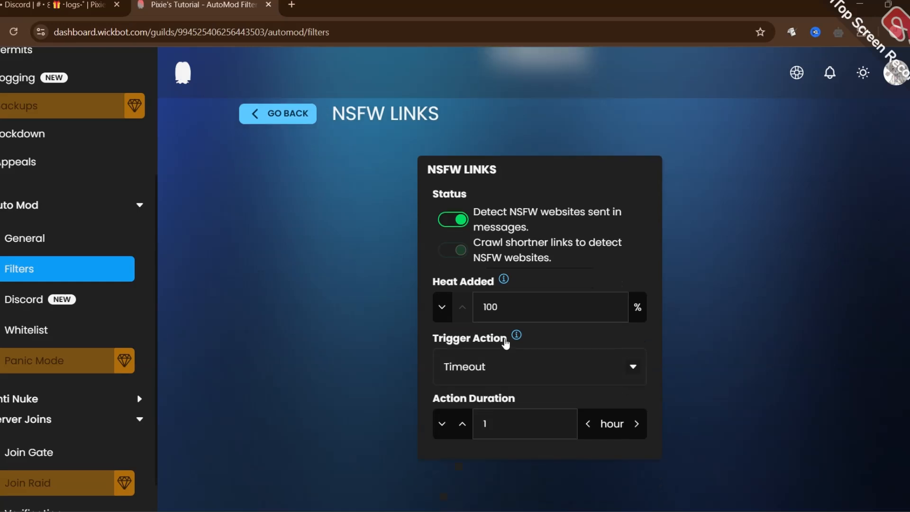
triple_click(549, 306)
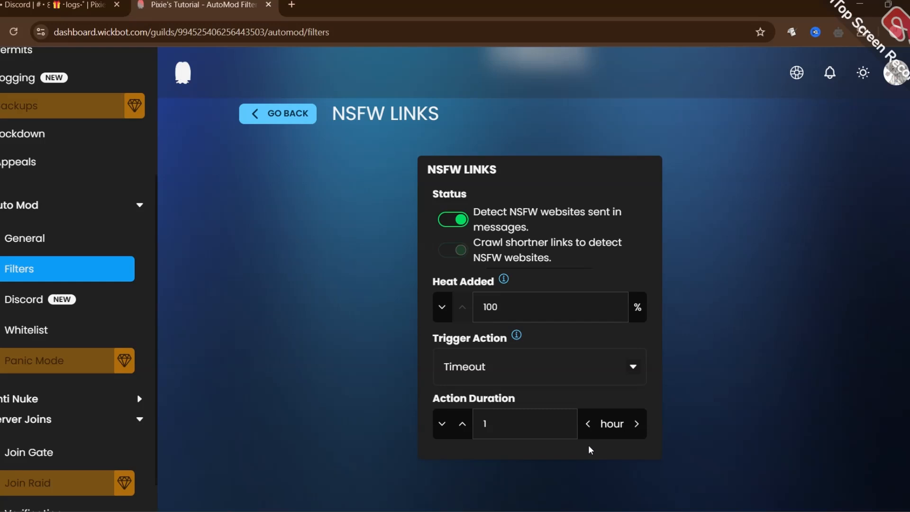
left_click(539, 366)
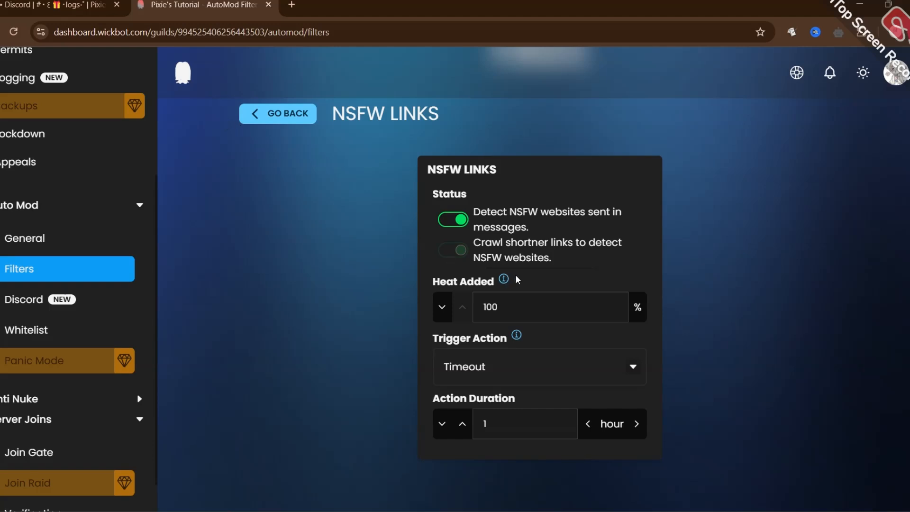
left_click(538, 366)
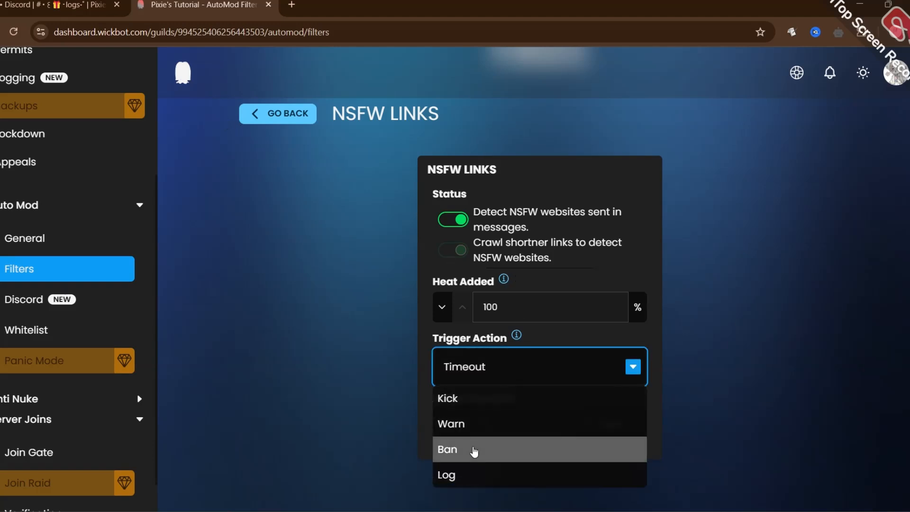
left_click(447, 450)
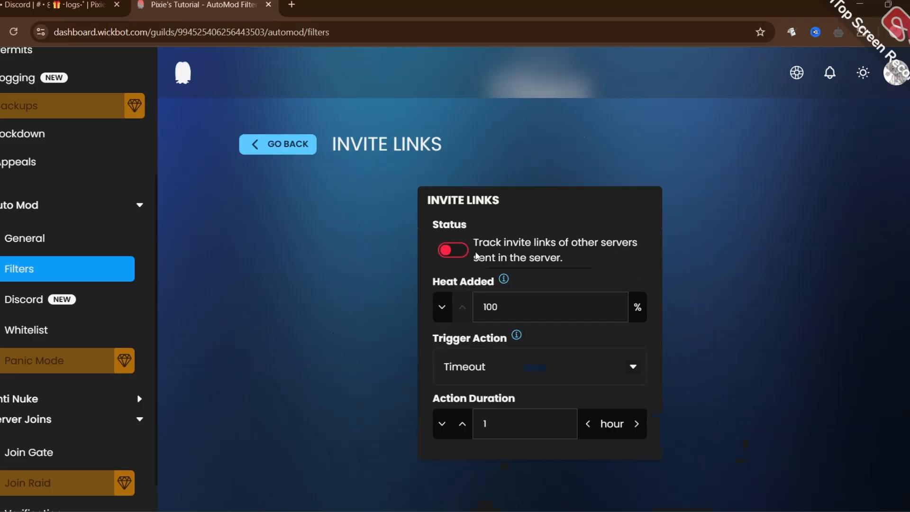
Enable tracking of other servers' invite links and save the filter
left_click(454, 249)
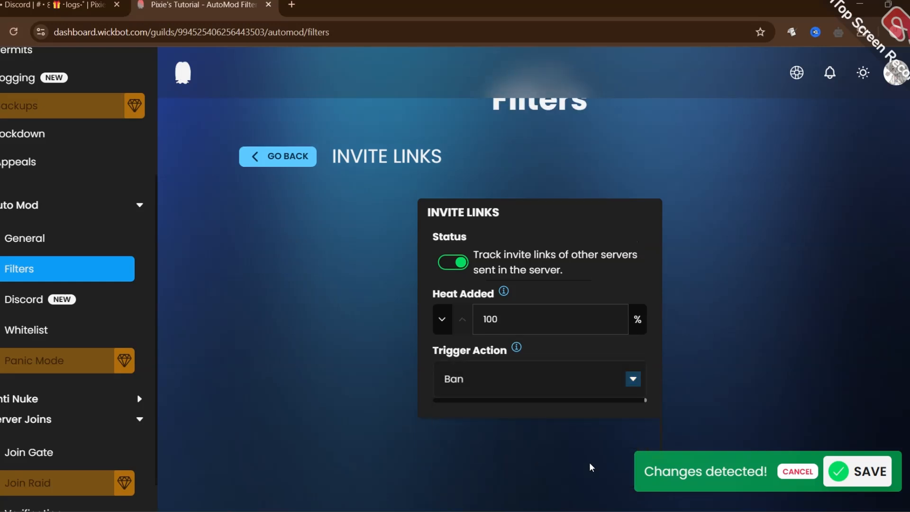
left_click(870, 471)
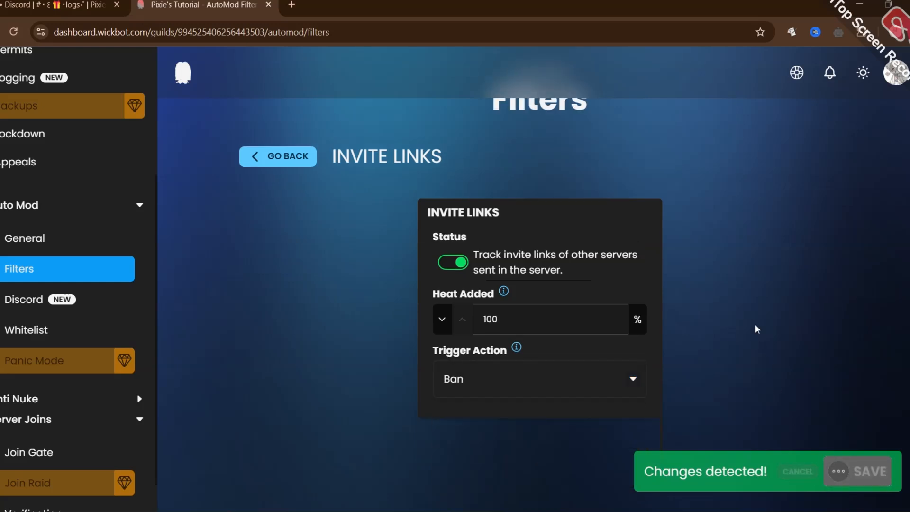
left_click(865, 471)
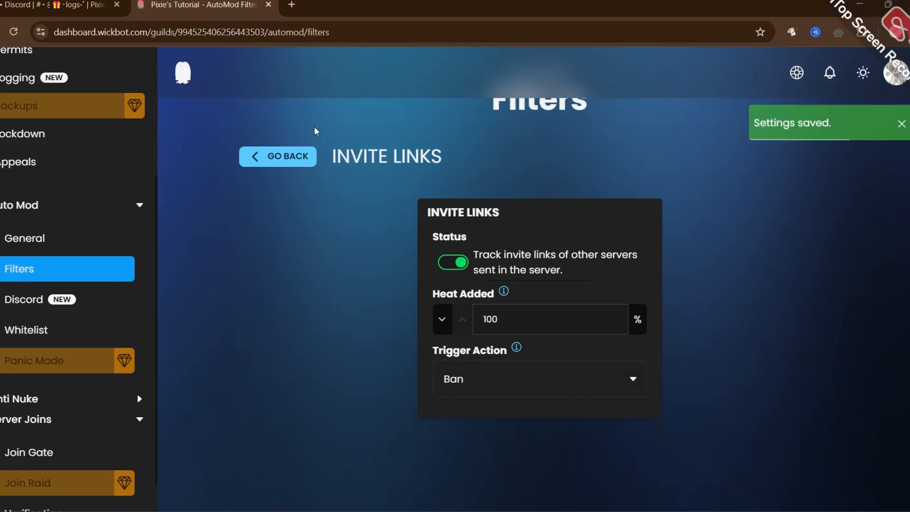
left_click(278, 156)
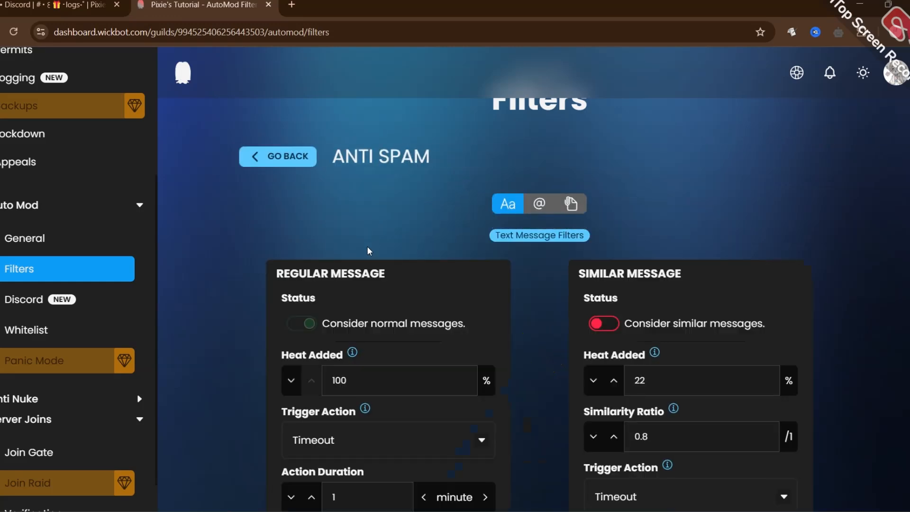
Scroll through the Anti Spam text message filters
scroll("down", 3)
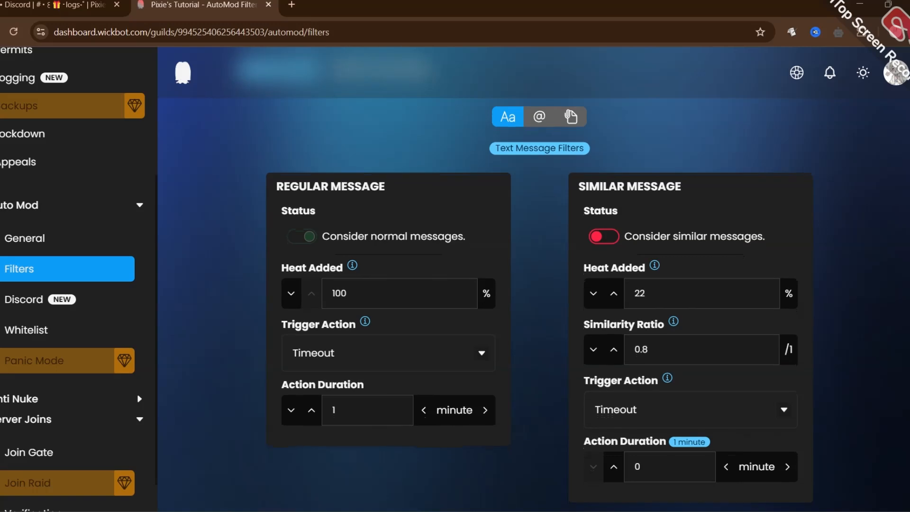
scroll("down", 3)
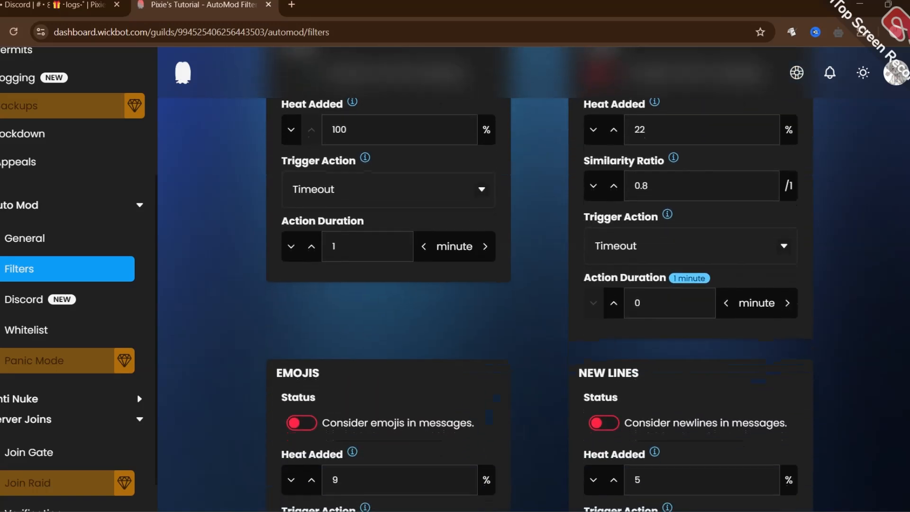
scroll("down", 3)
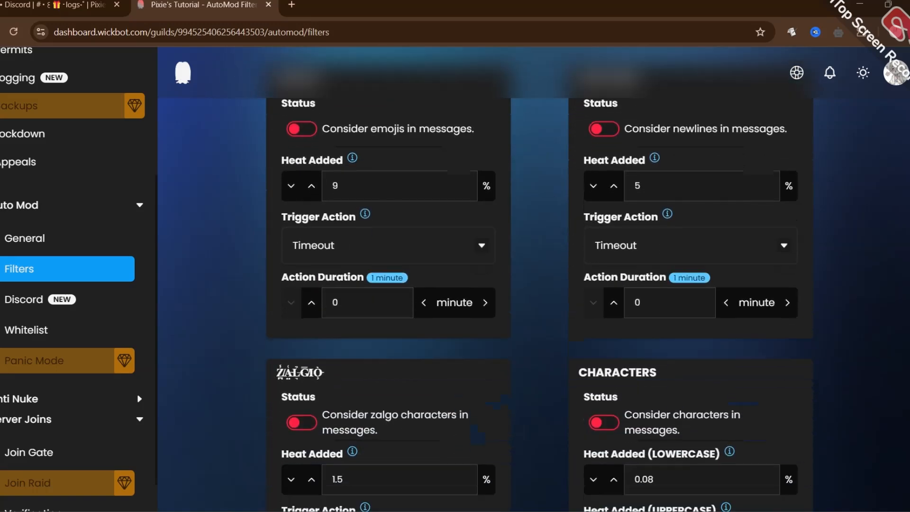
scroll("down", 3)
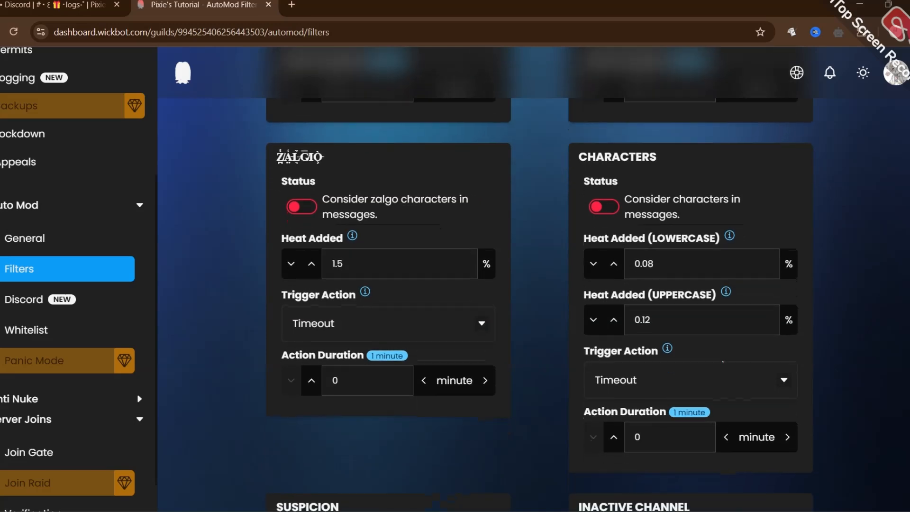
scroll("down", 3)
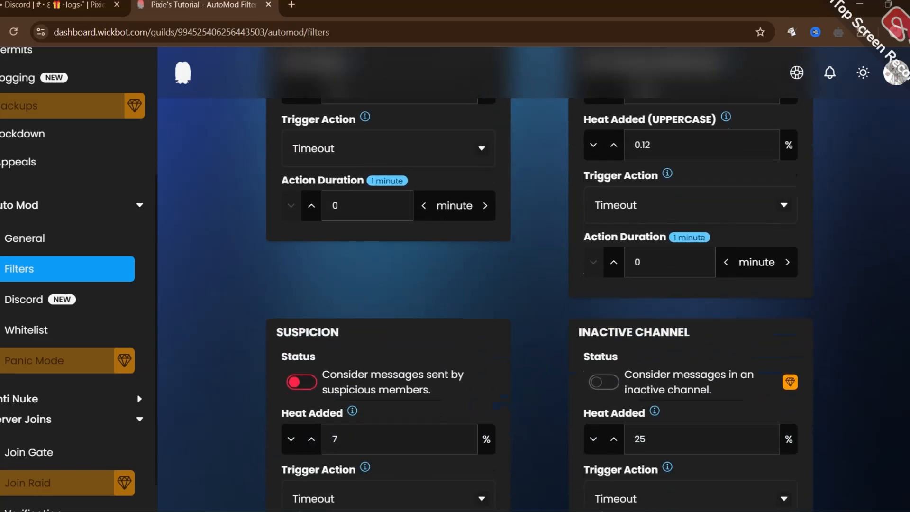
scroll("down", 3)
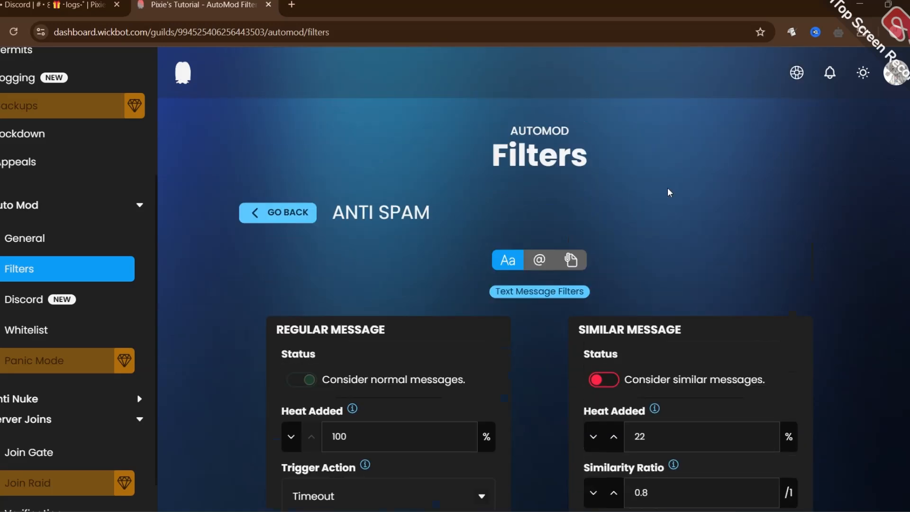
Review the mention spam filters, then show the attachment filters
left_click(538, 259)
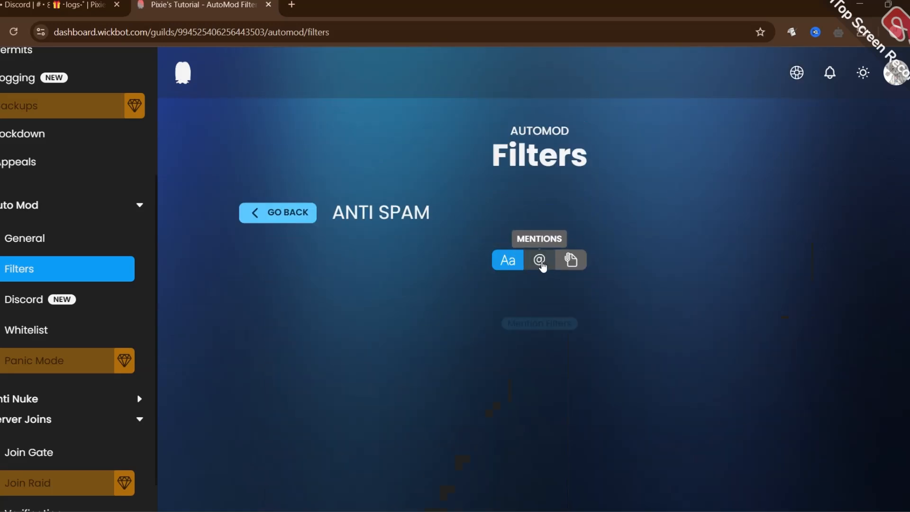
left_click(539, 260)
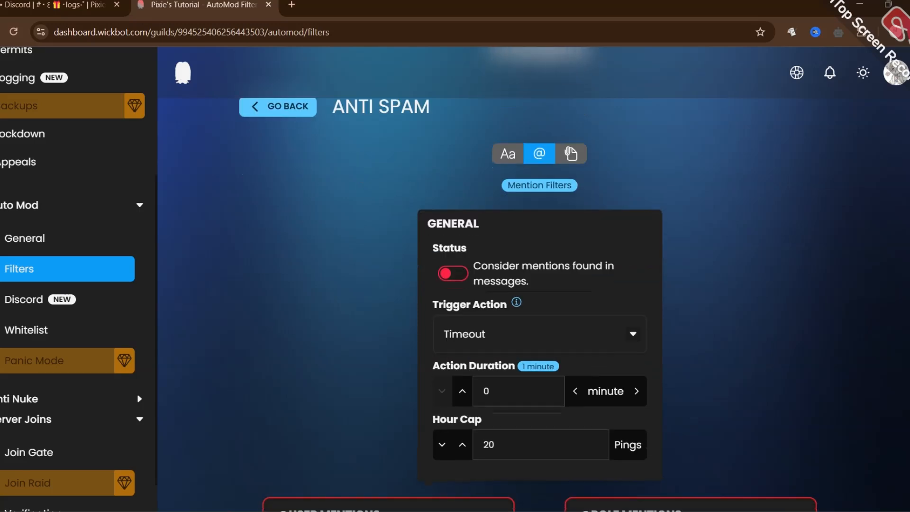
mouse_move(472, 281)
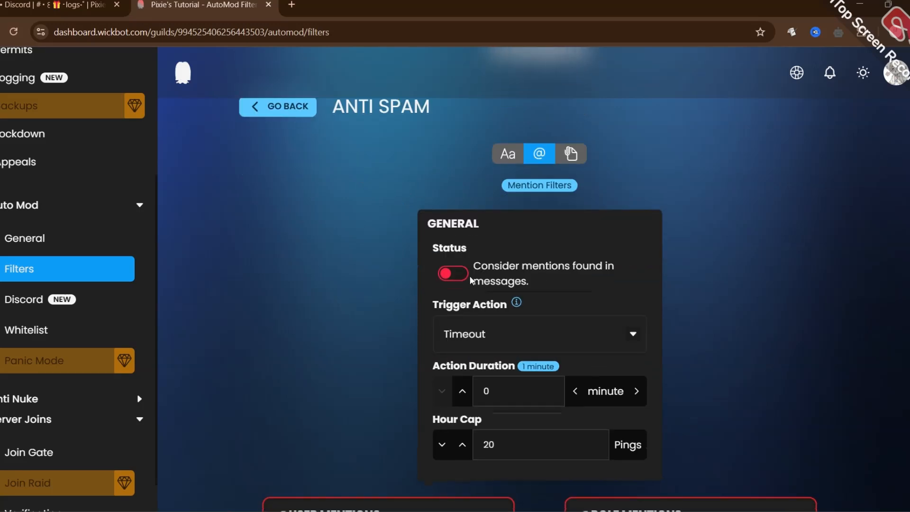
left_click(452, 273)
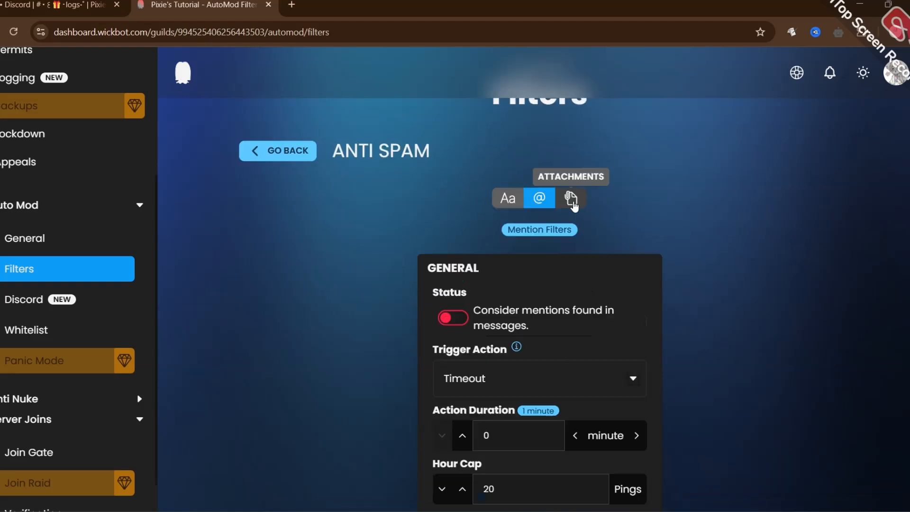
left_click(570, 197)
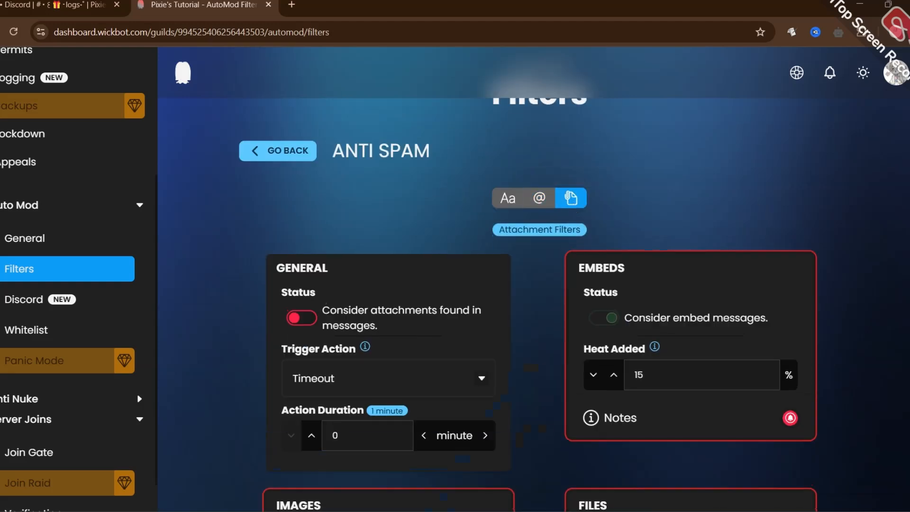
scroll("down", 3)
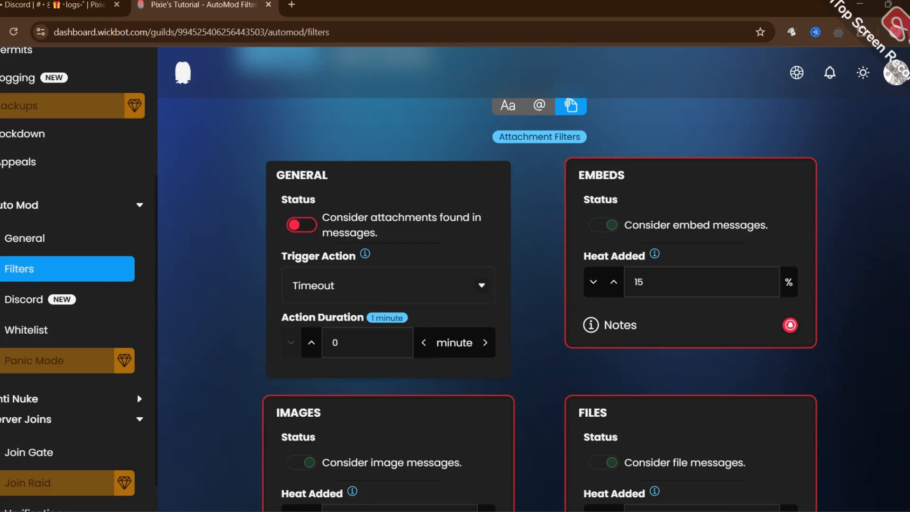
Go to the AutoMod Whitelist page and review the spam whitelist entries
left_click(26, 330)
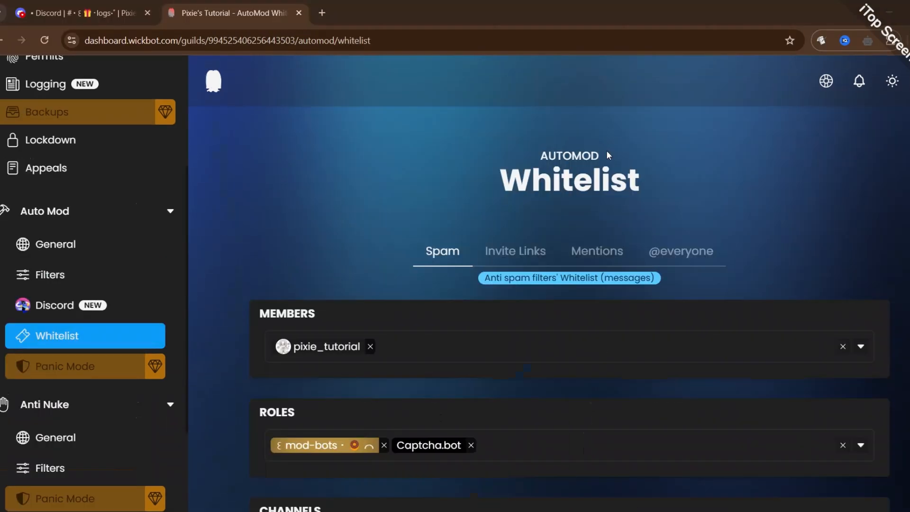
mouse_move(608, 155)
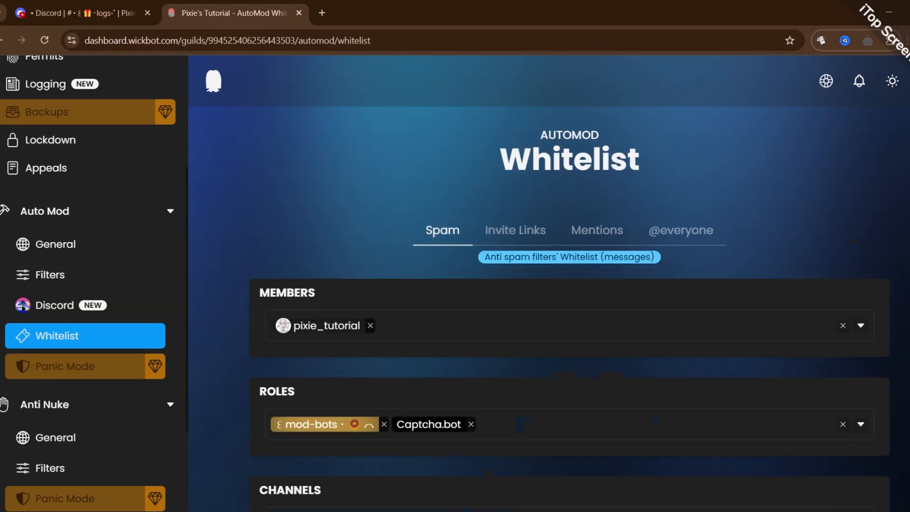
scroll("up", 3)
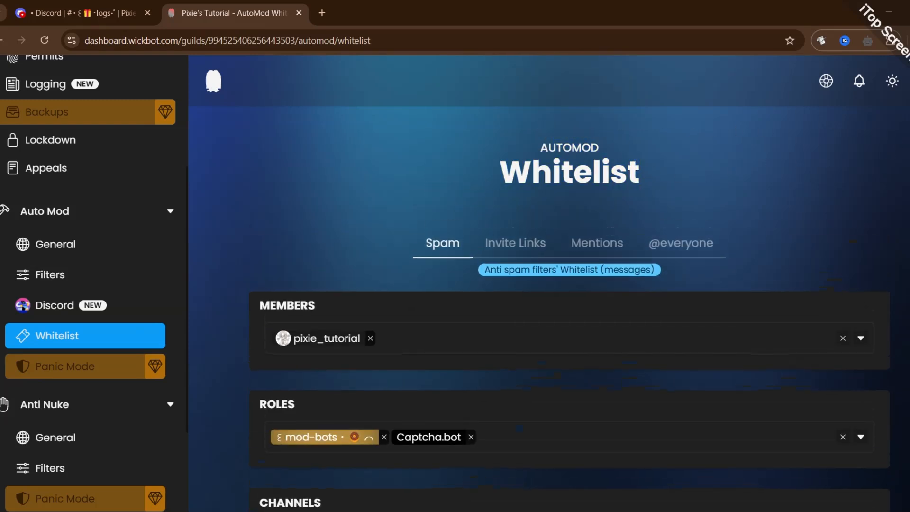
scroll("down", 3)
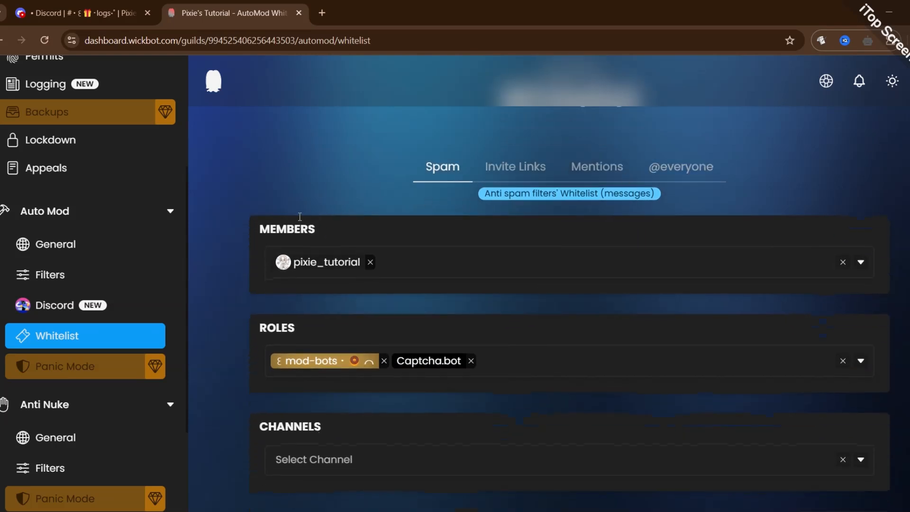
mouse_move(450, 269)
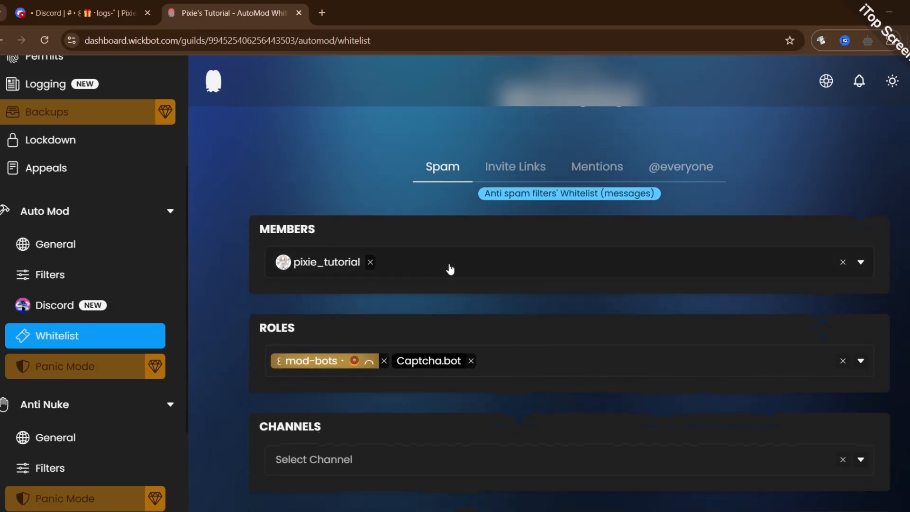
In Discord, copy the server owner's user ID from the member list
left_click(82, 12)
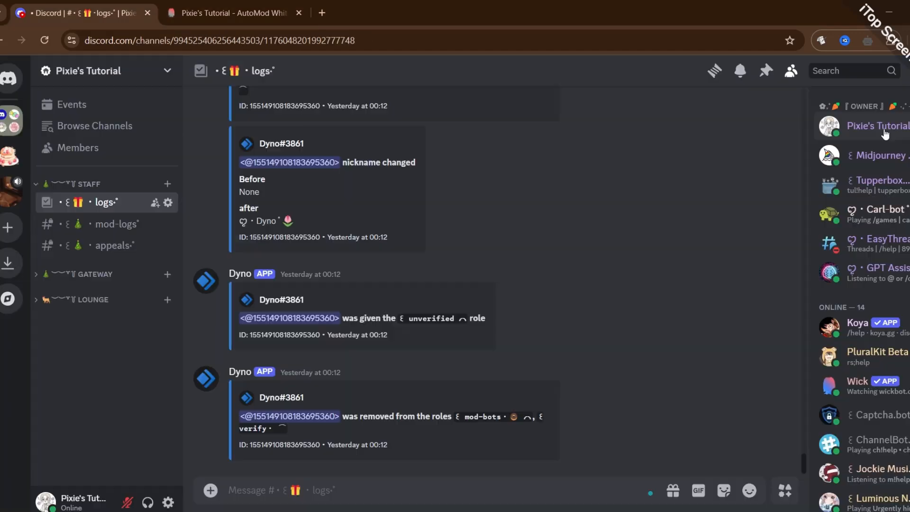
right_click(878, 125)
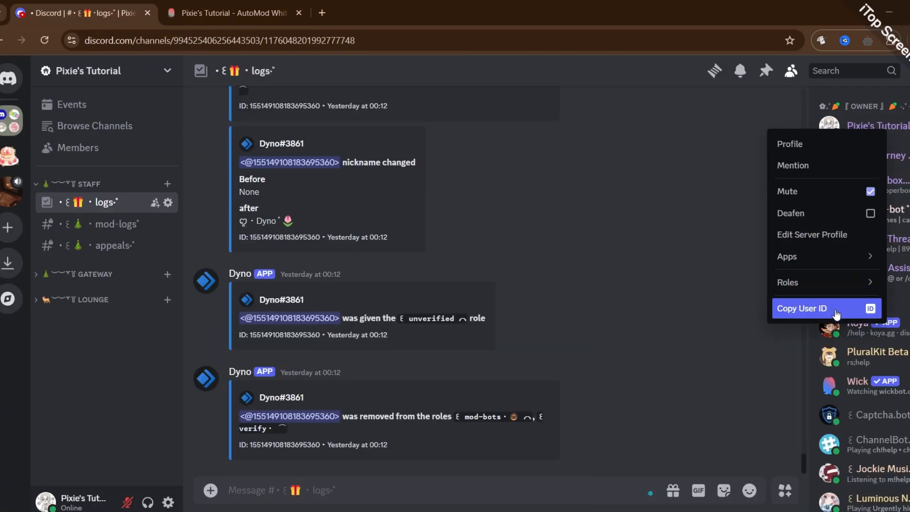
left_click(233, 12)
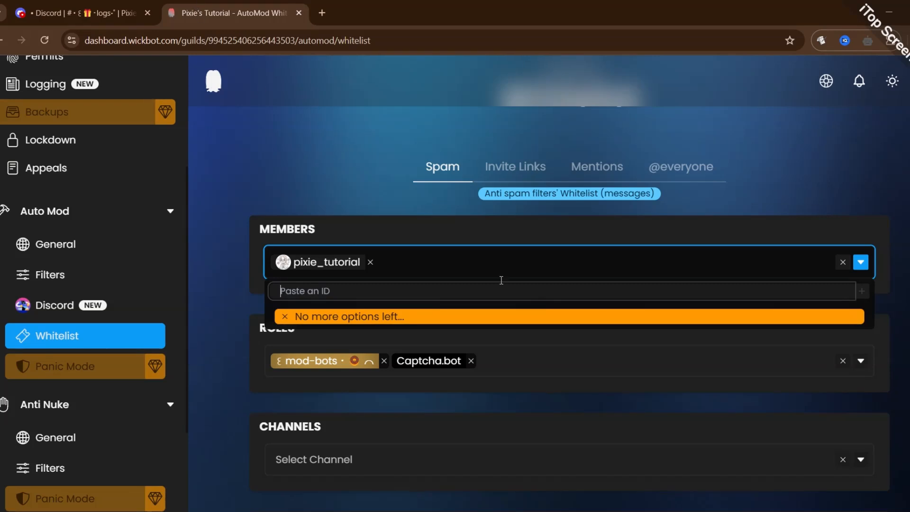
Whitelist the pasted owner ID, the Staff role, the ticket channel and the Staff category, then save
type("829479412172062720")
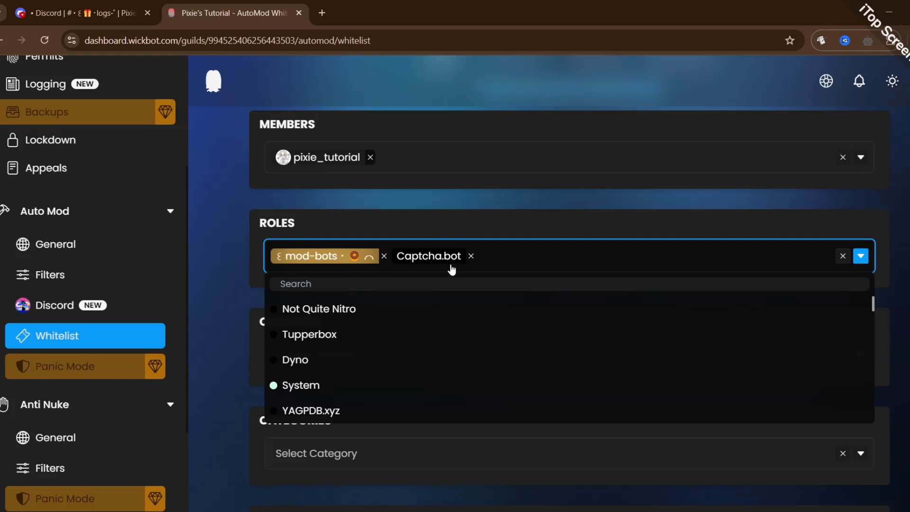
type("st")
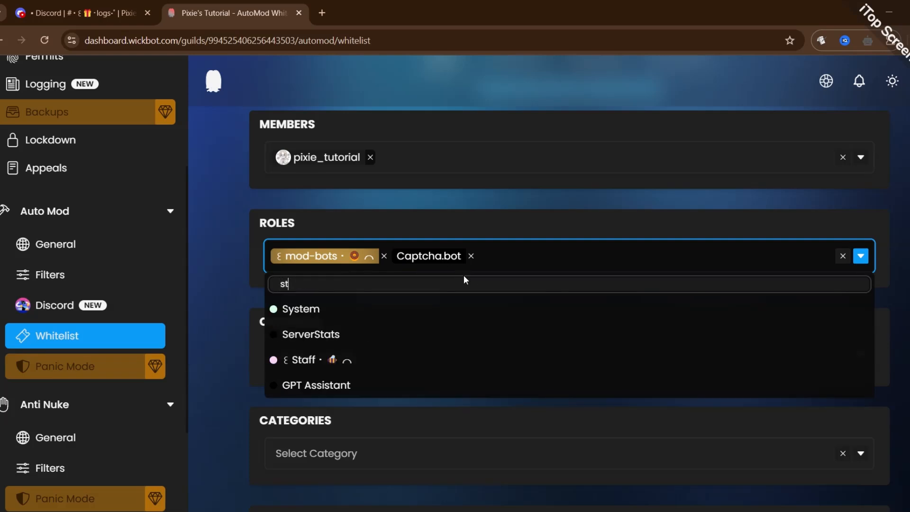
left_click(301, 360)
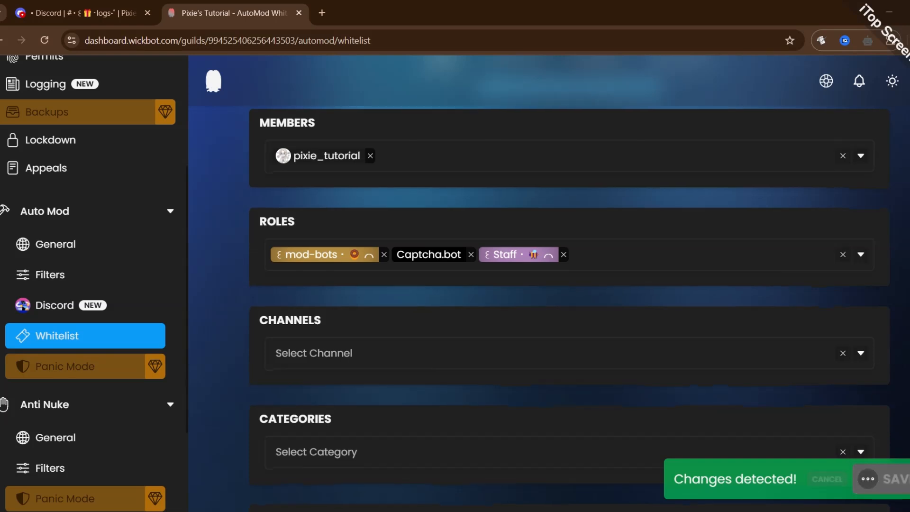
left_click(897, 478)
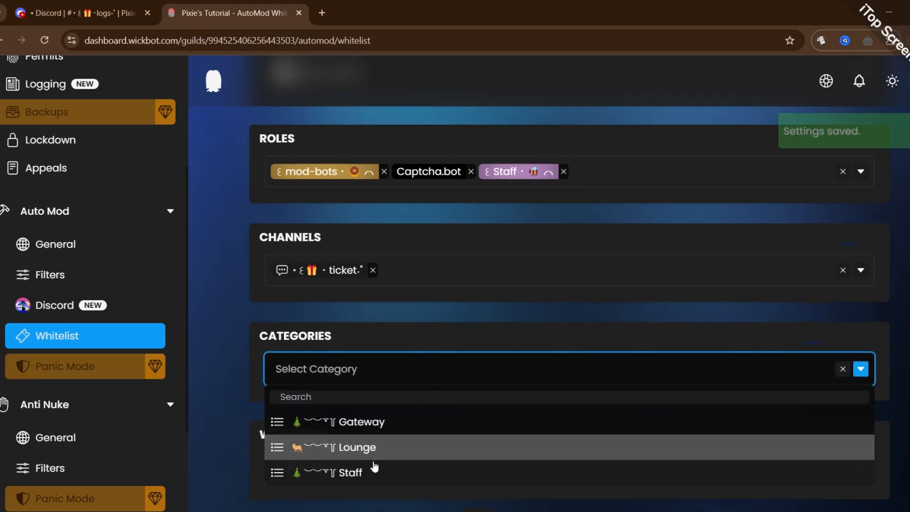
left_click(349, 473)
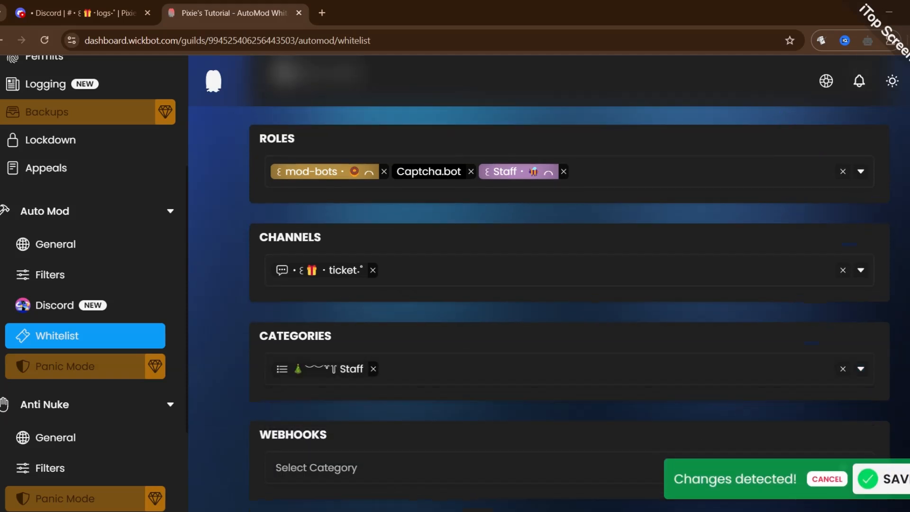
left_click(894, 479)
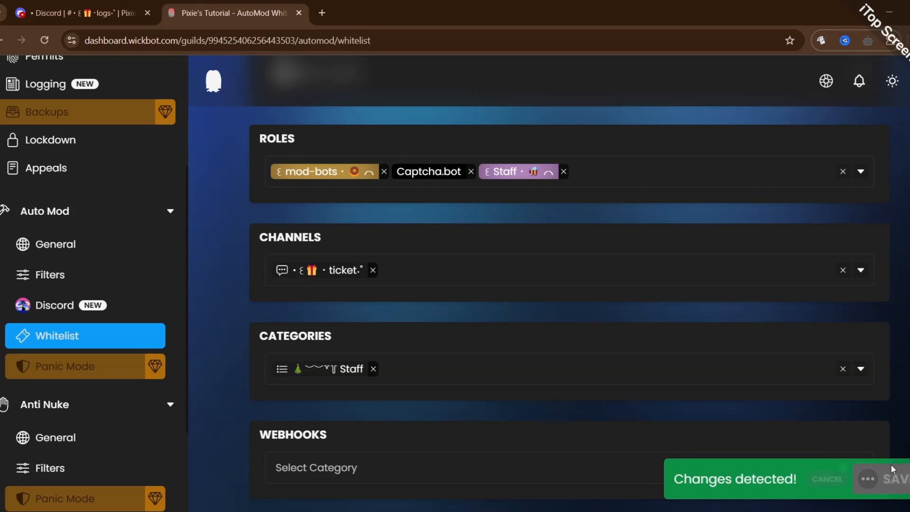
Exempt the Staff role and ticket channel on the Invite Links whitelist, save, and go to Anti Nuke General
left_click(897, 478)
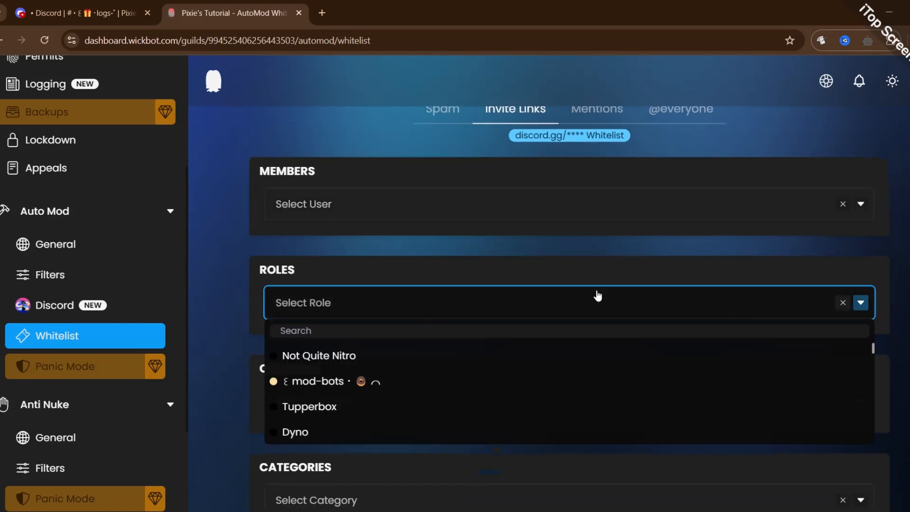
type("staff")
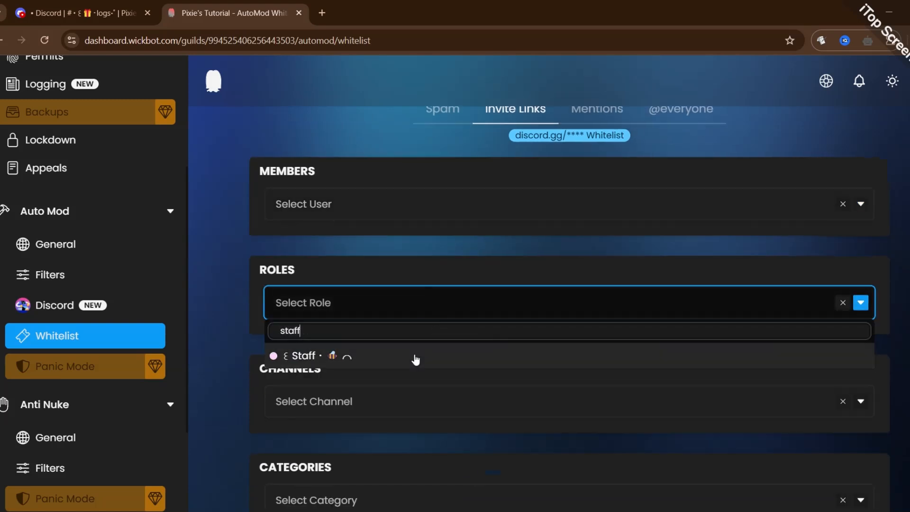
left_click(301, 355)
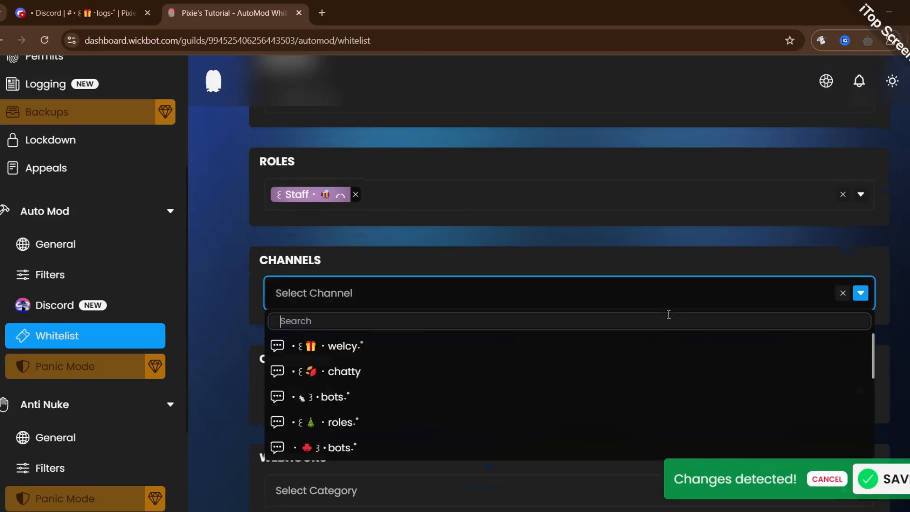
type("tick")
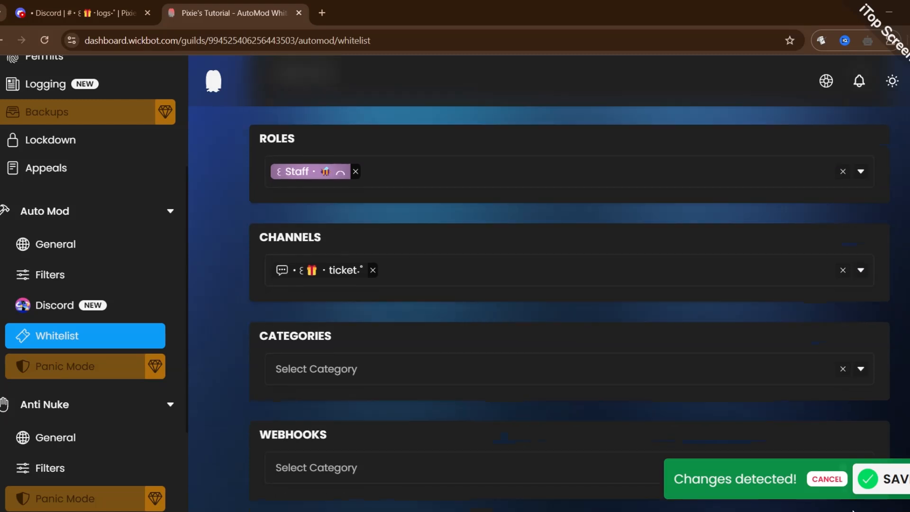
scroll("up", 3)
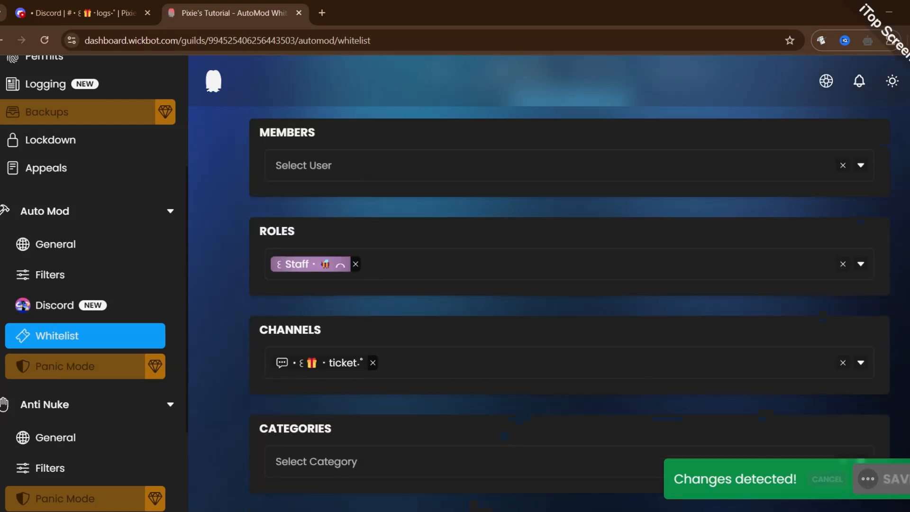
left_click(883, 478)
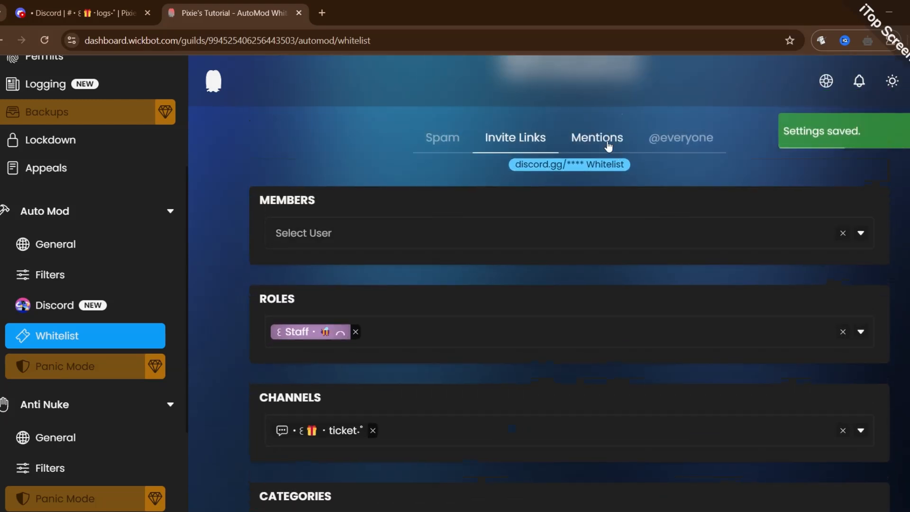
left_click(680, 138)
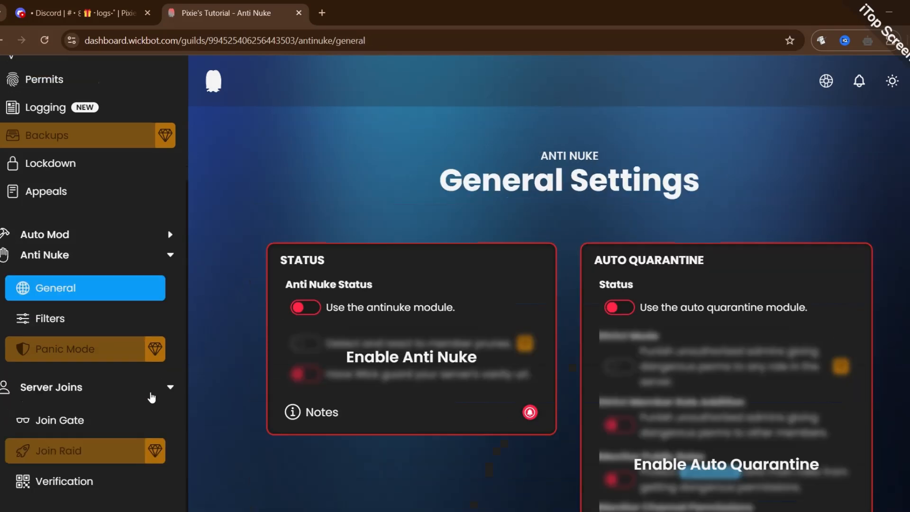
Switch on the antinuke module and auto quarantine, then go to Anti Nuke Filters
scroll("up", 3)
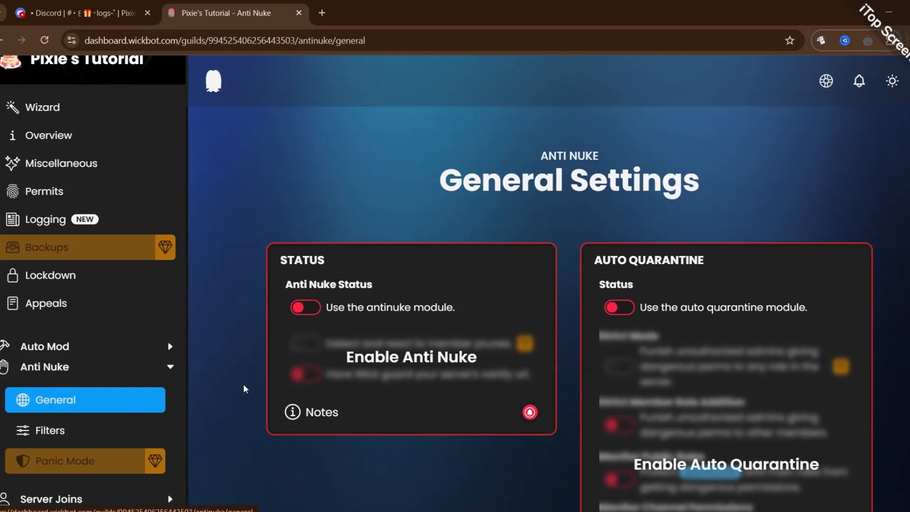
left_click(304, 308)
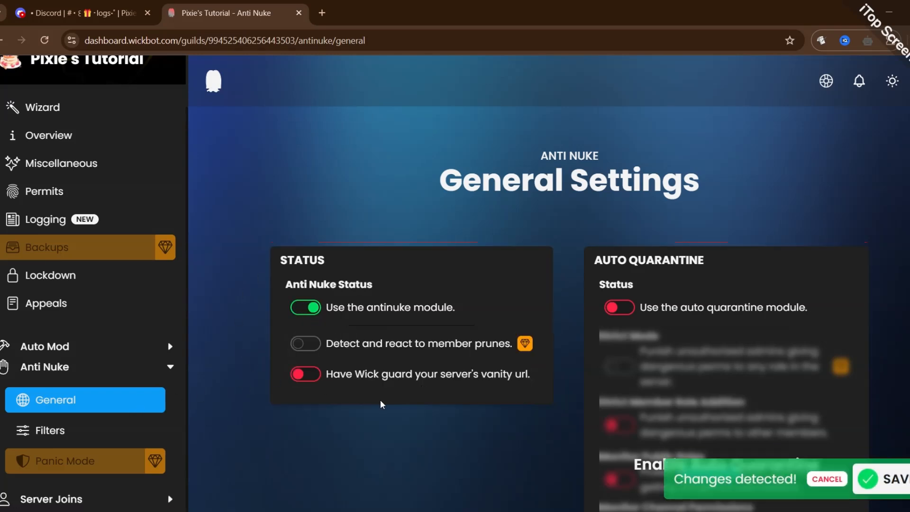
left_click(619, 307)
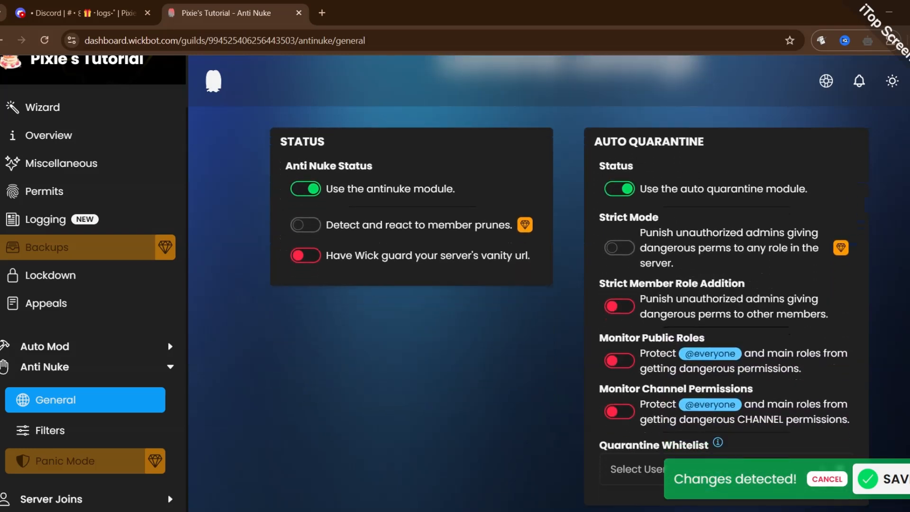
scroll("down", 3)
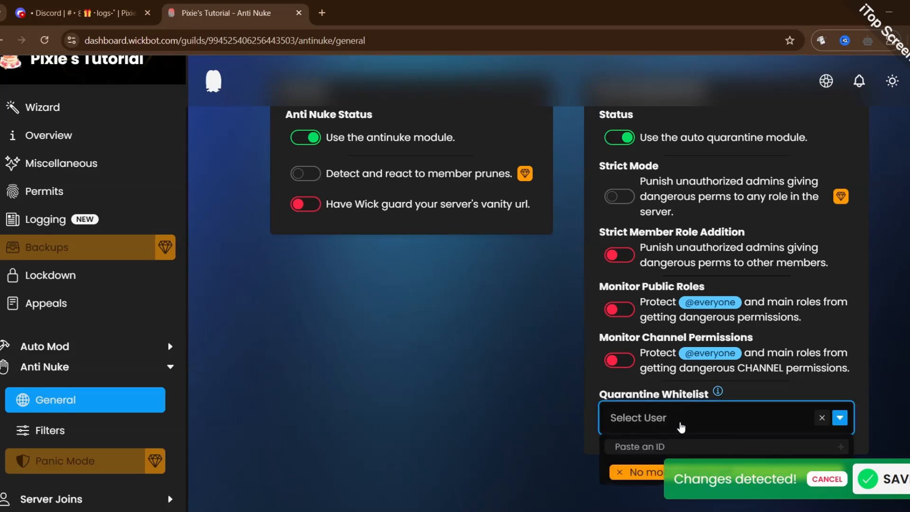
left_click(50, 431)
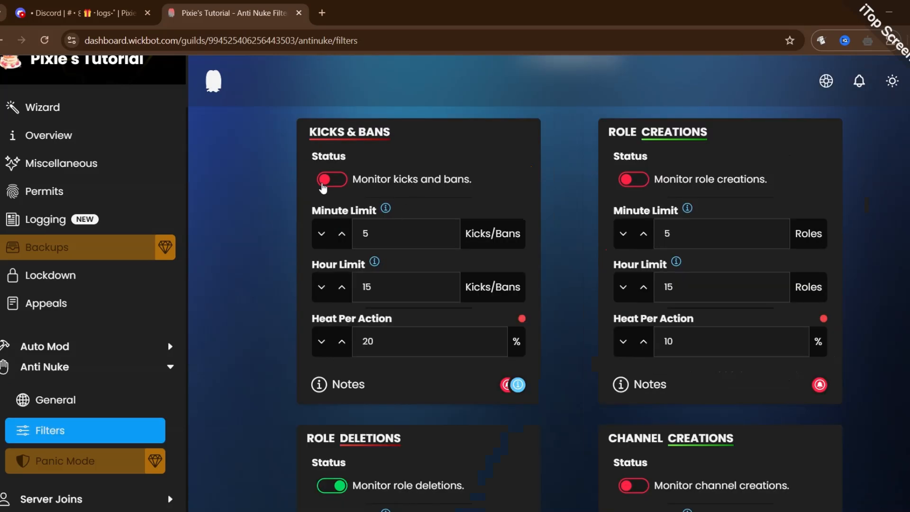
Monitor kicks and bans with the minute limit raised to 10
left_click(332, 180)
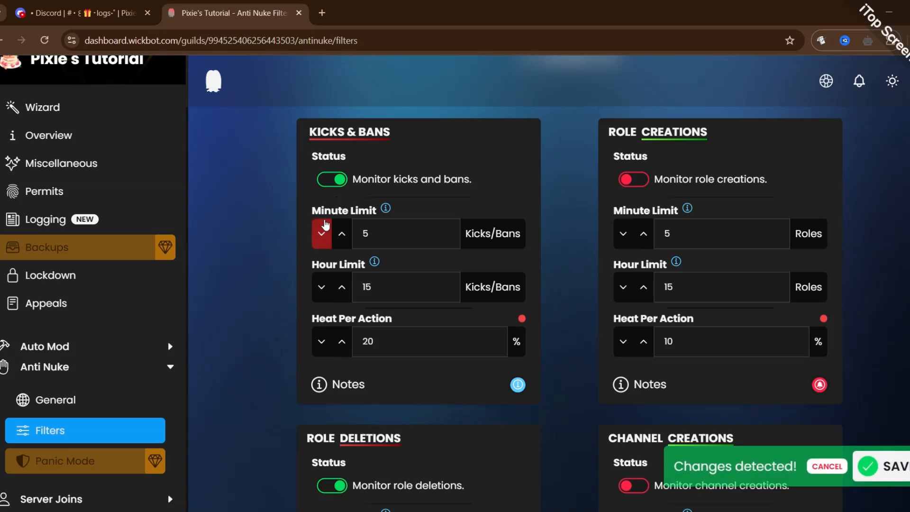
left_click(342, 234)
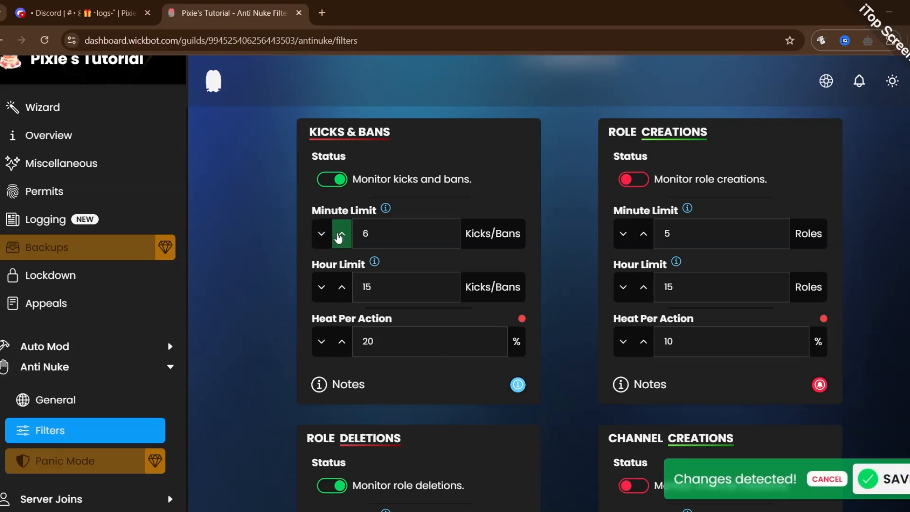
left_click(341, 233)
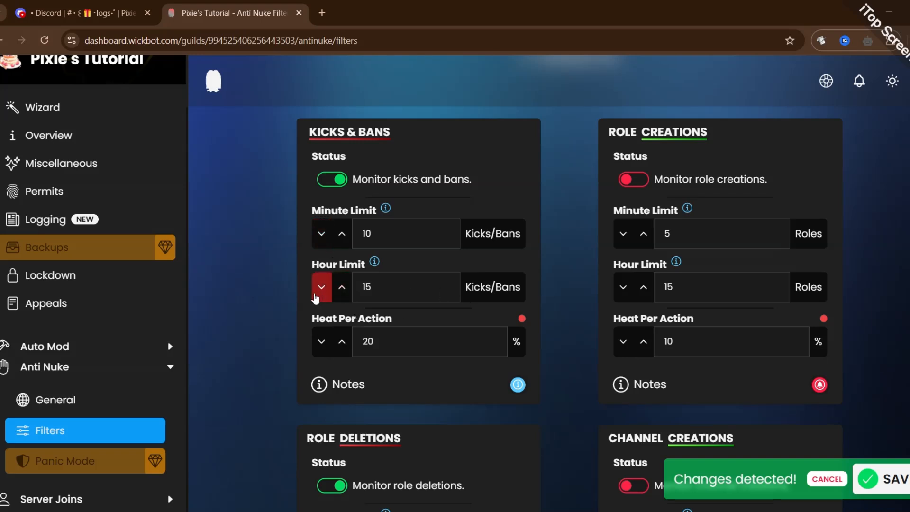
mouse_move(375, 263)
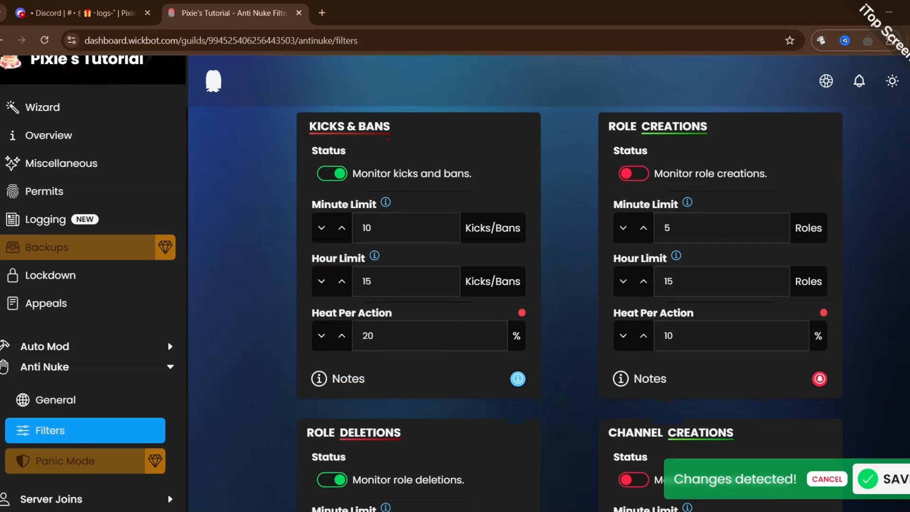
scroll("down", 3)
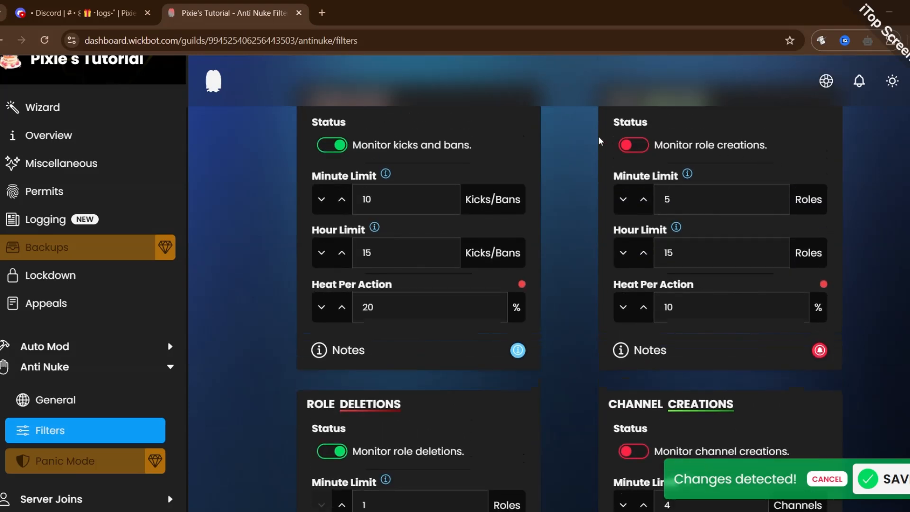
scroll("down", 3)
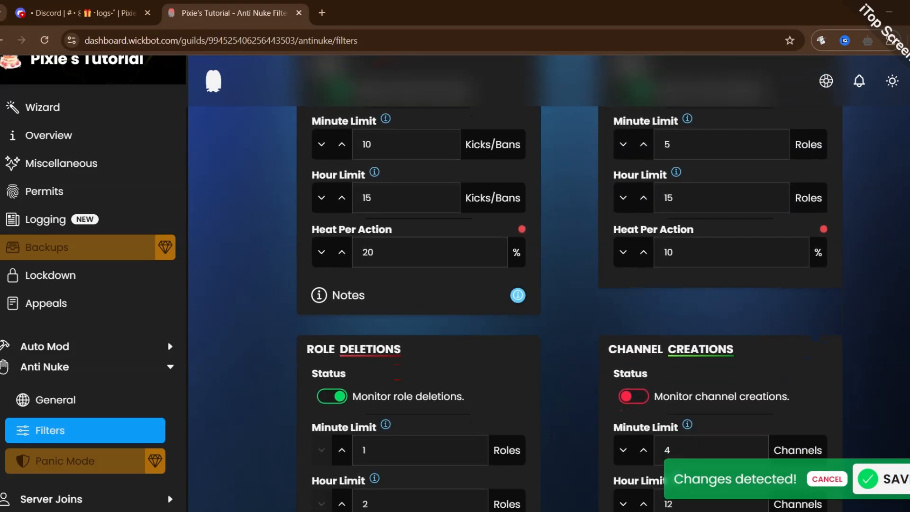
scroll("down", 3)
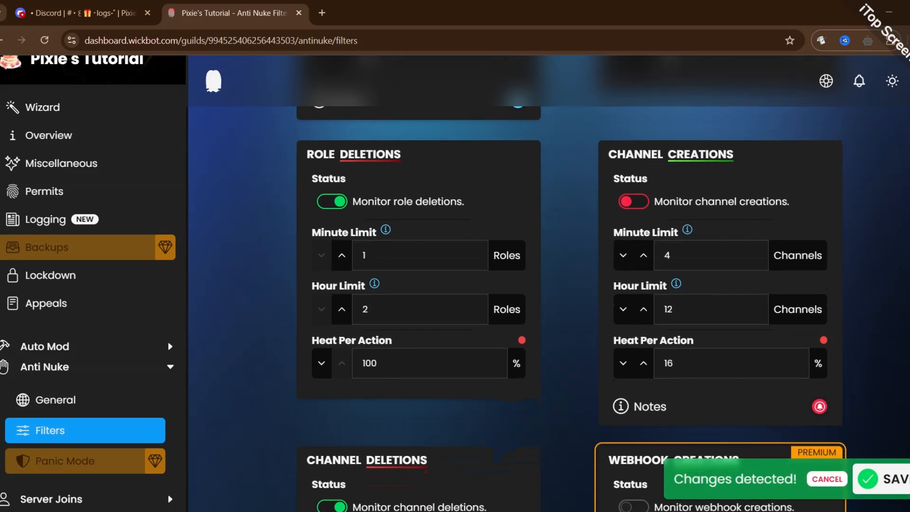
scroll("down", 3)
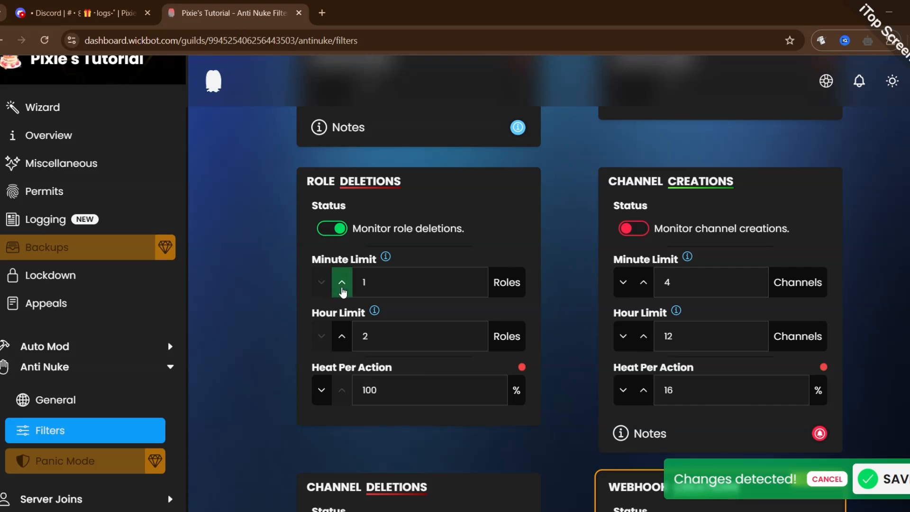
Monitor channel creations with heat per action set to 100%
left_click(634, 228)
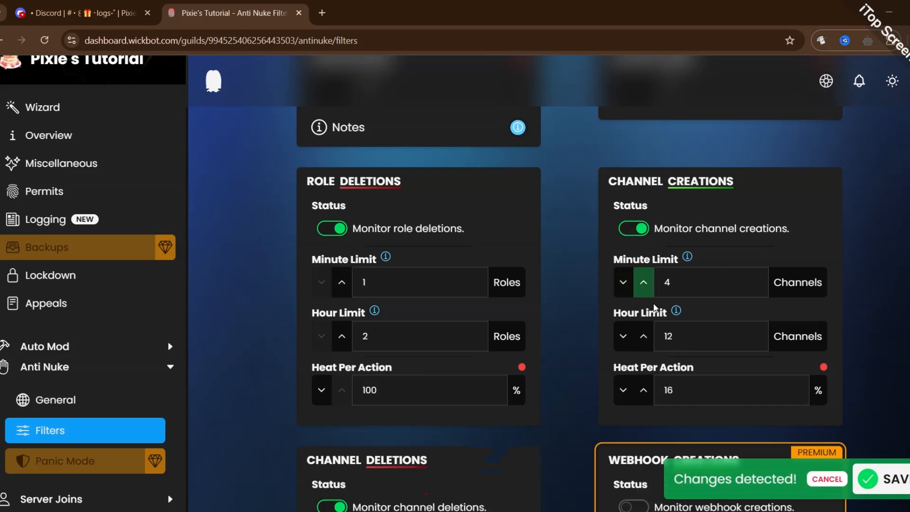
scroll("down", 3)
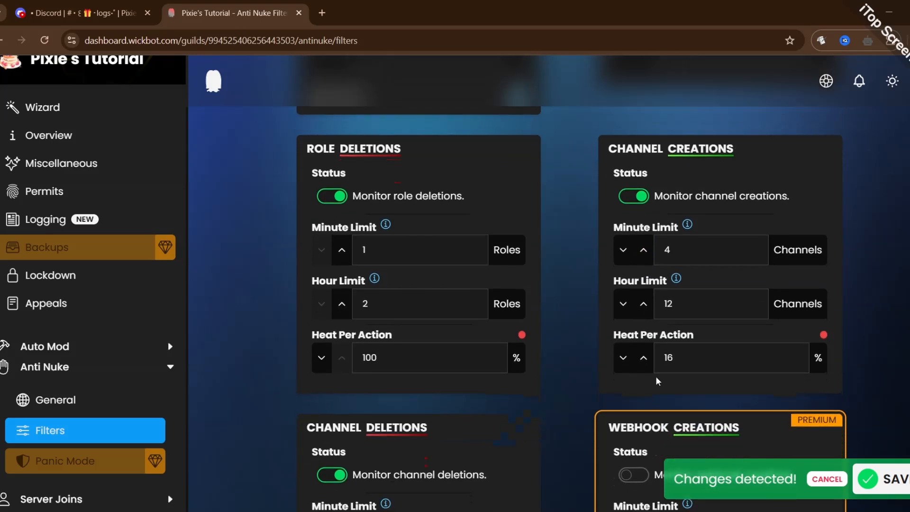
left_click(643, 358)
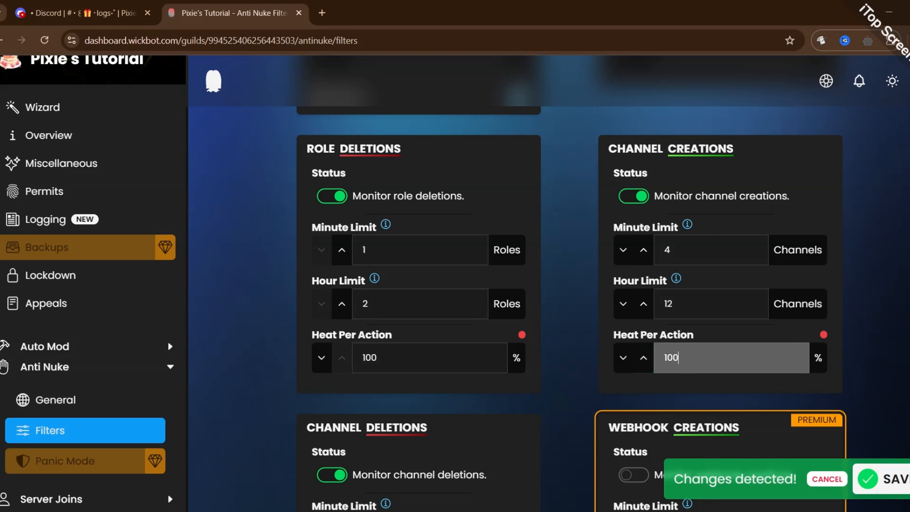
scroll("down", 3)
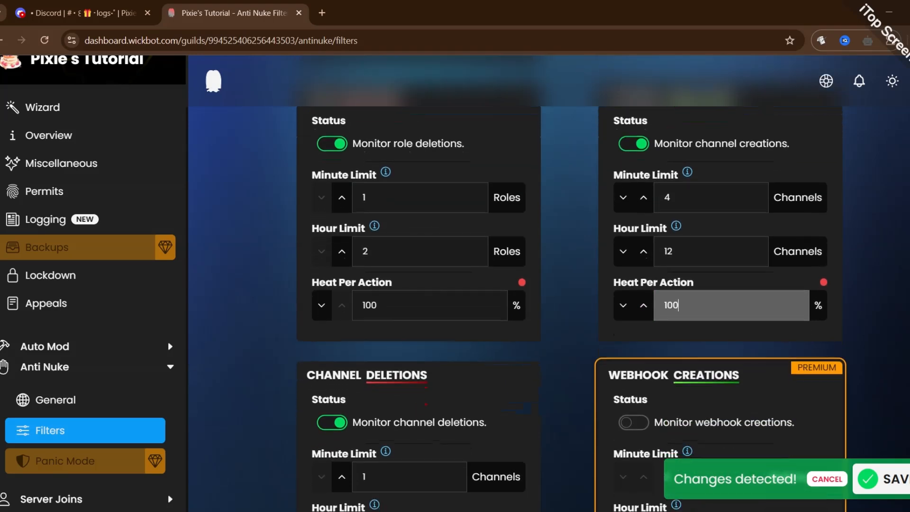
scroll("down", 3)
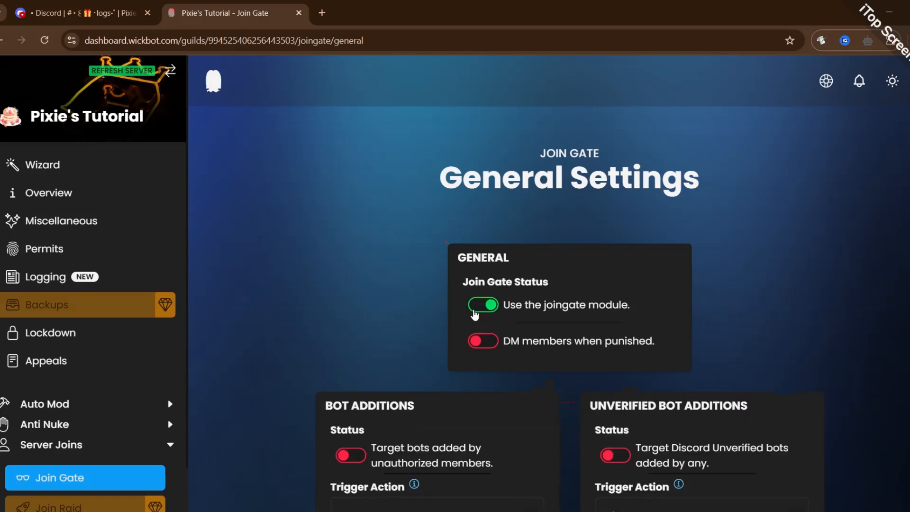
DM members when punished and target unauthorized bot additions with a chosen action
left_click(482, 341)
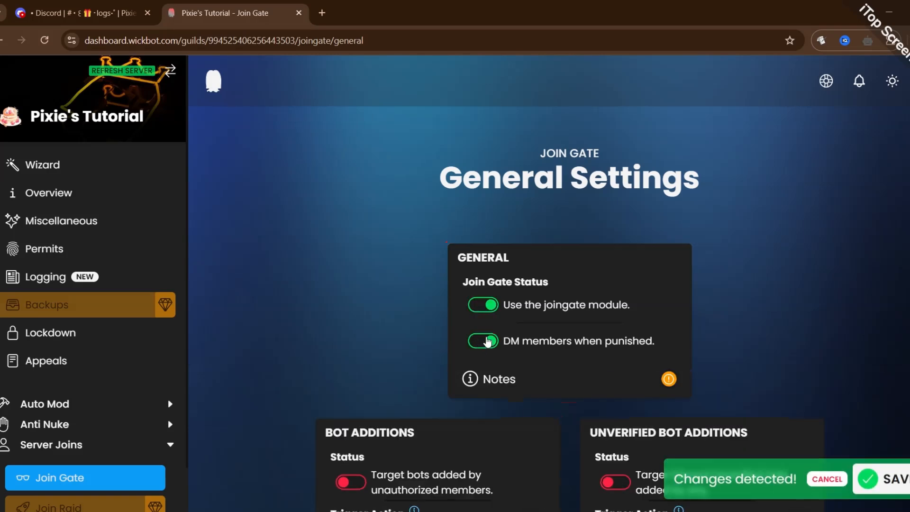
scroll("down", 3)
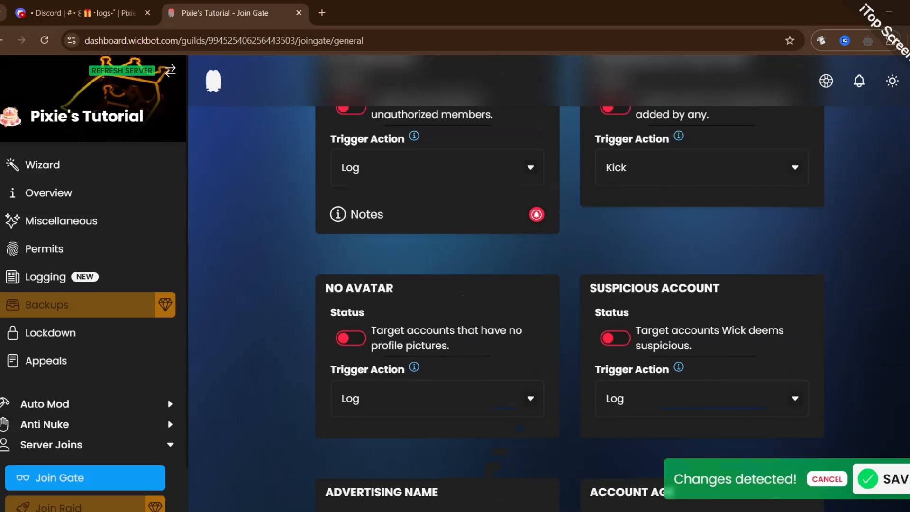
scroll("up", 3)
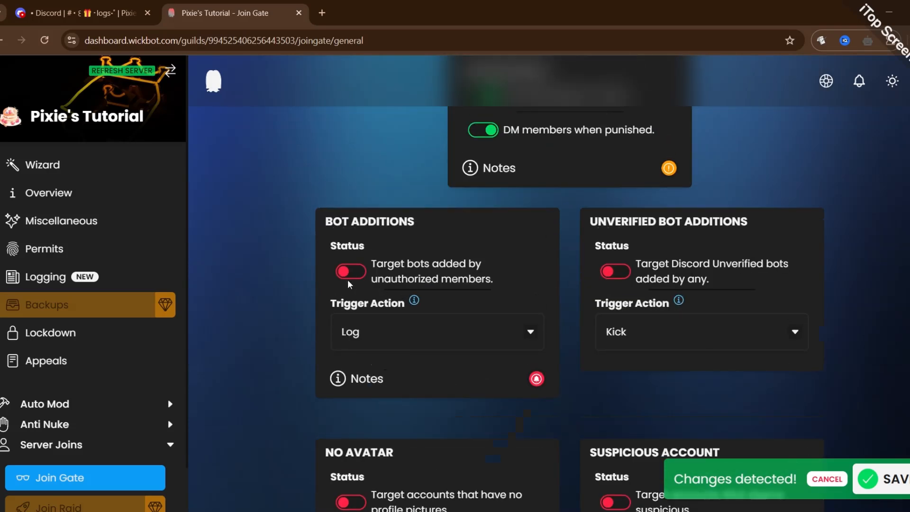
left_click(350, 271)
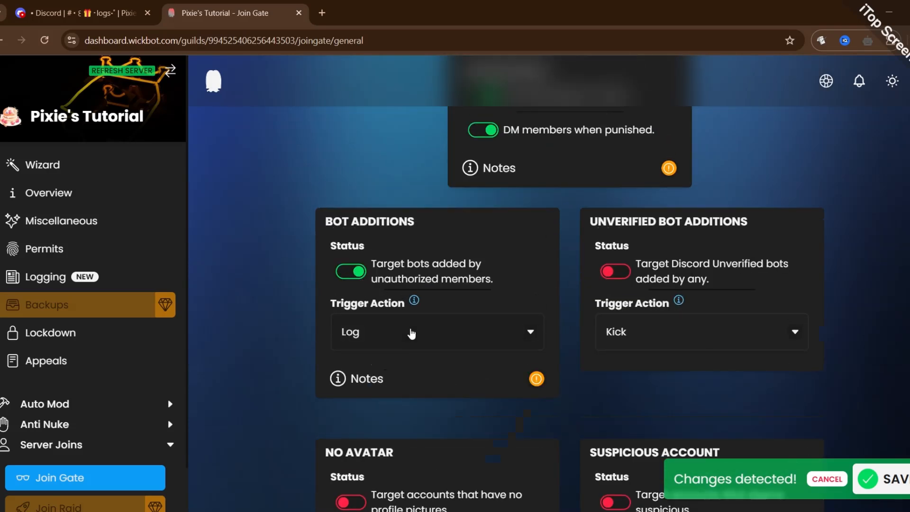
left_click(437, 332)
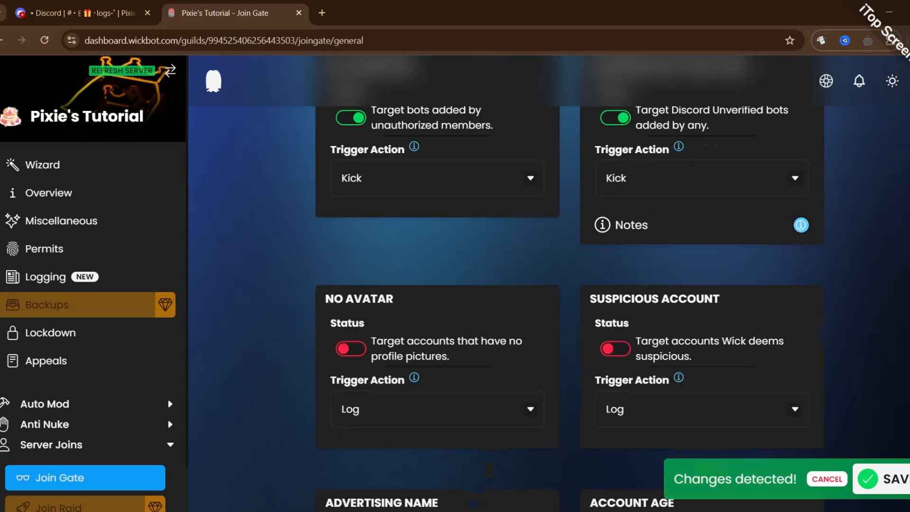
Set the advertising-names action and make Account Age DM the minimum required age, showing its action list
scroll("down", 3)
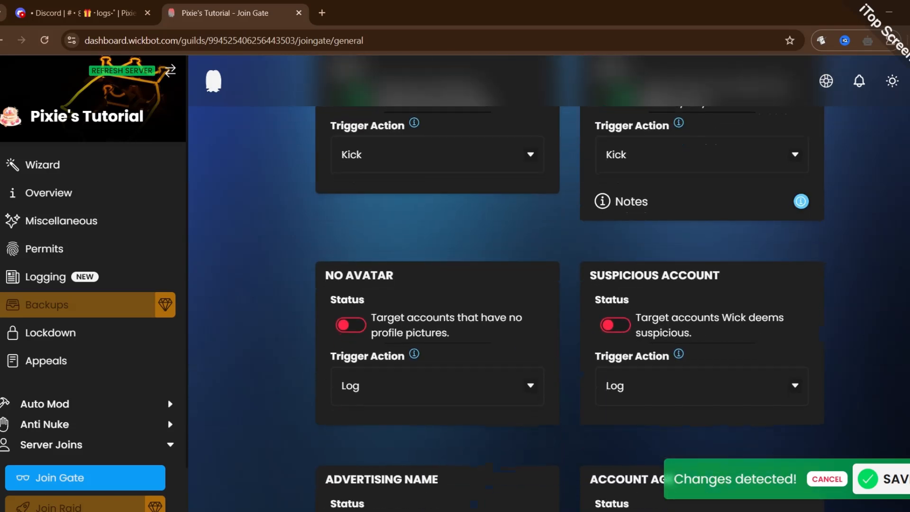
scroll("down", 3)
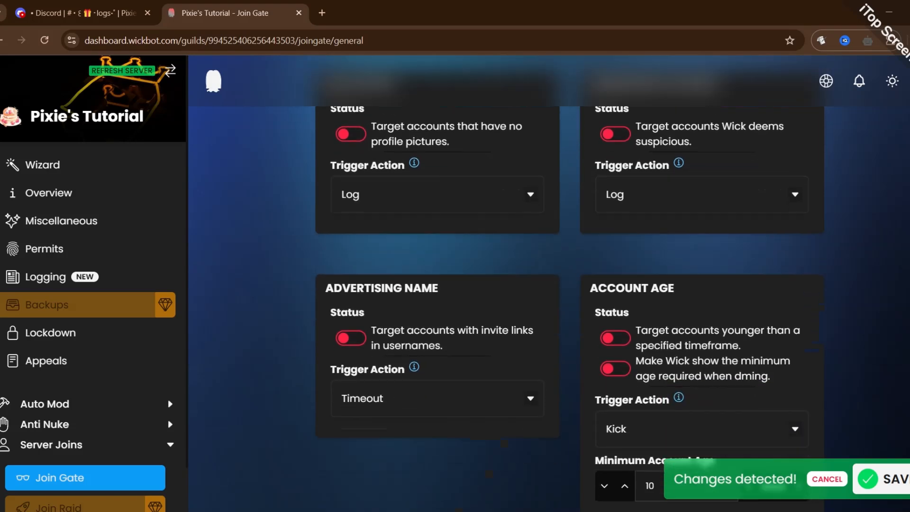
scroll("down", 3)
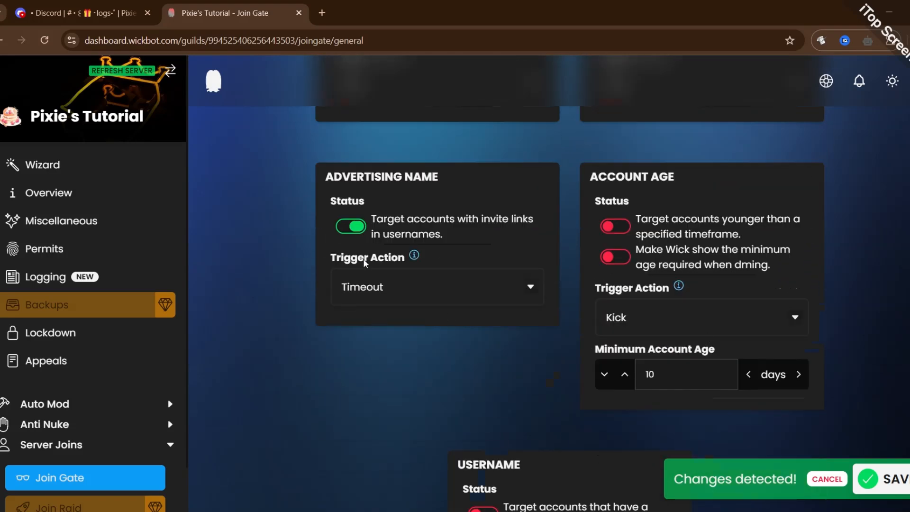
left_click(435, 287)
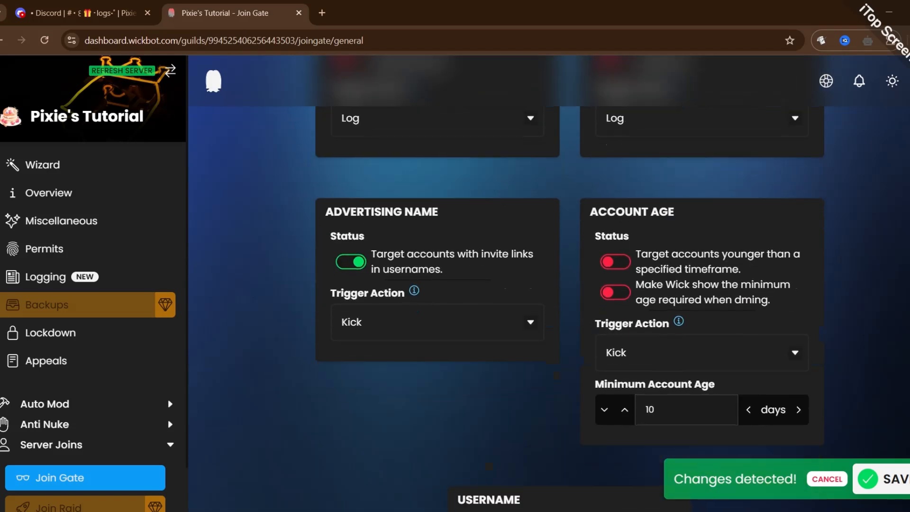
scroll("down", 3)
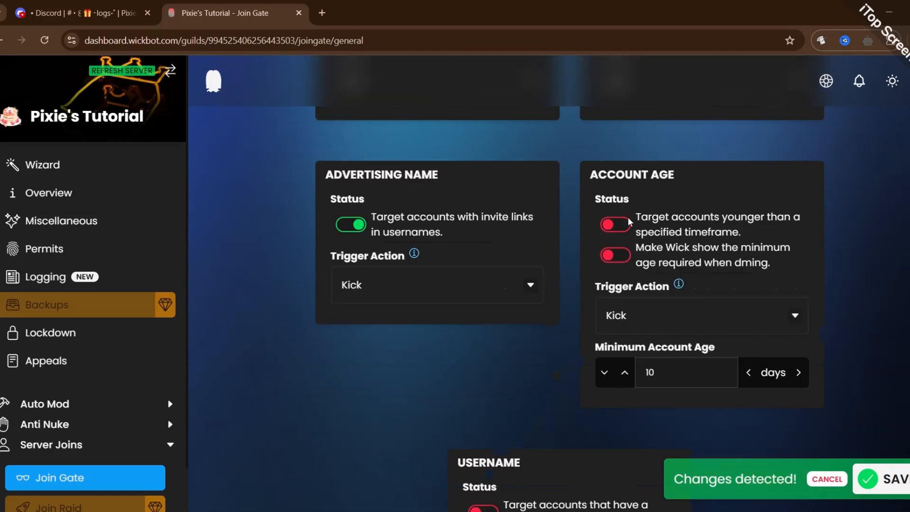
left_click(613, 225)
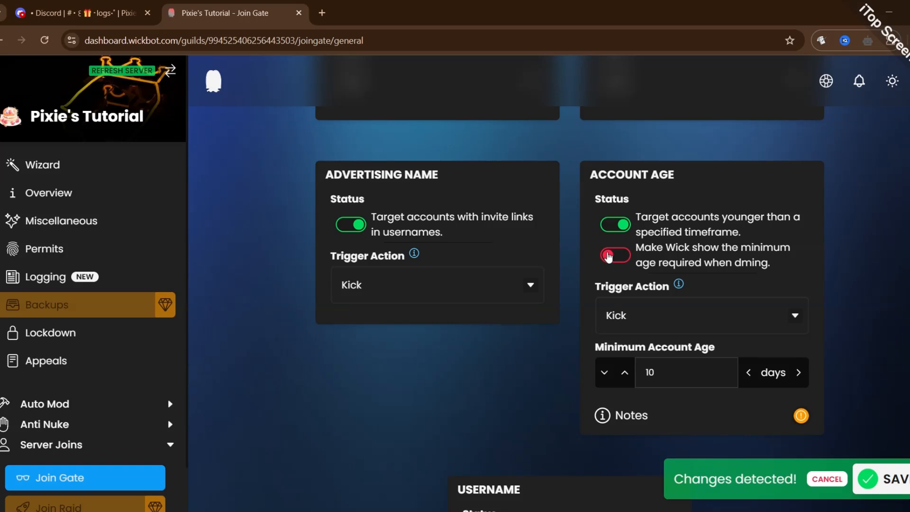
left_click(614, 255)
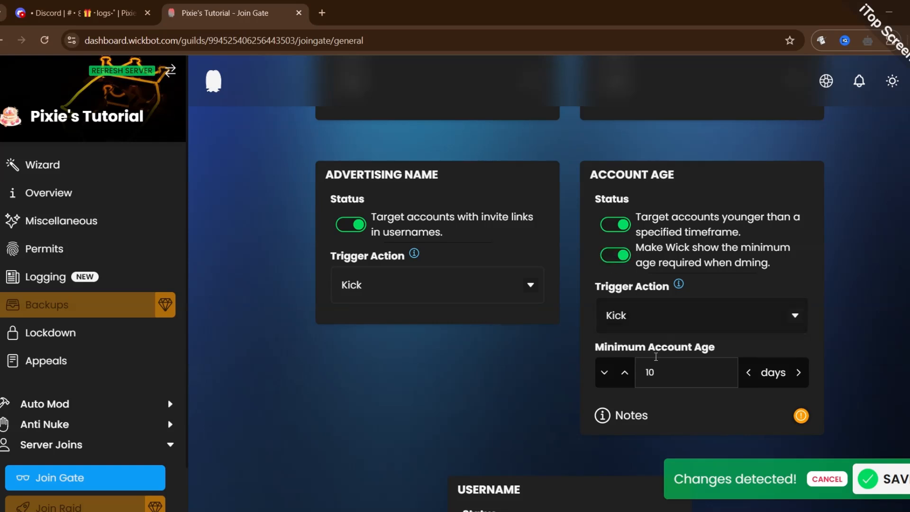
left_click(604, 372)
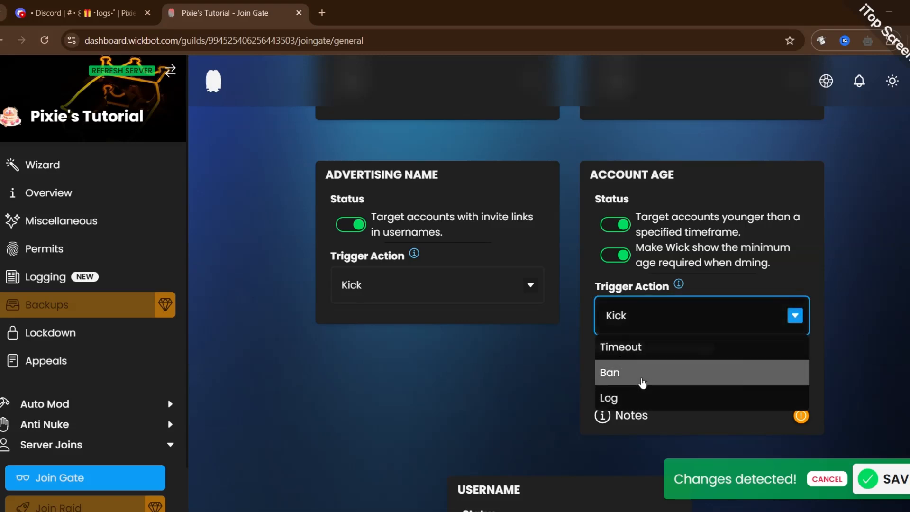
Ban too-young accounts, enable the Username filter also post-join with Timeout, then go to Permits
left_click(610, 372)
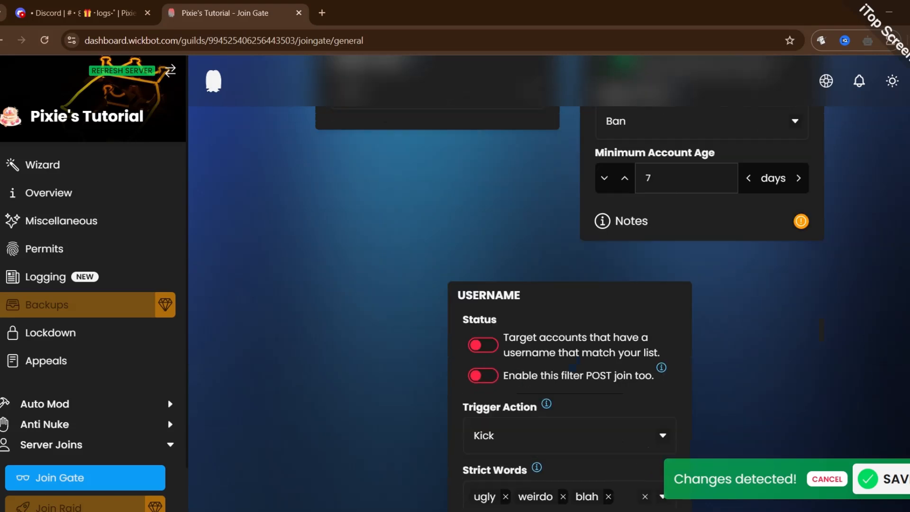
scroll("down", 3)
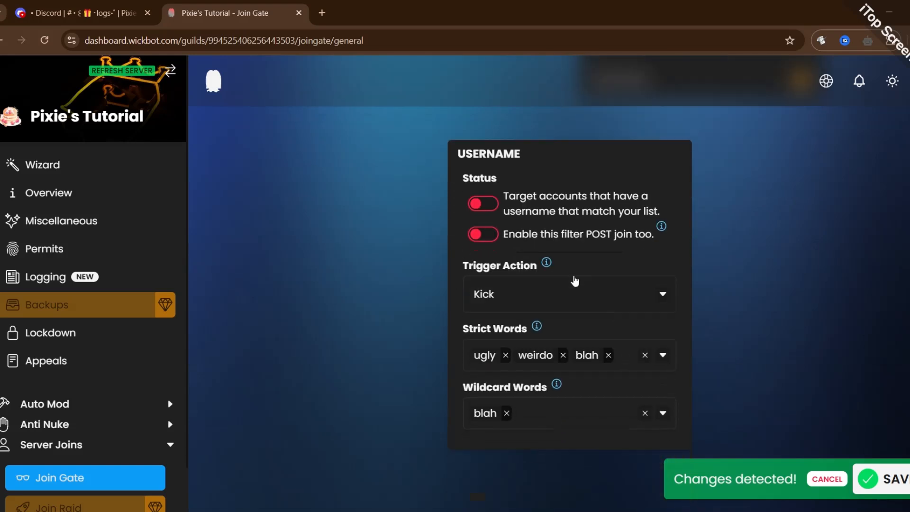
left_click(483, 204)
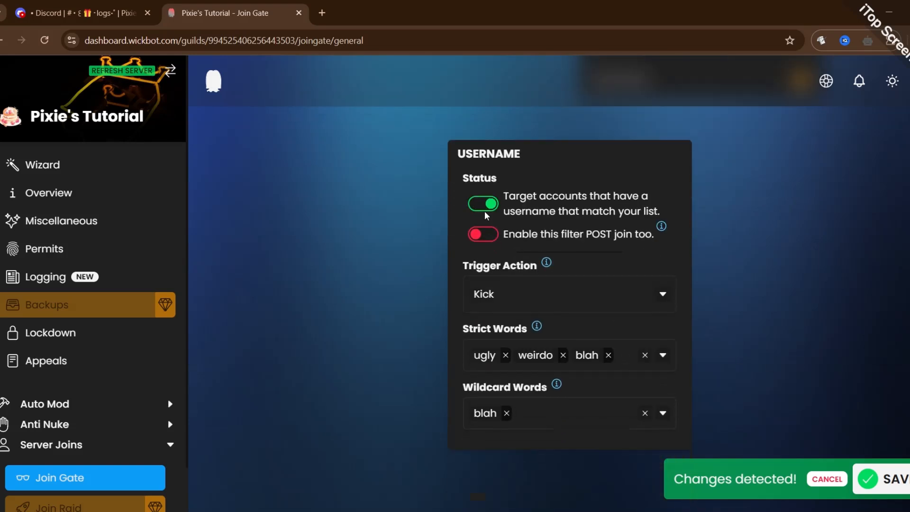
left_click(482, 235)
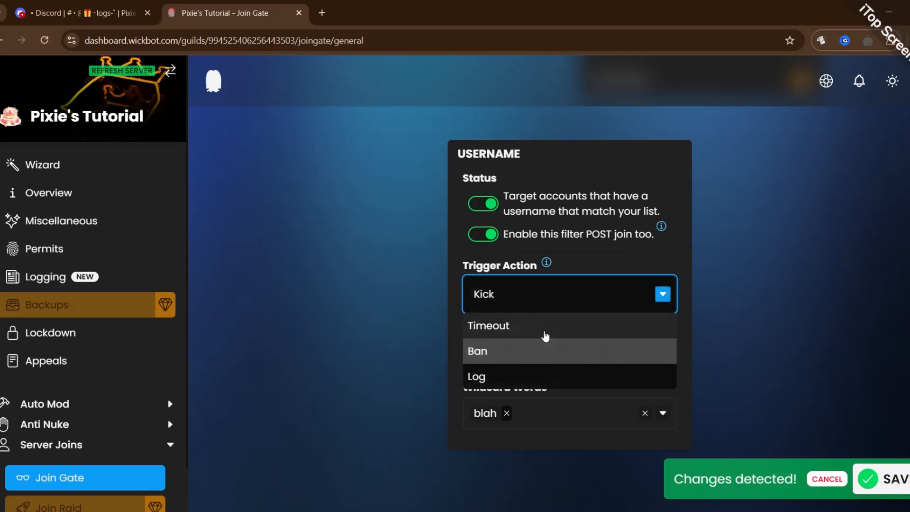
mouse_move(550, 323)
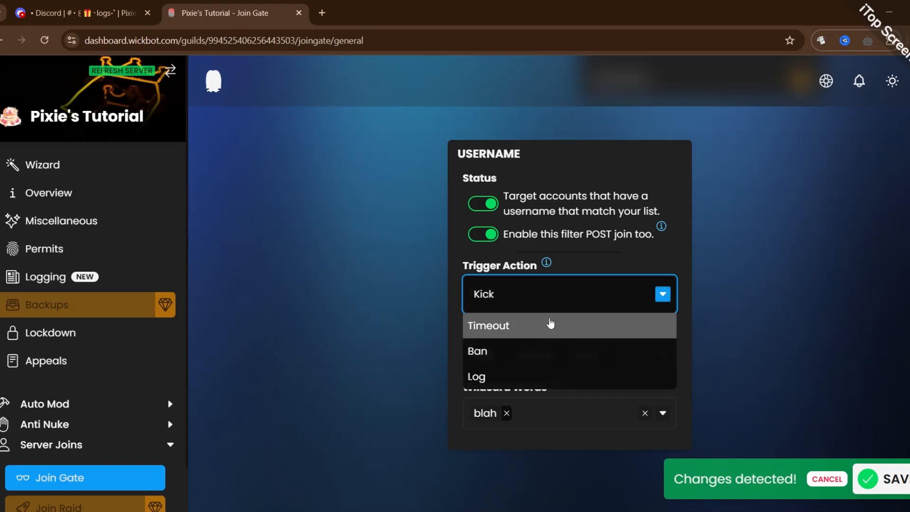
mouse_move(554, 330)
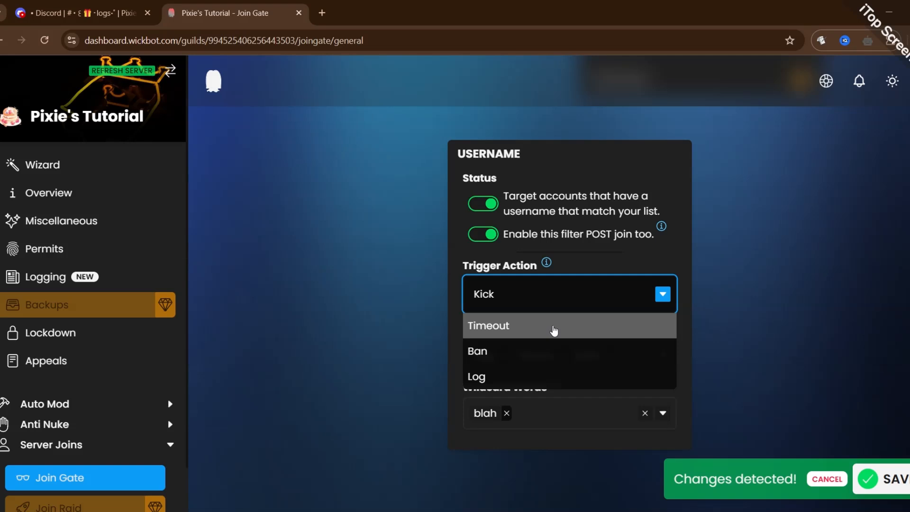
left_click(488, 326)
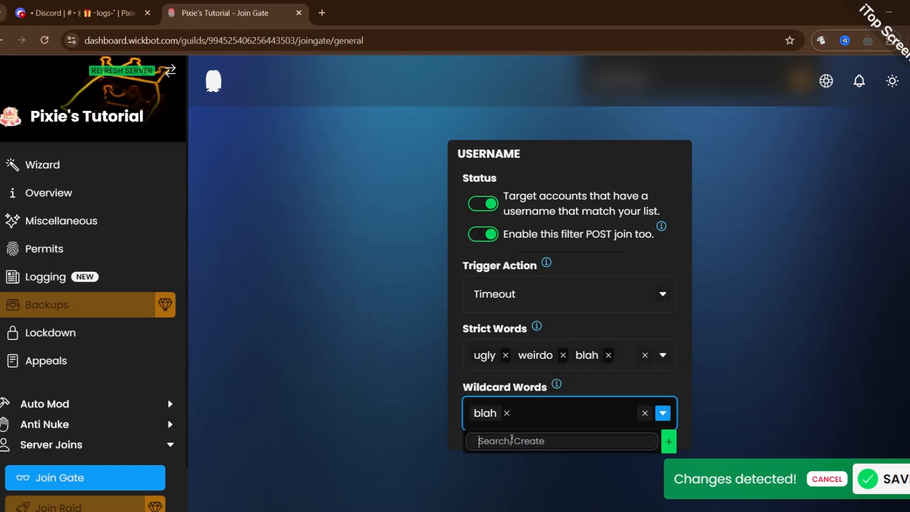
left_click(44, 248)
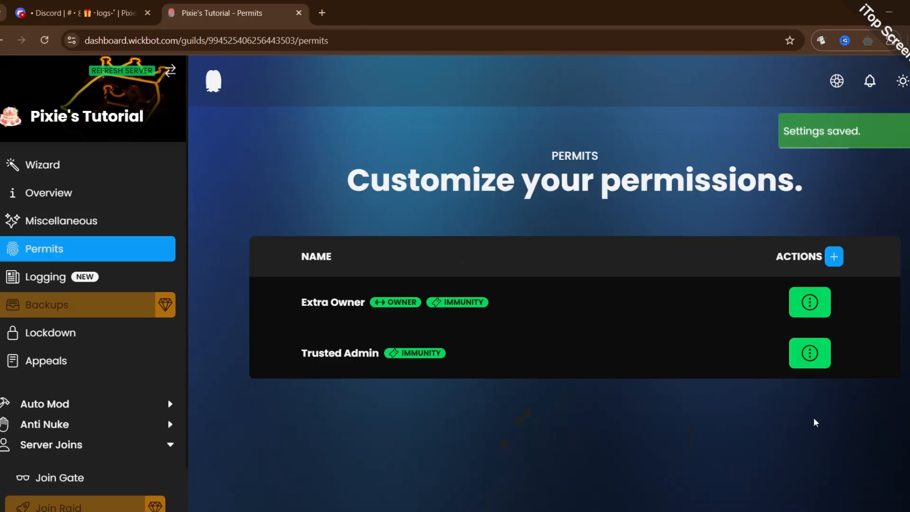
left_click(809, 302)
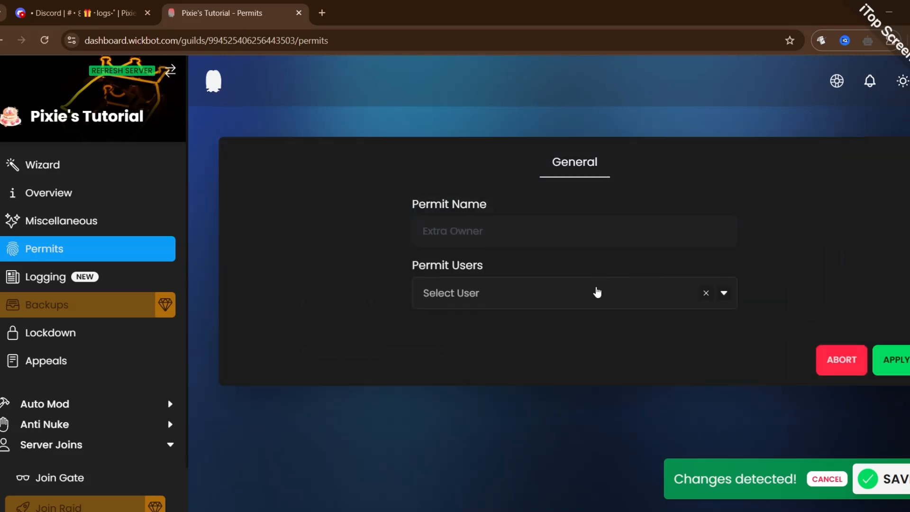
left_click(573, 293)
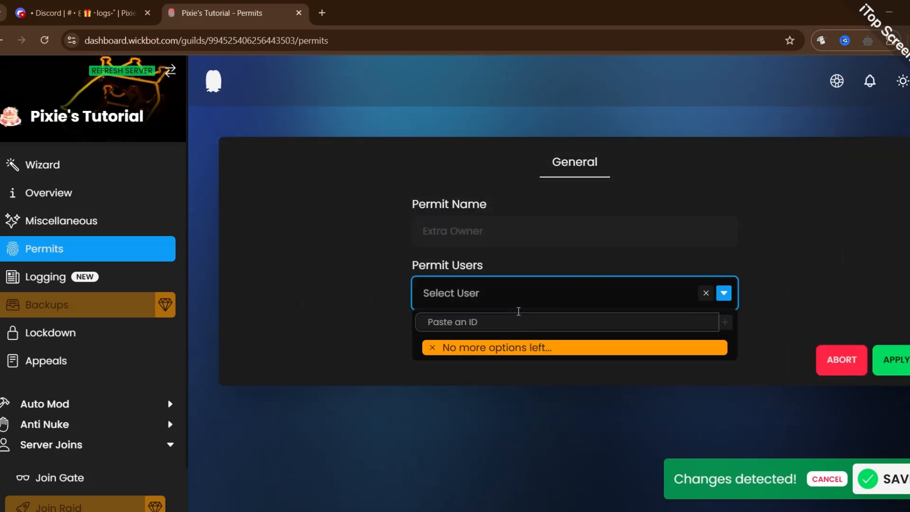
left_click(81, 12)
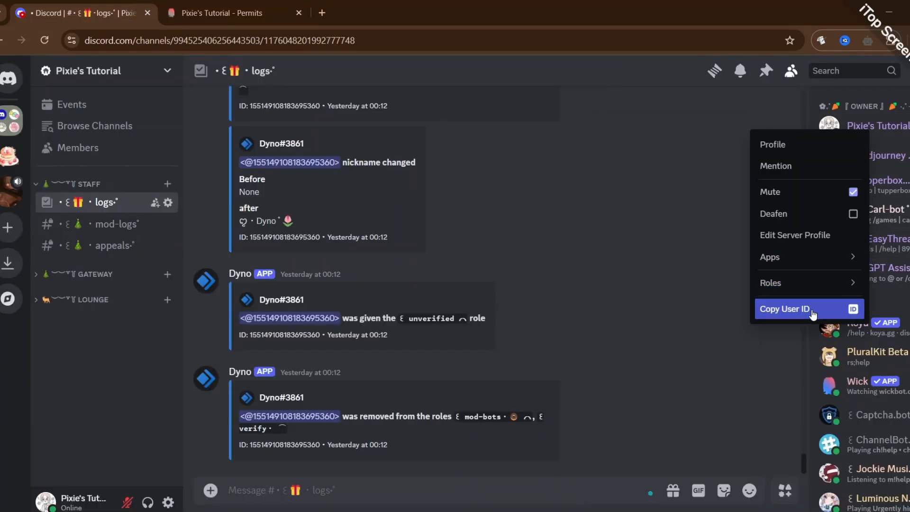
left_click(232, 12)
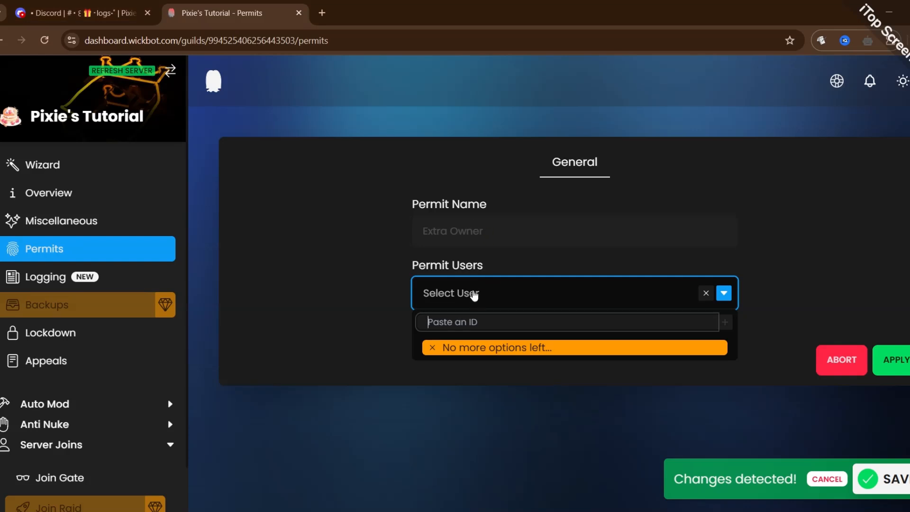
type("829479412172062720")
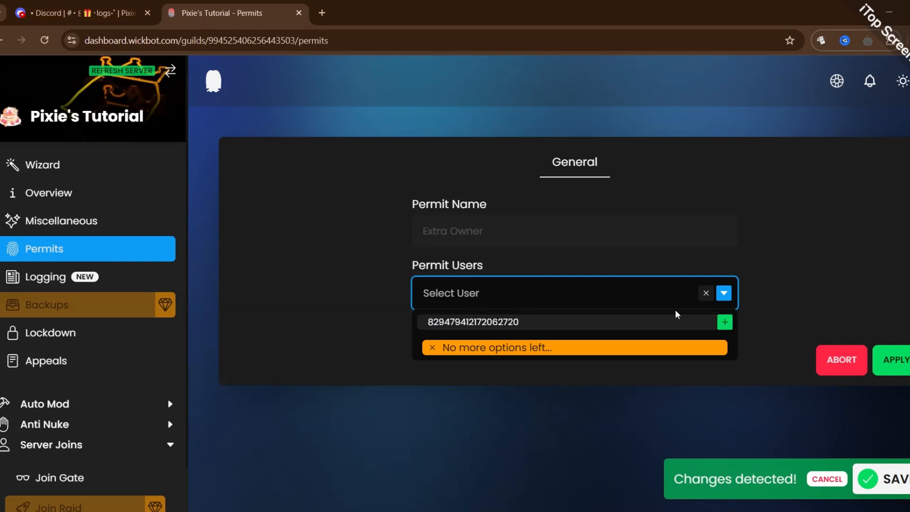
left_click(723, 321)
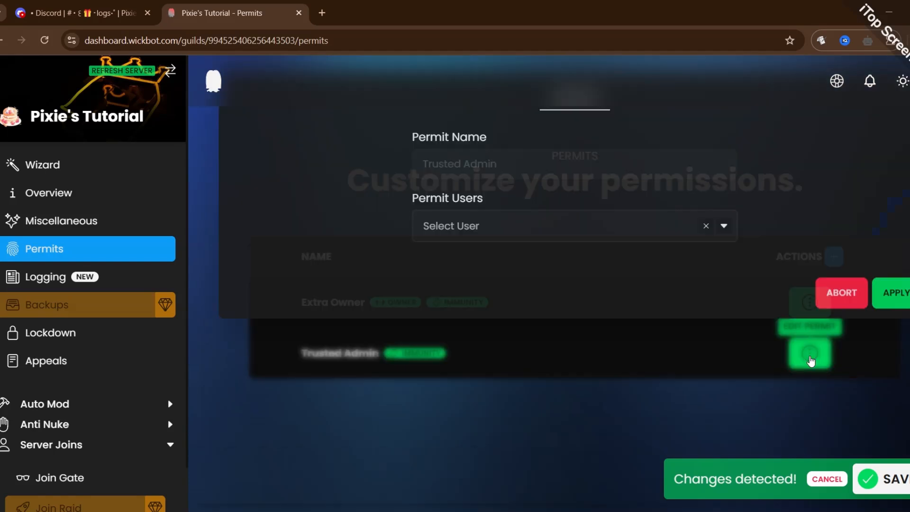
left_click(723, 226)
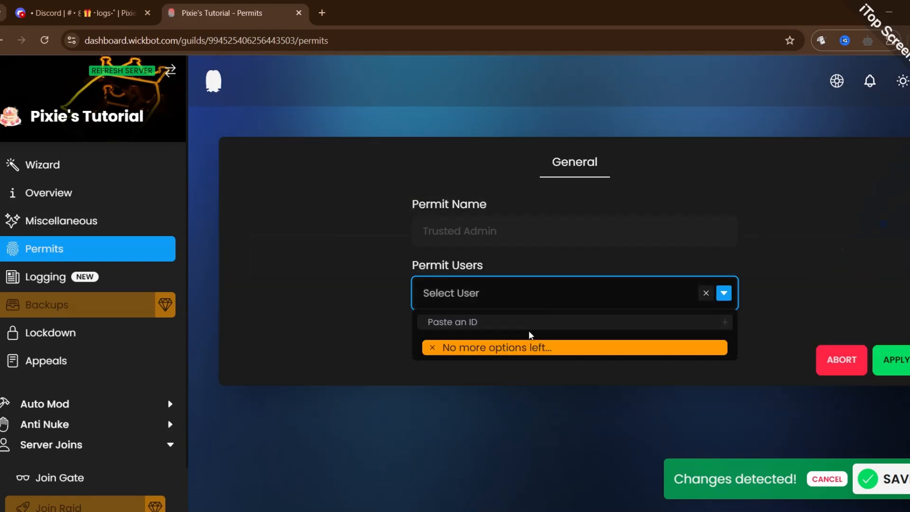
type("829479412172062720")
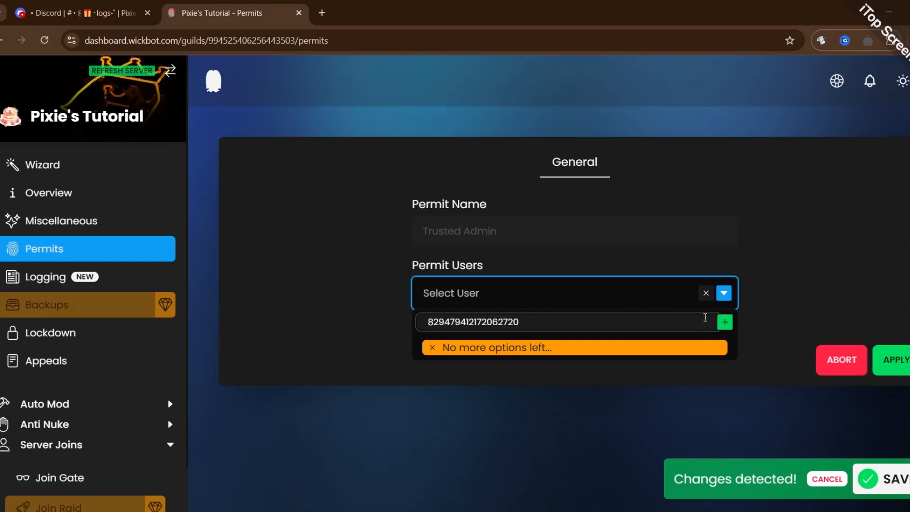
left_click(725, 322)
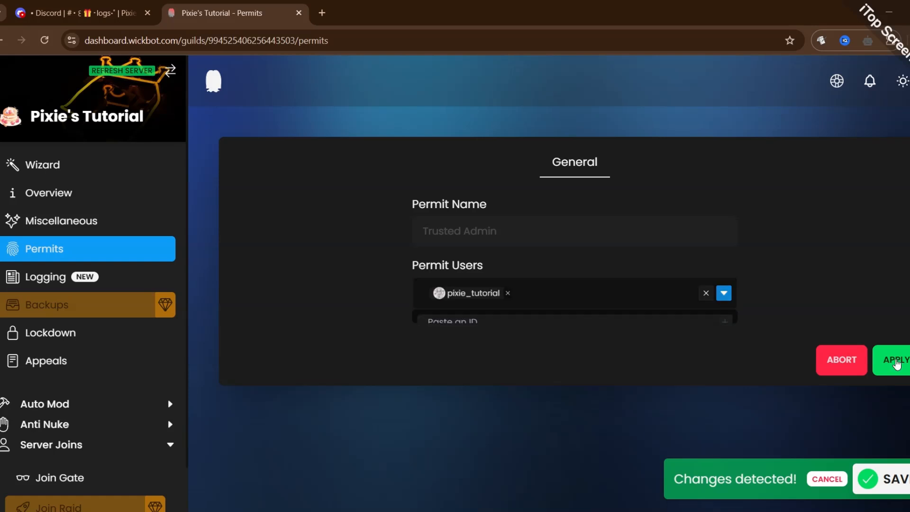
left_click(894, 361)
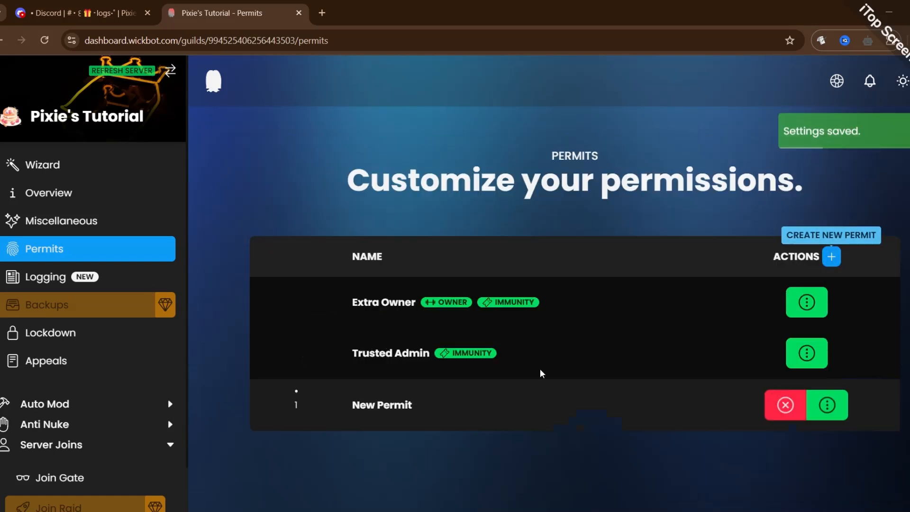
Name the new permit Staff and assign it the staff role
left_click(826, 405)
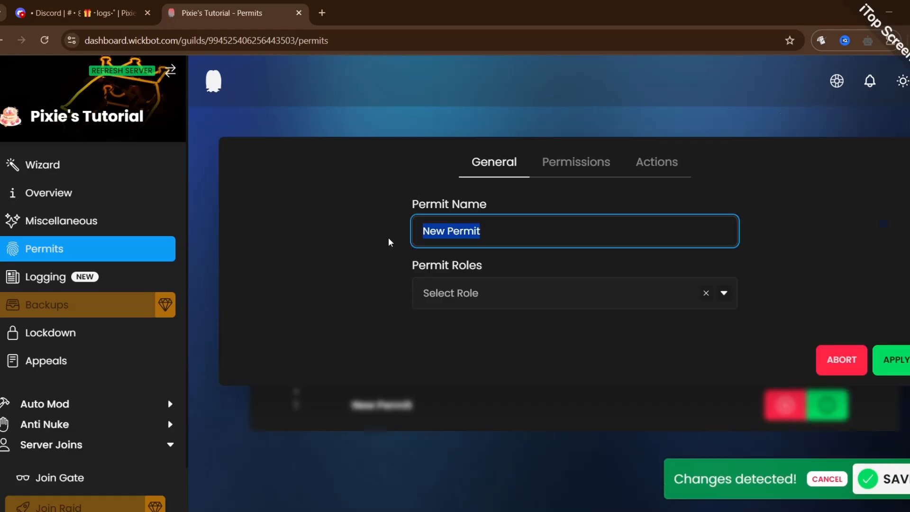
type("Staff")
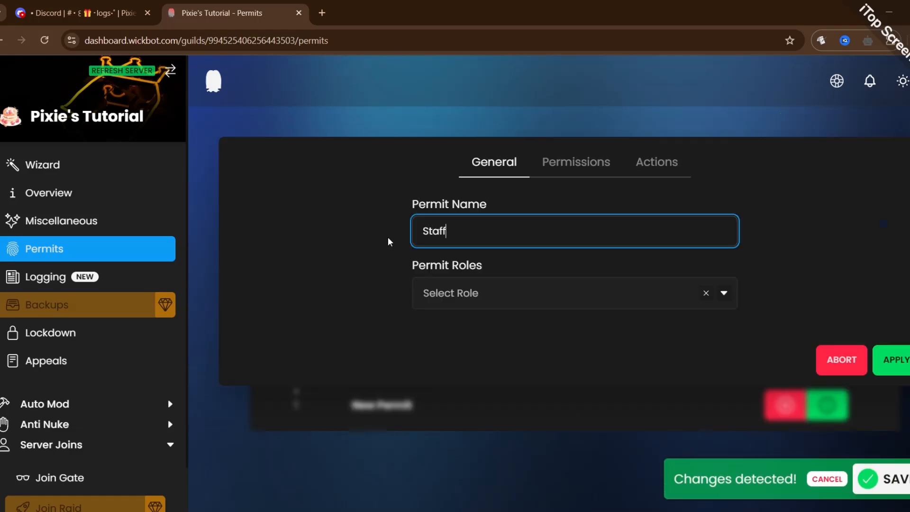
left_click(724, 293)
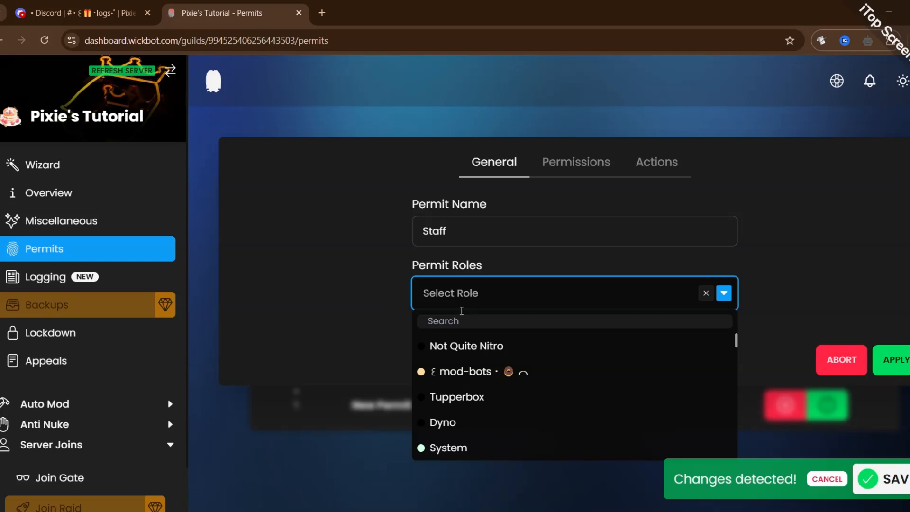
type("staff")
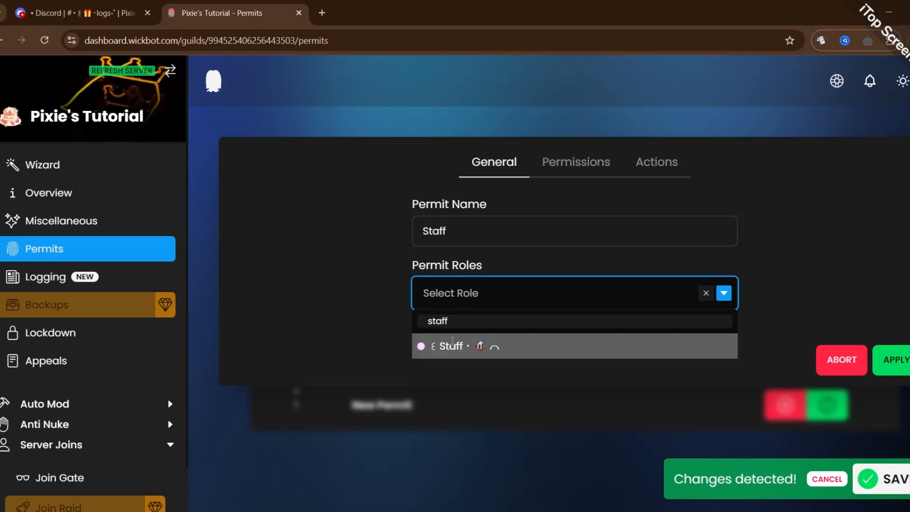
left_click(575, 162)
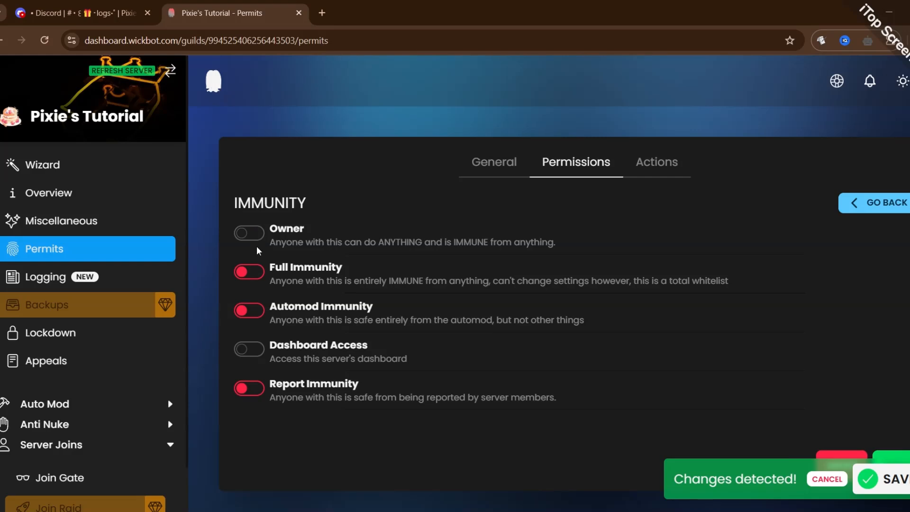
mouse_move(262, 281)
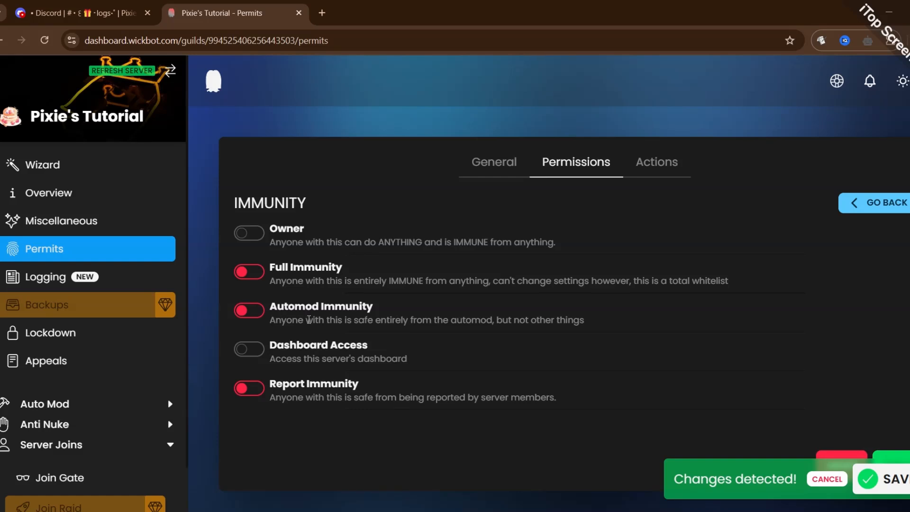
mouse_move(304, 336)
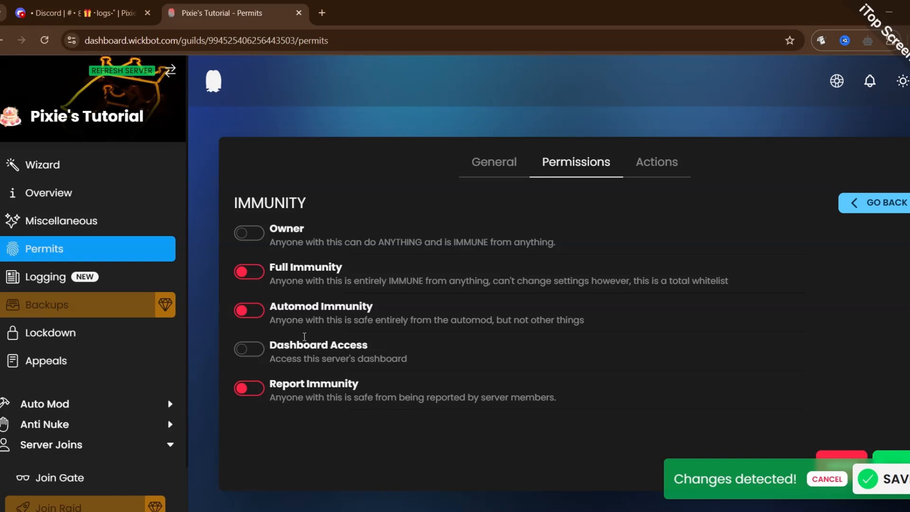
Save the Staff permit changes so it joins Extra Owner and Trusted Admin in the permits list
left_click(883, 203)
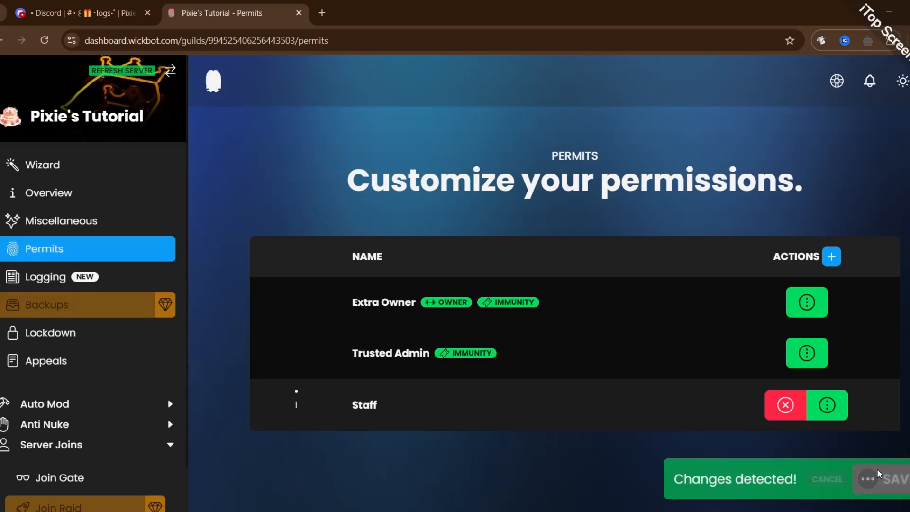